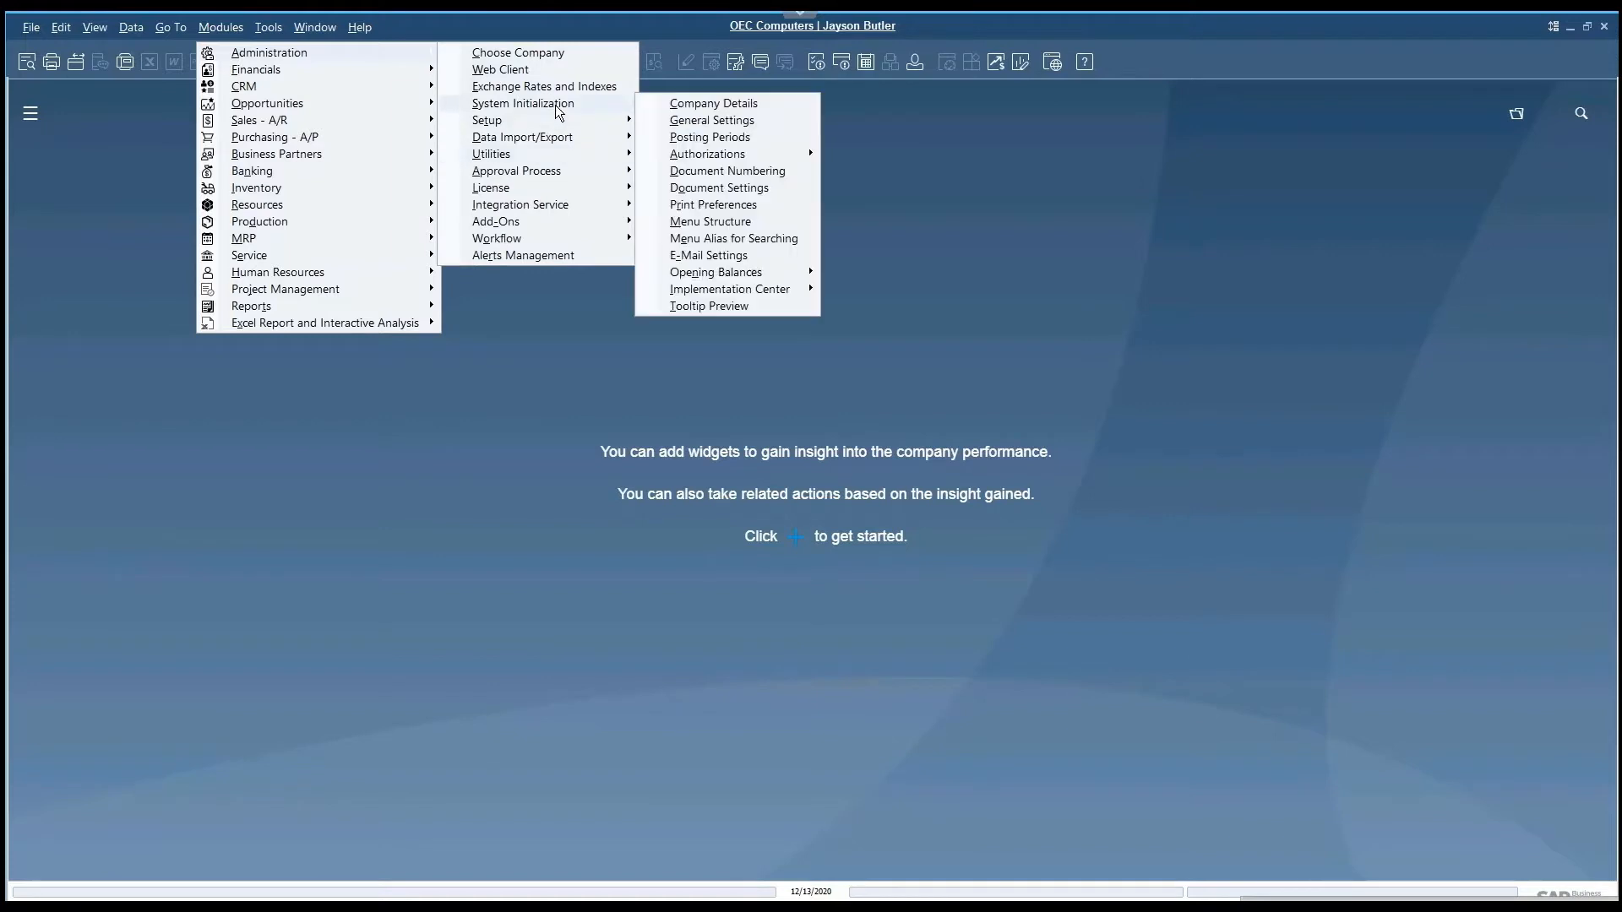
mouse_move(716, 123)
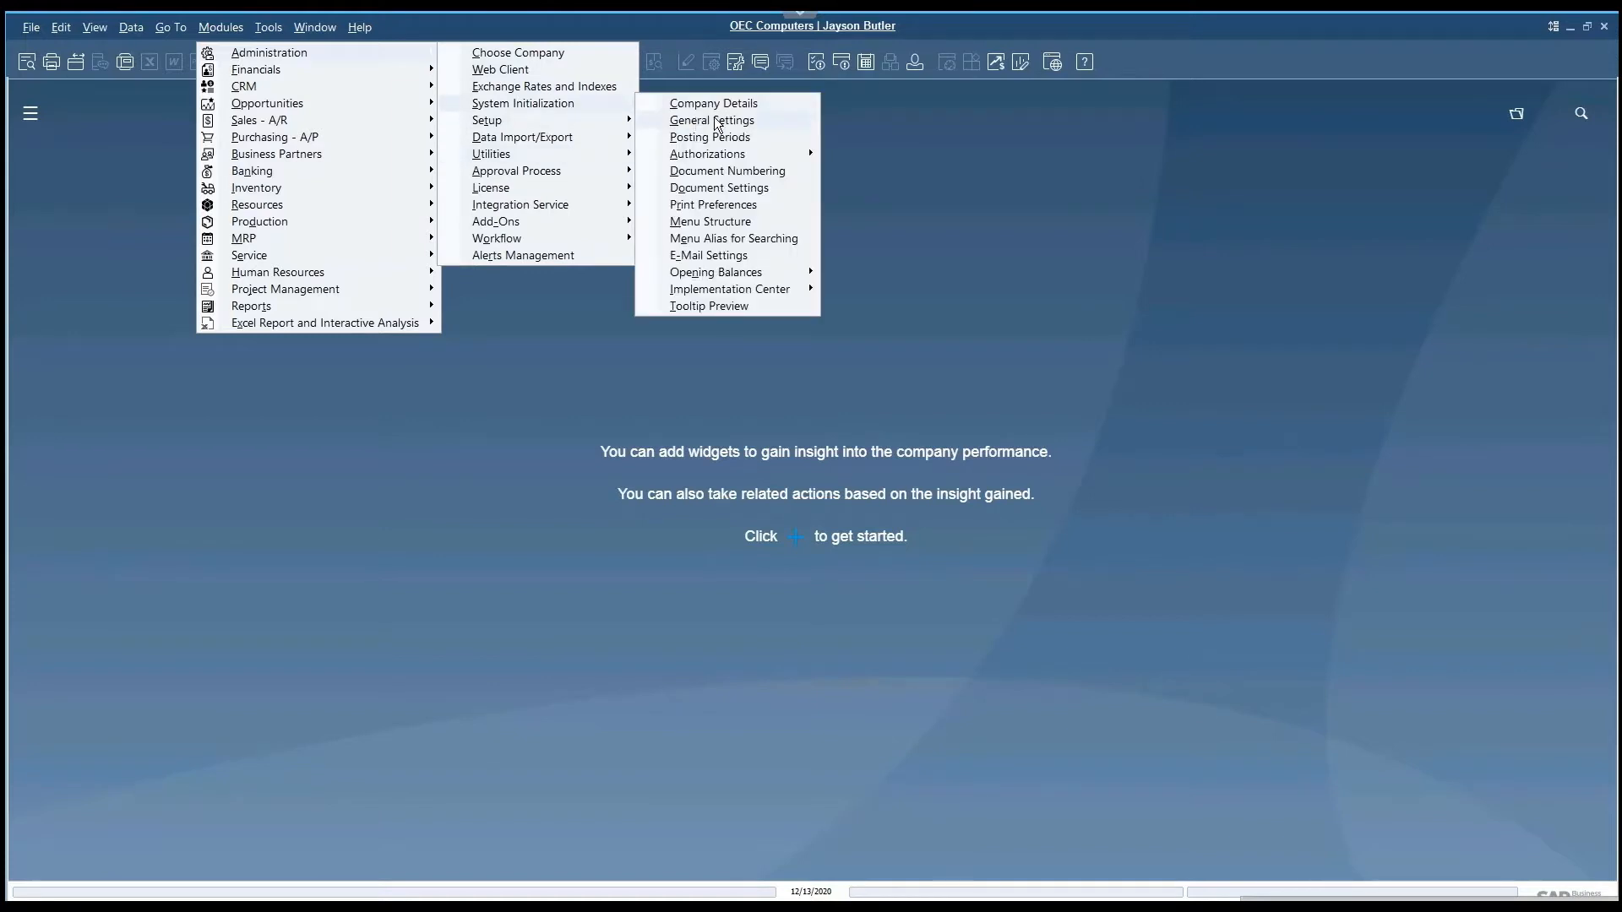
Step: Confirm the cockpit settings in General Settings and return to the Tools menu
left_click(711, 120)
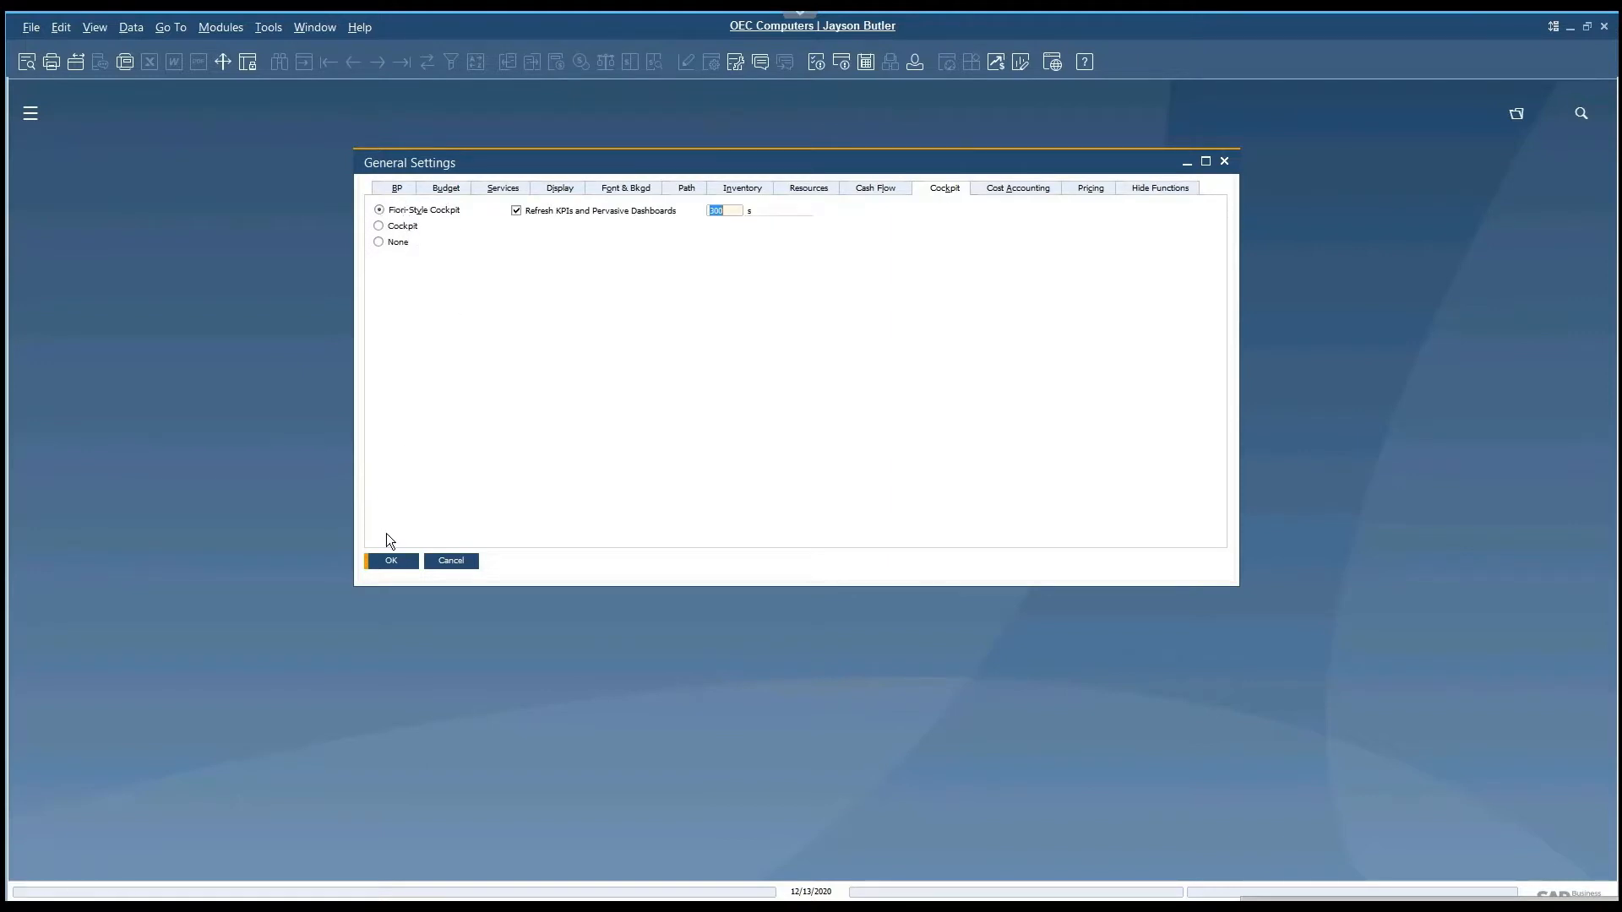
mouse_move(412, 555)
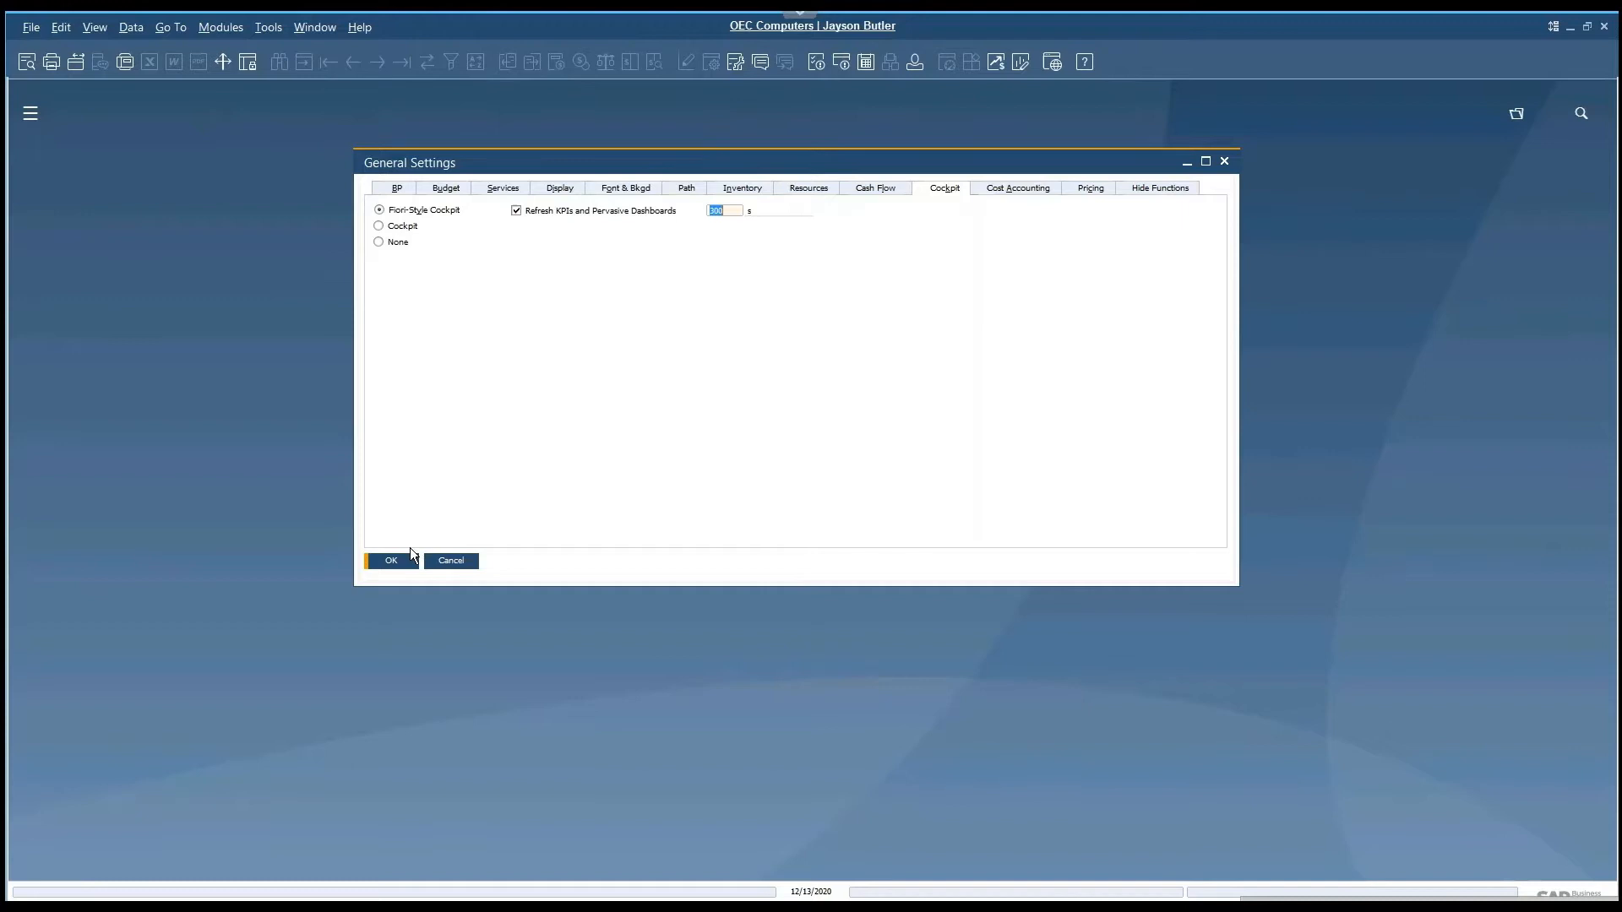
left_click(390, 559)
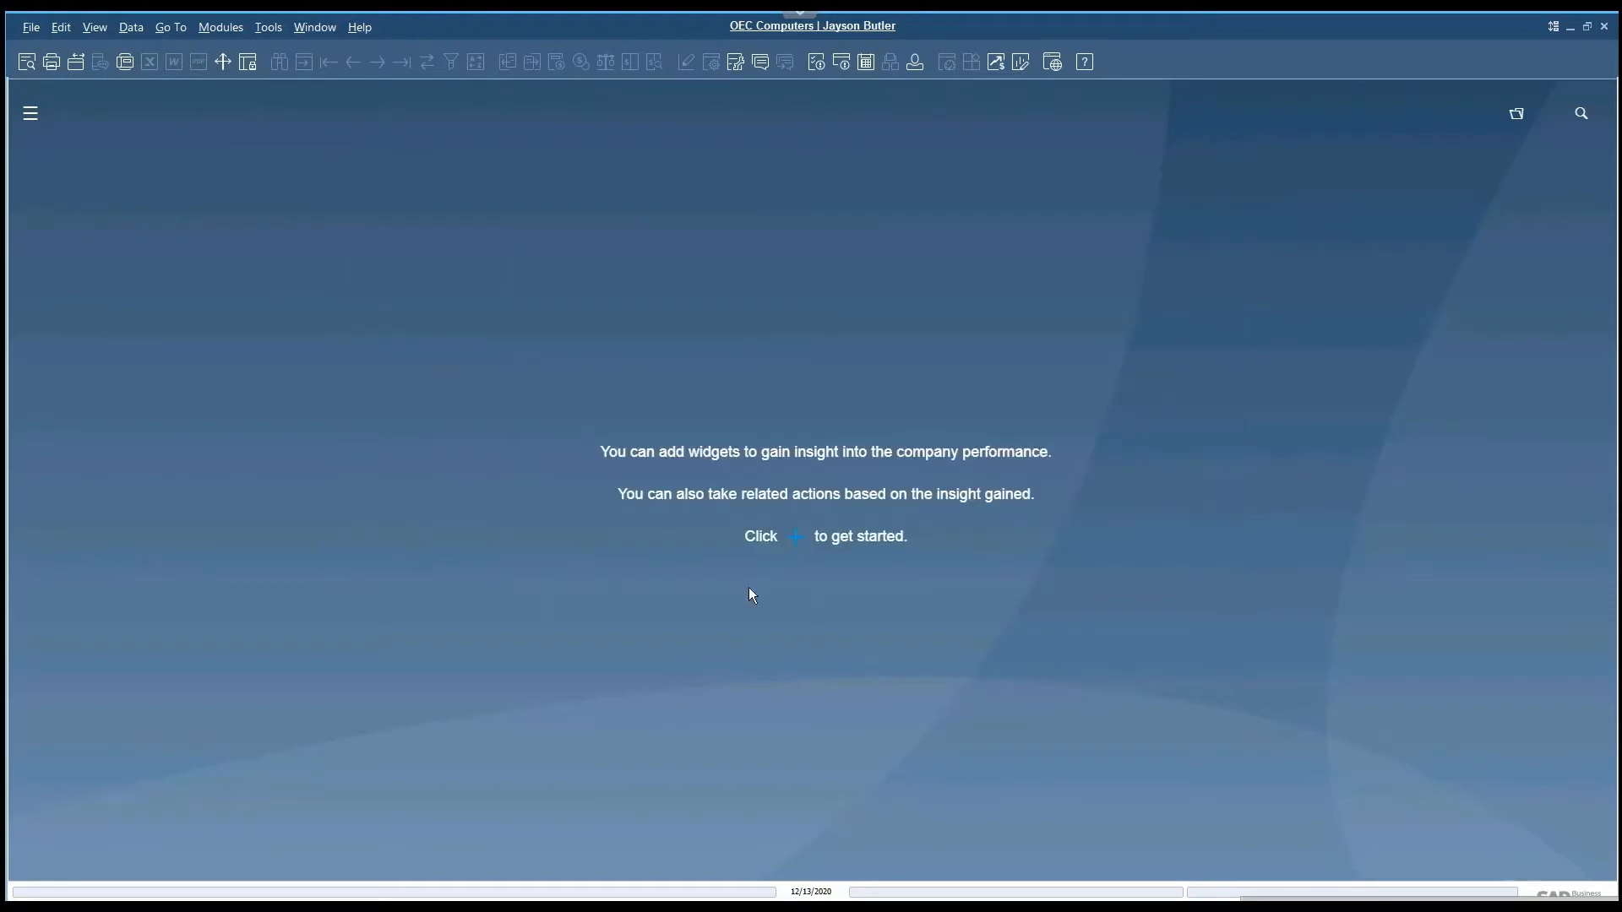
mouse_move(304, 61)
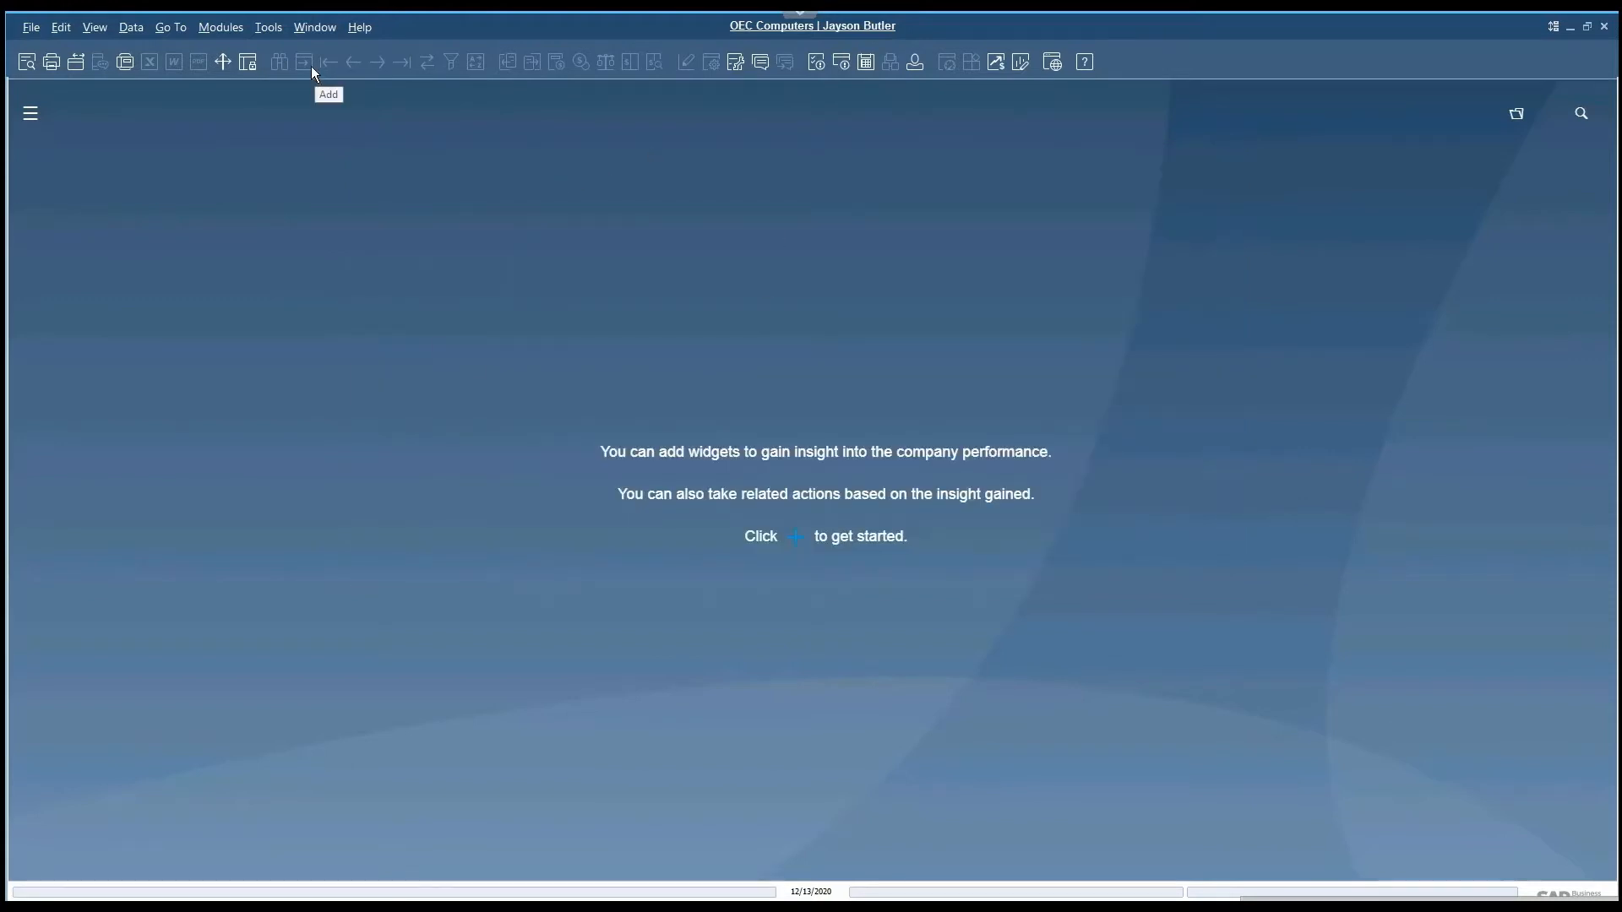
left_click(267, 27)
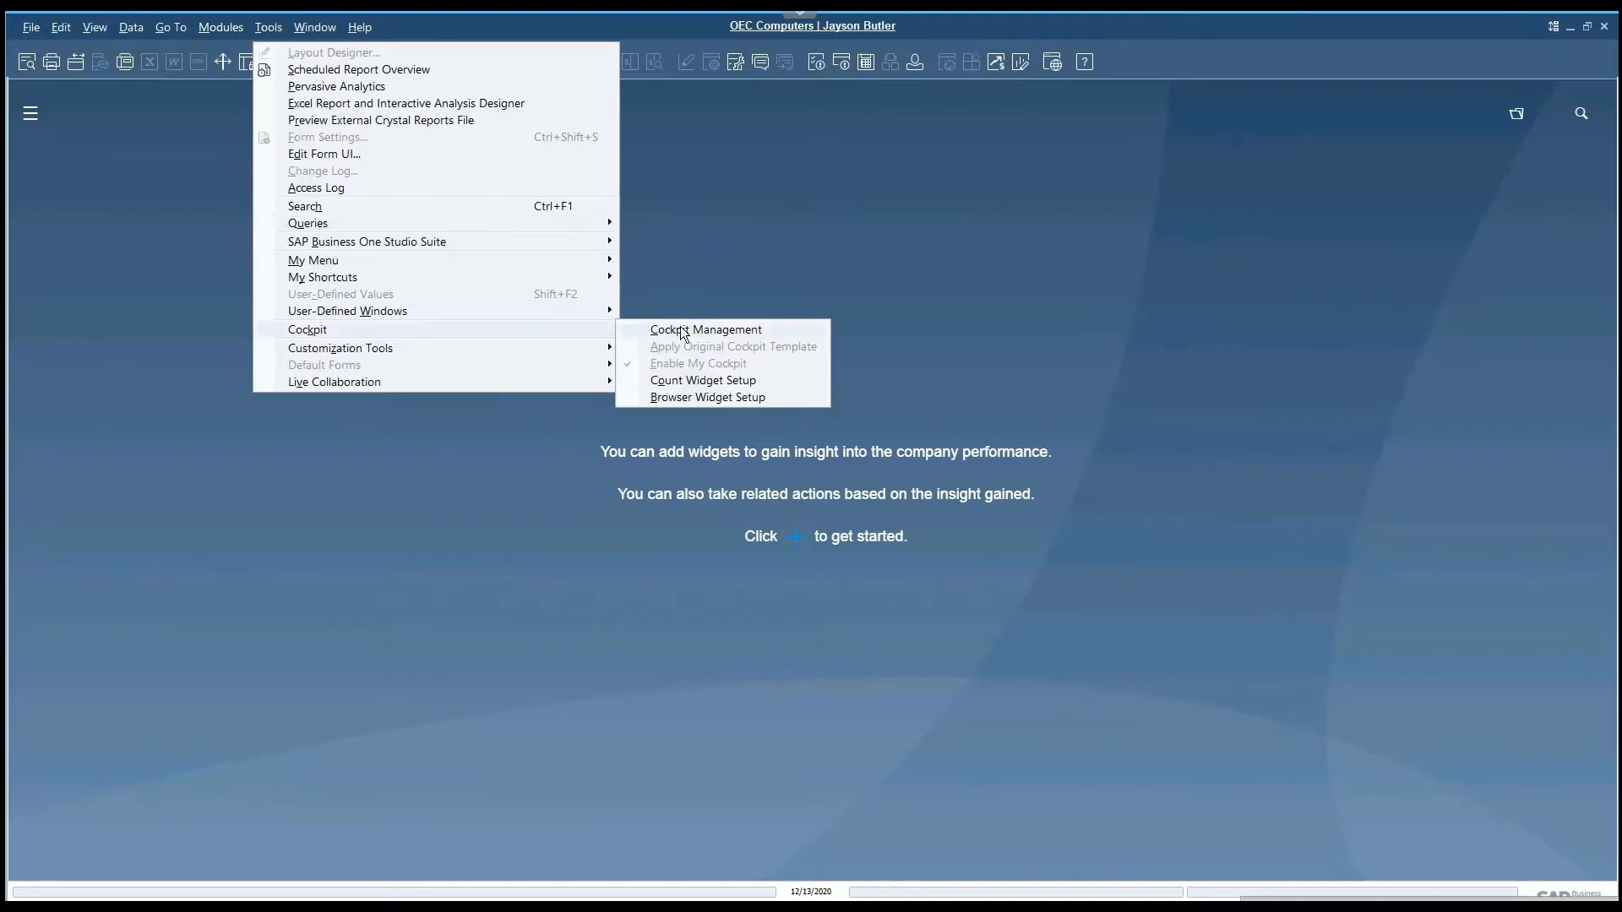
mouse_move(736, 375)
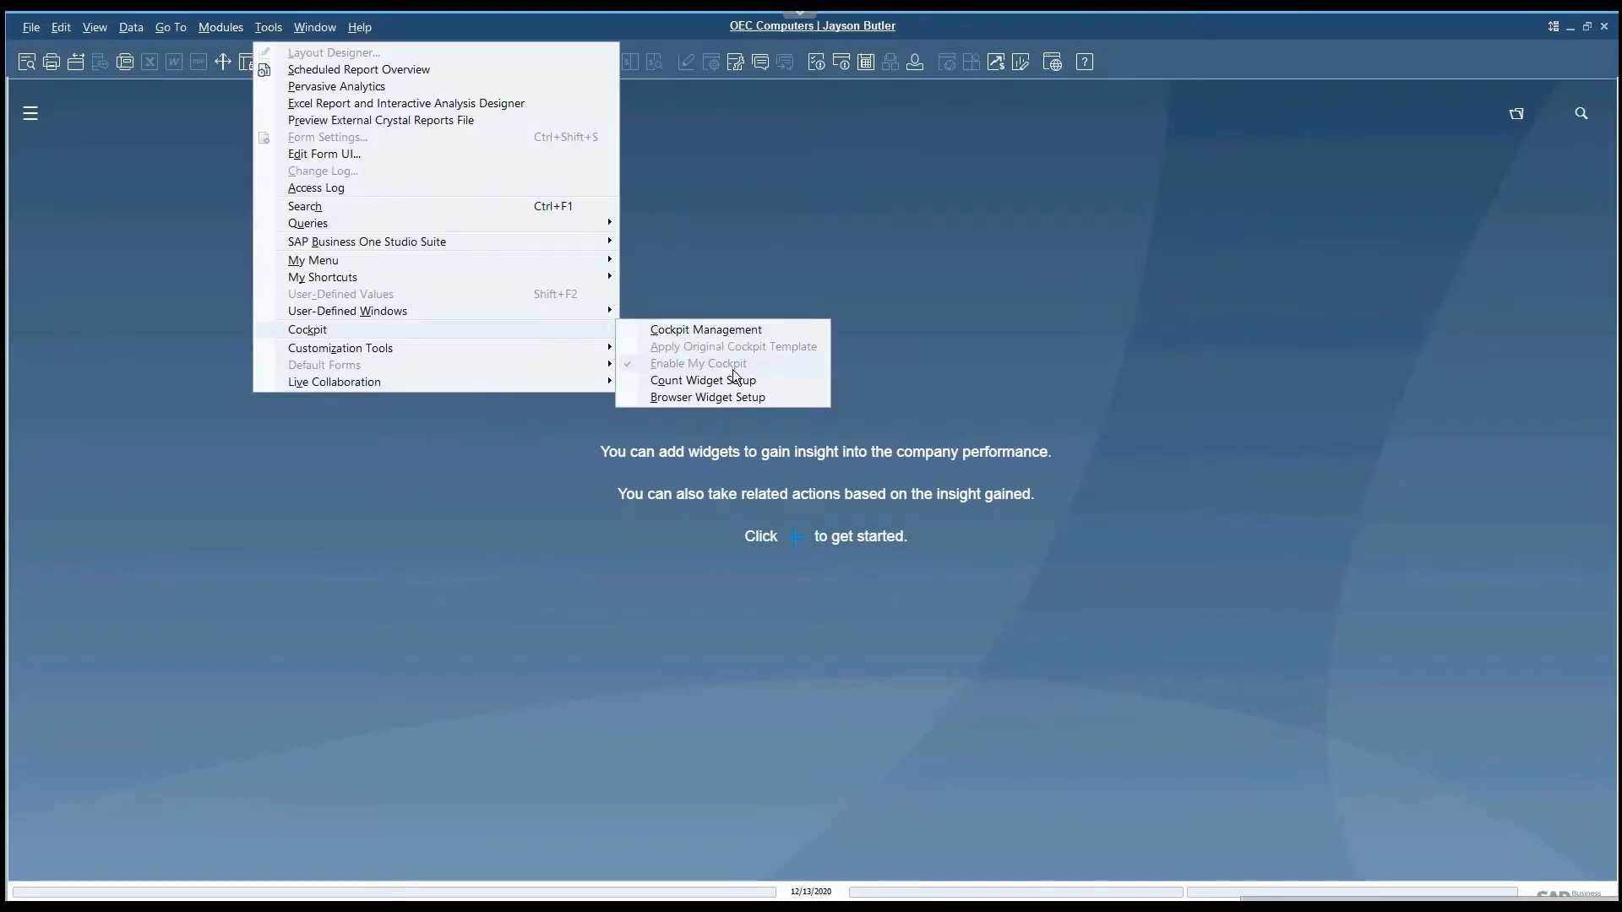
mouse_move(686, 367)
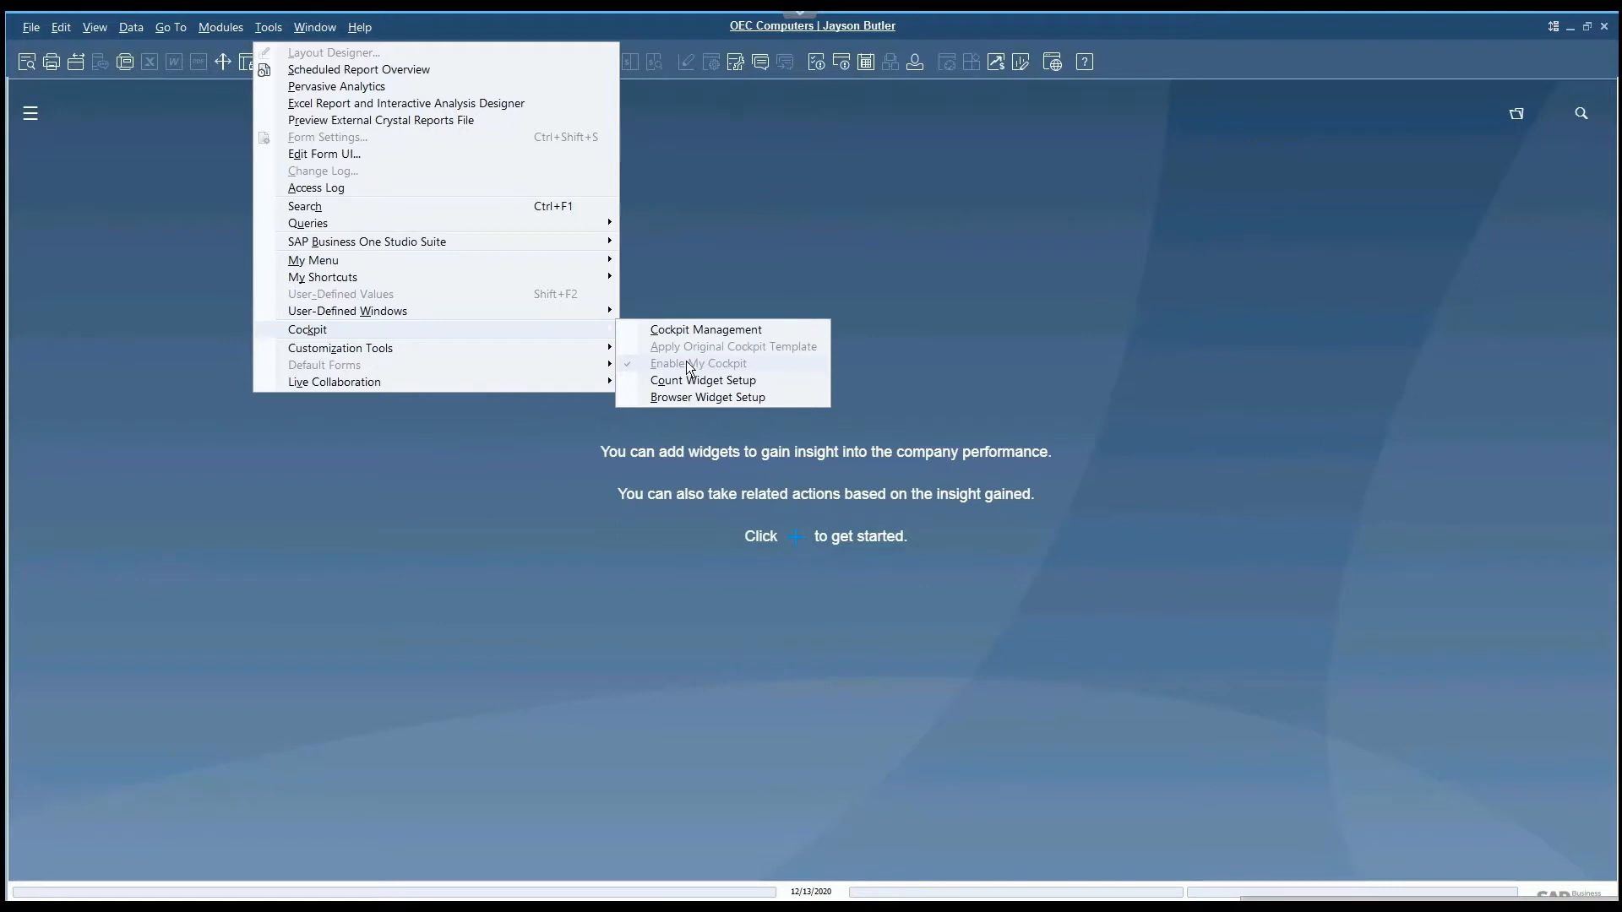
mouse_move(763, 369)
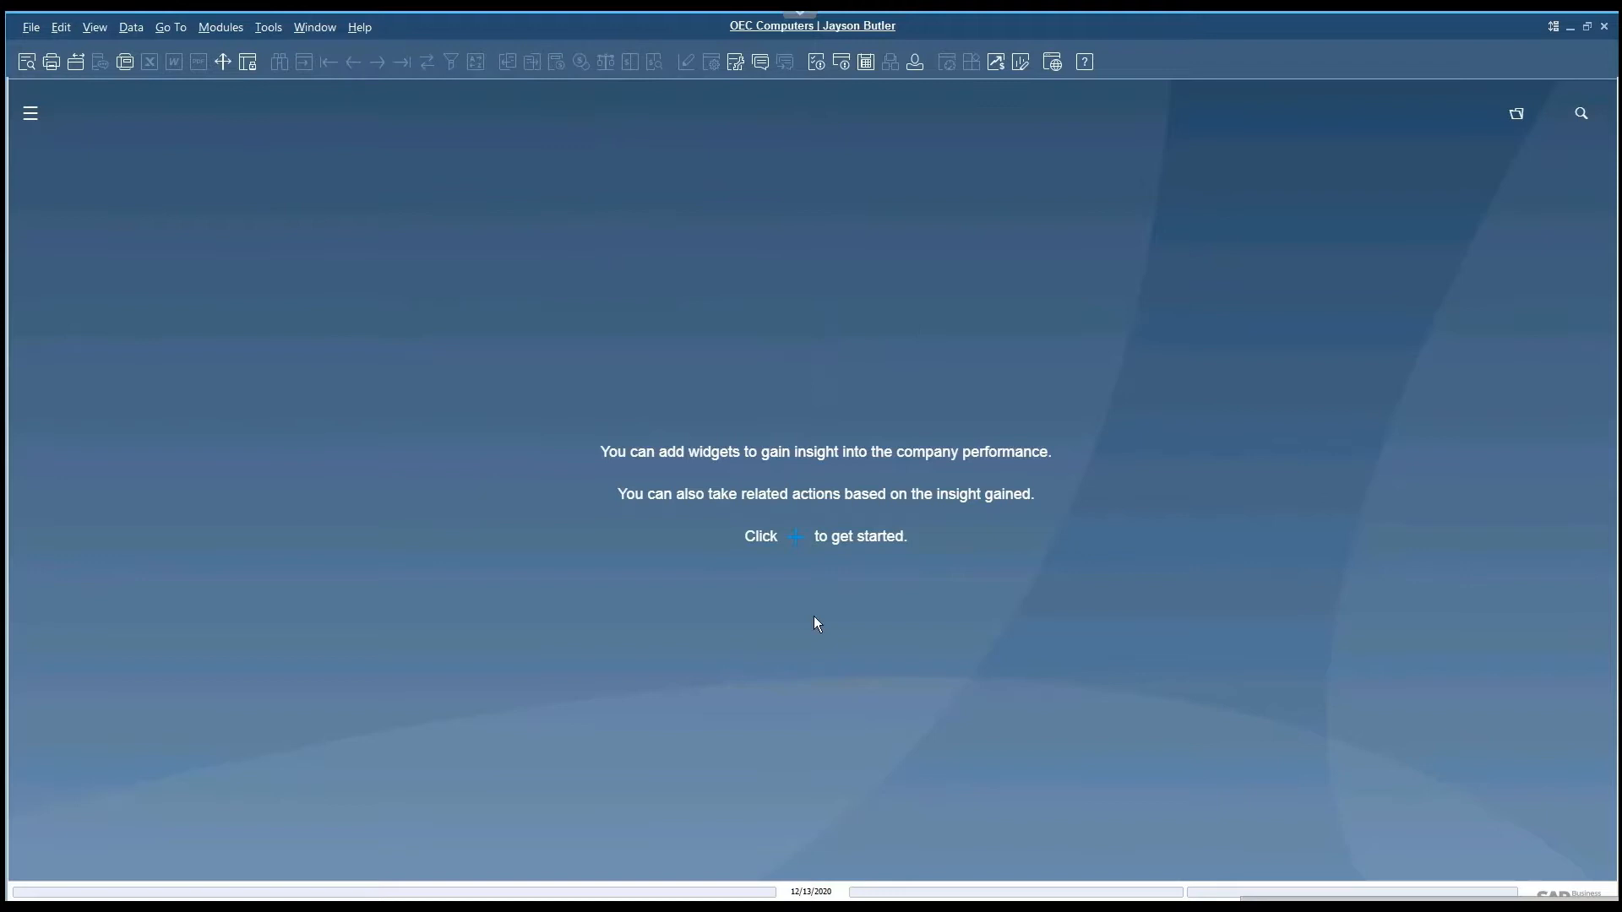
mouse_move(1125, 601)
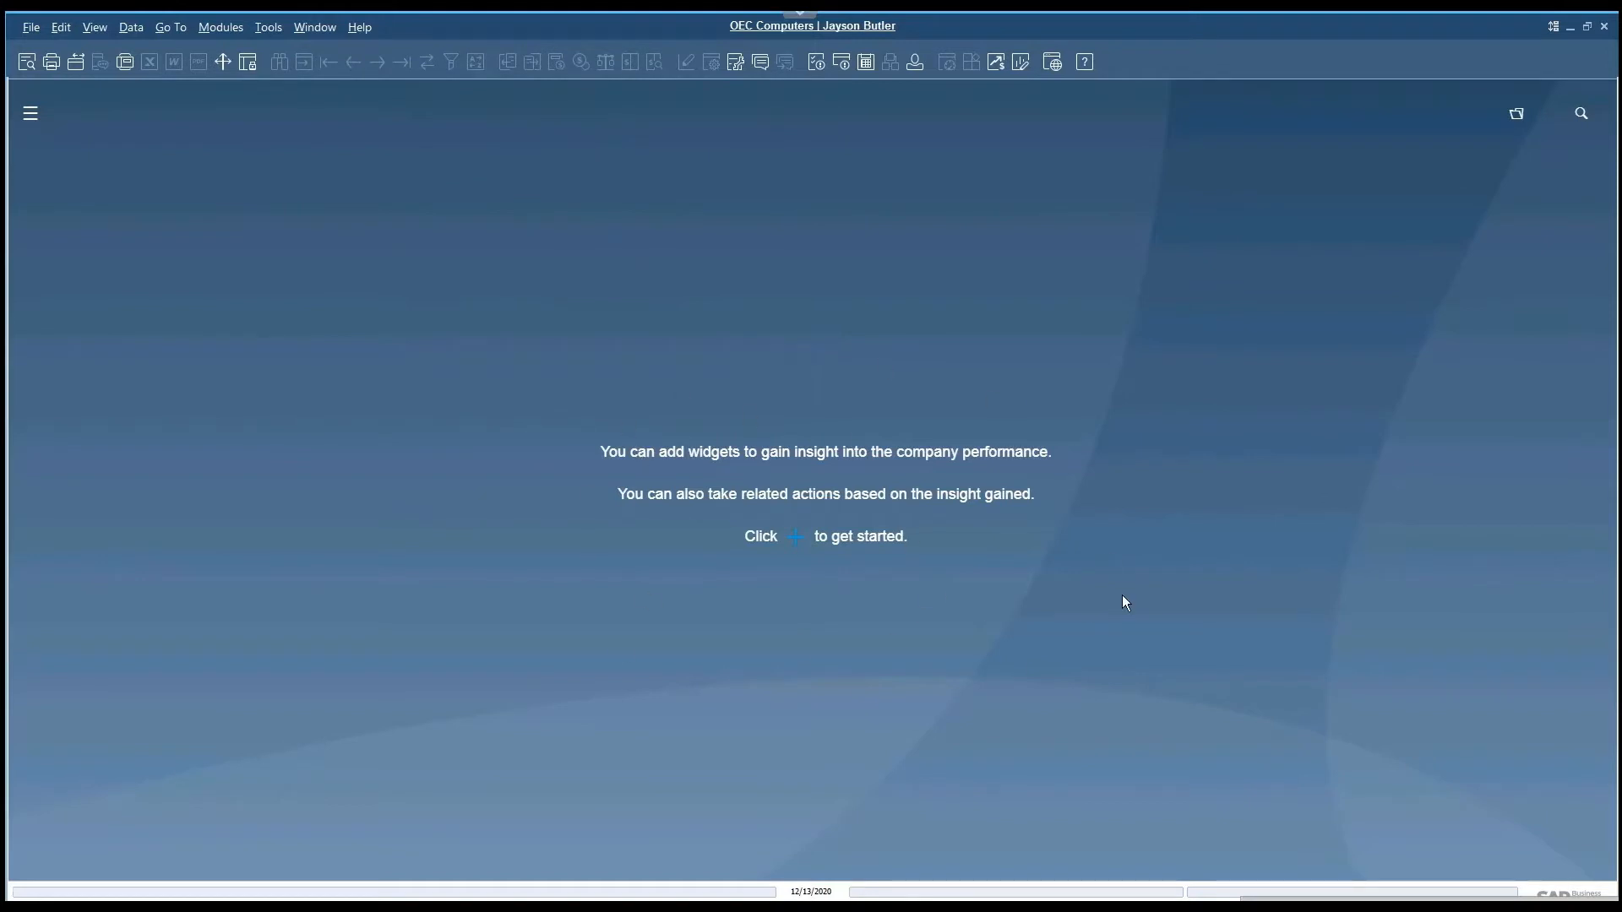
mouse_move(757, 558)
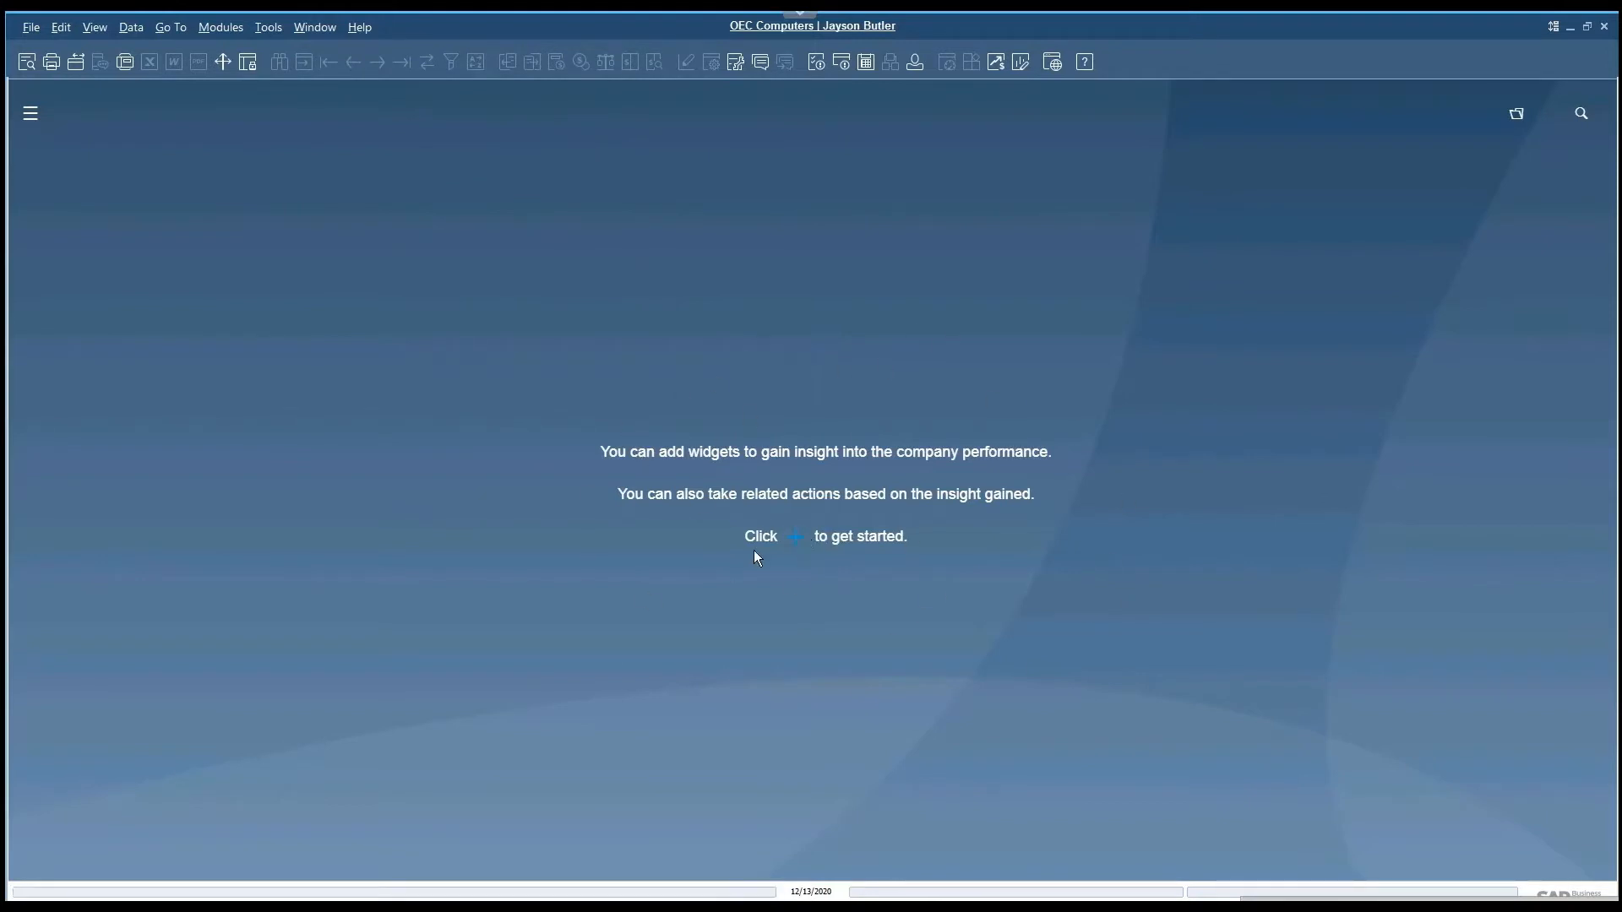
mouse_move(355, 603)
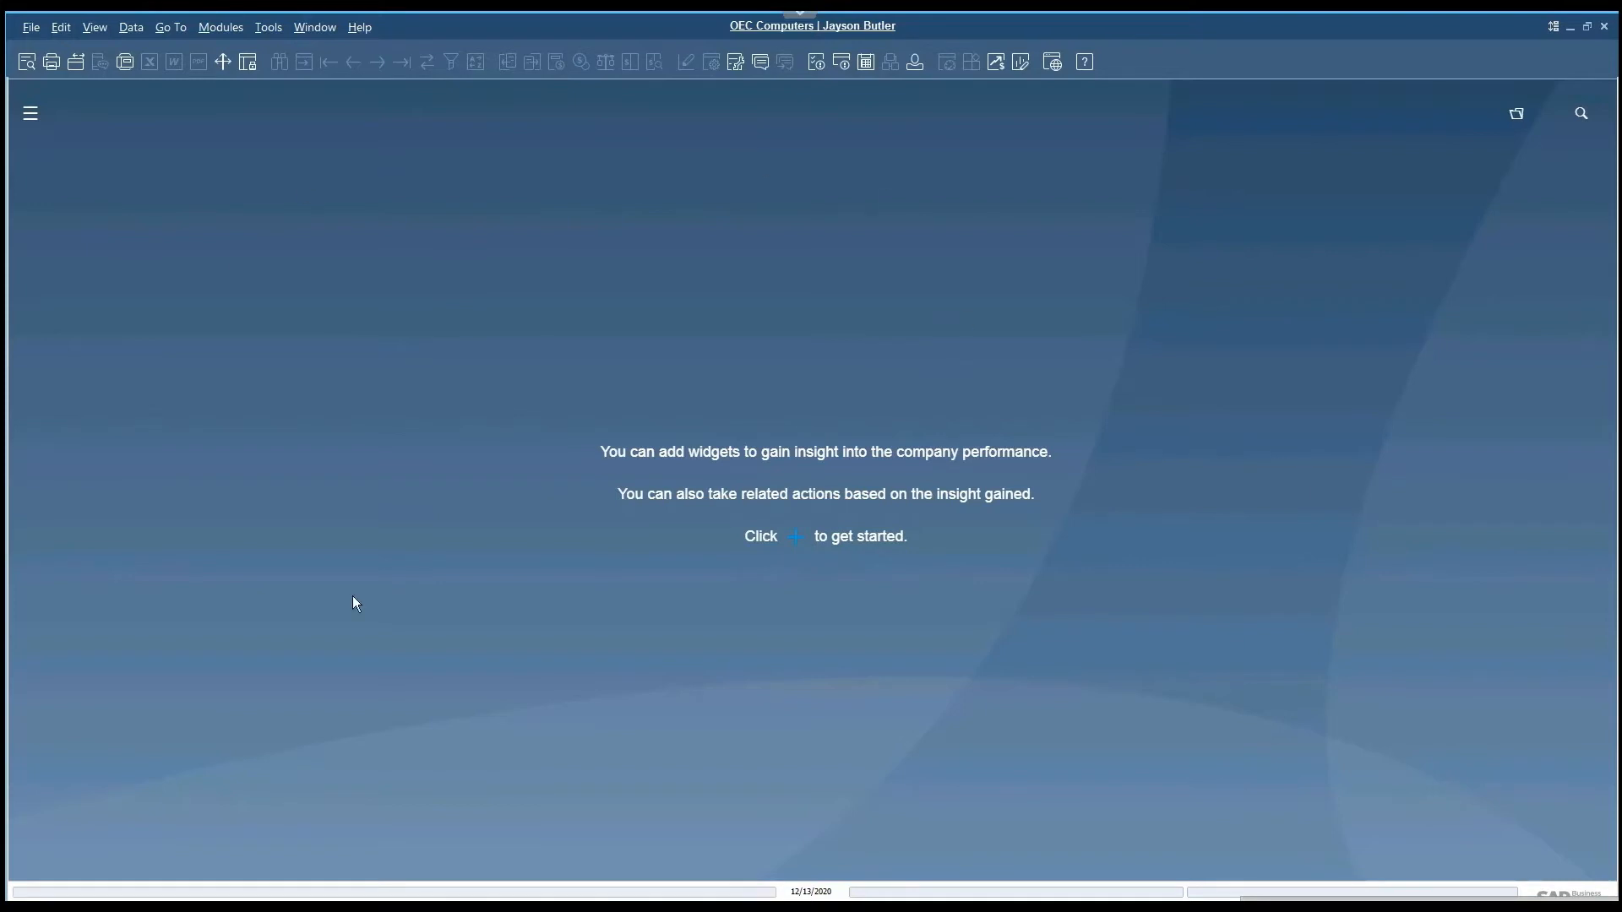
mouse_move(1541, 122)
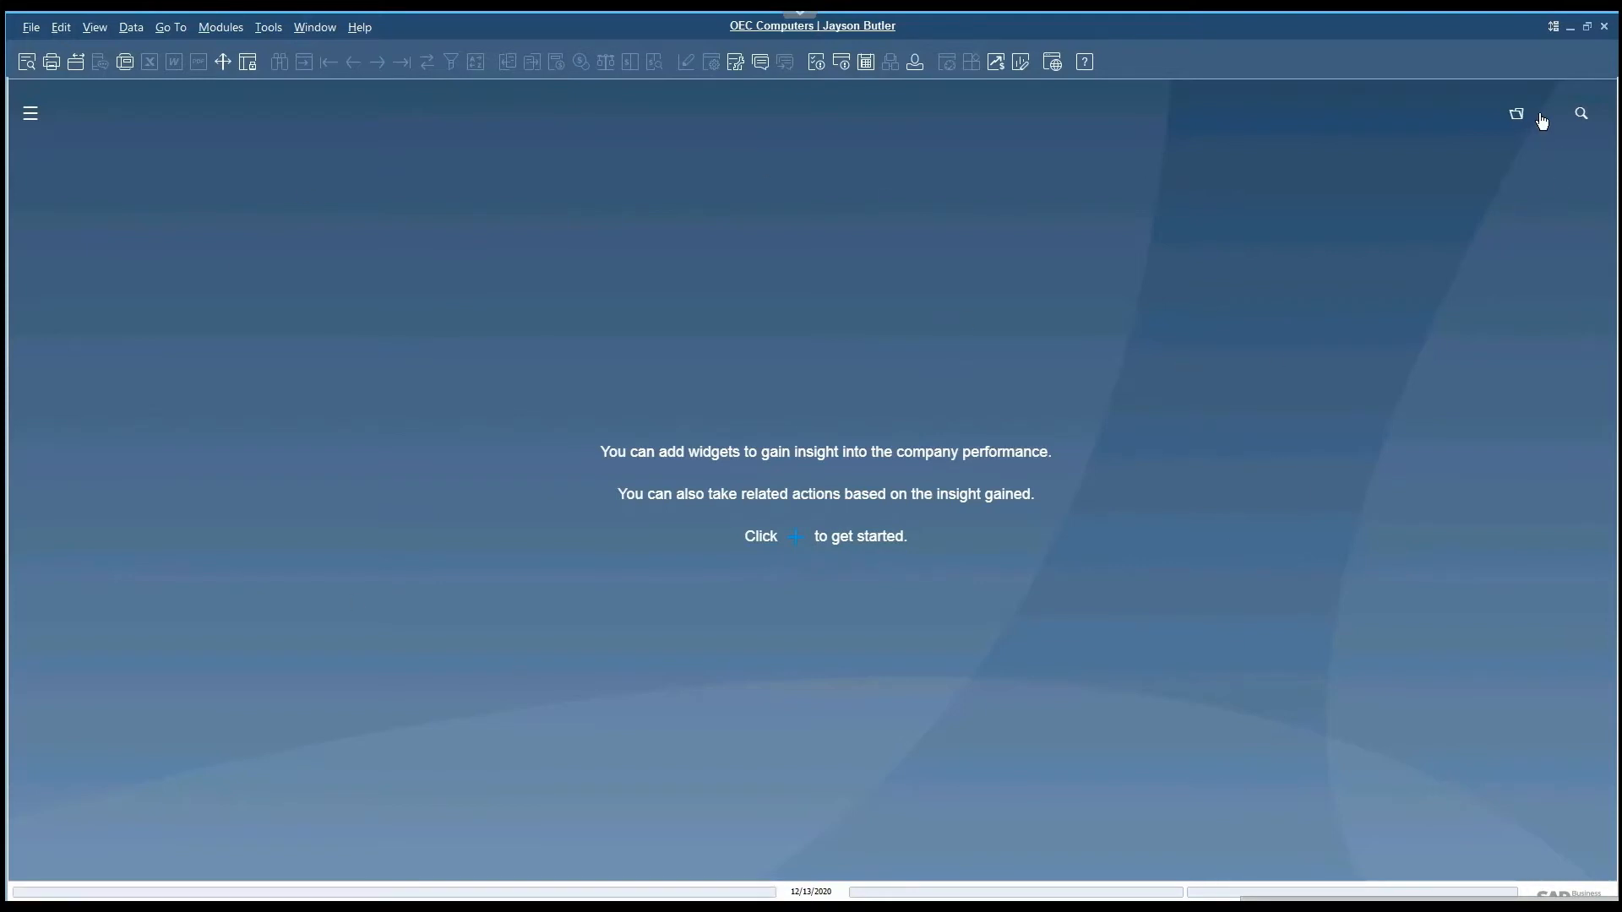
mouse_move(1546, 125)
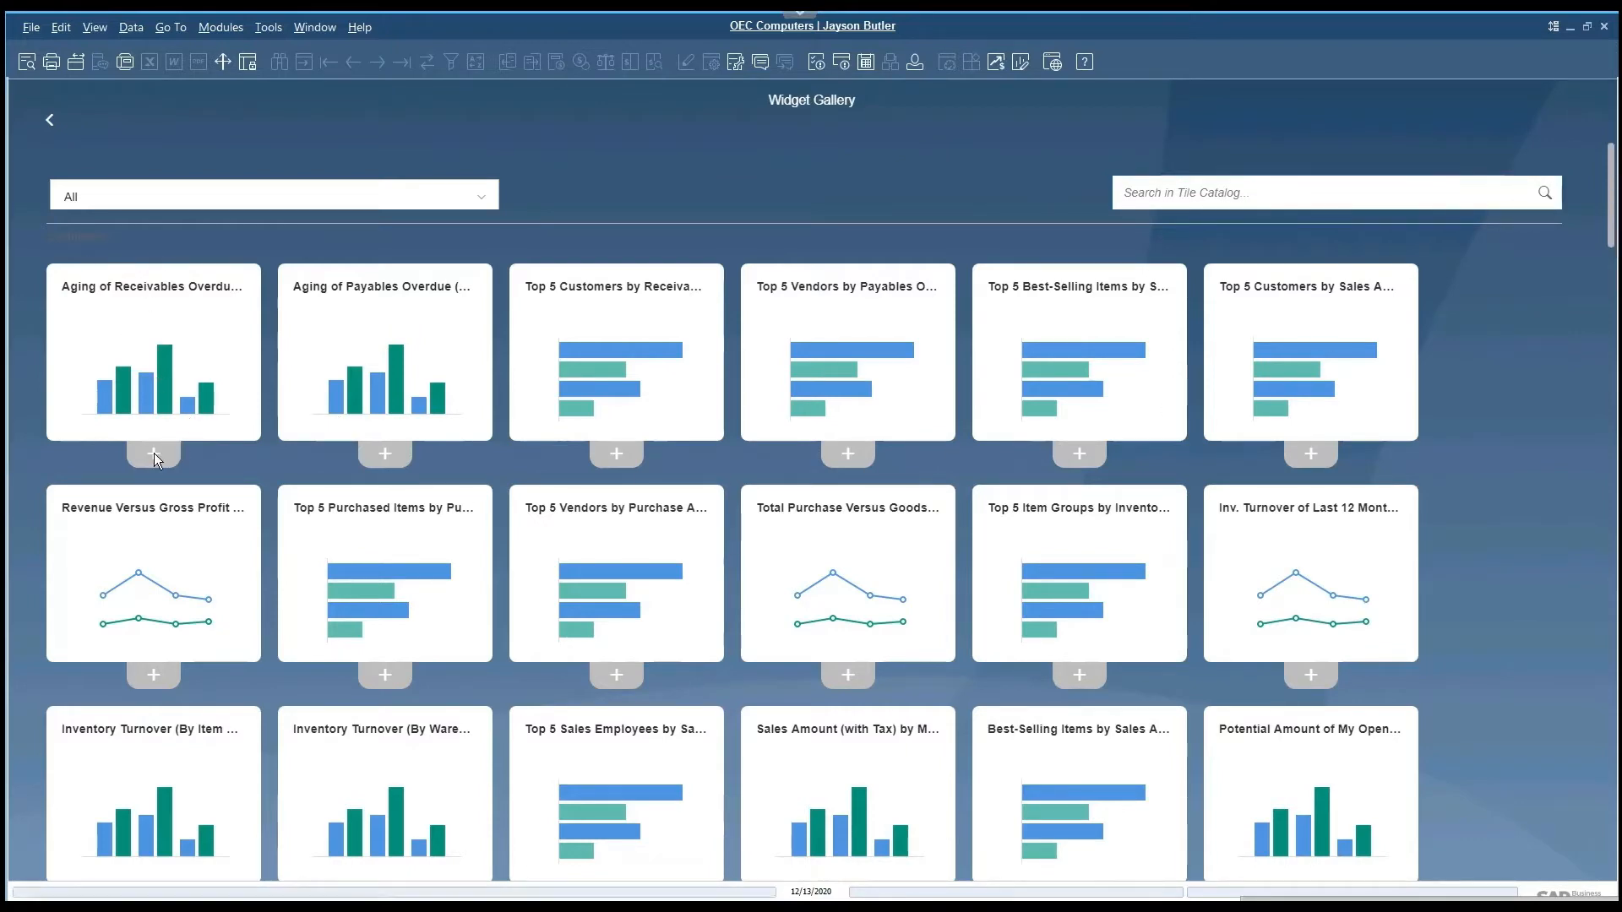
mouse_move(152, 454)
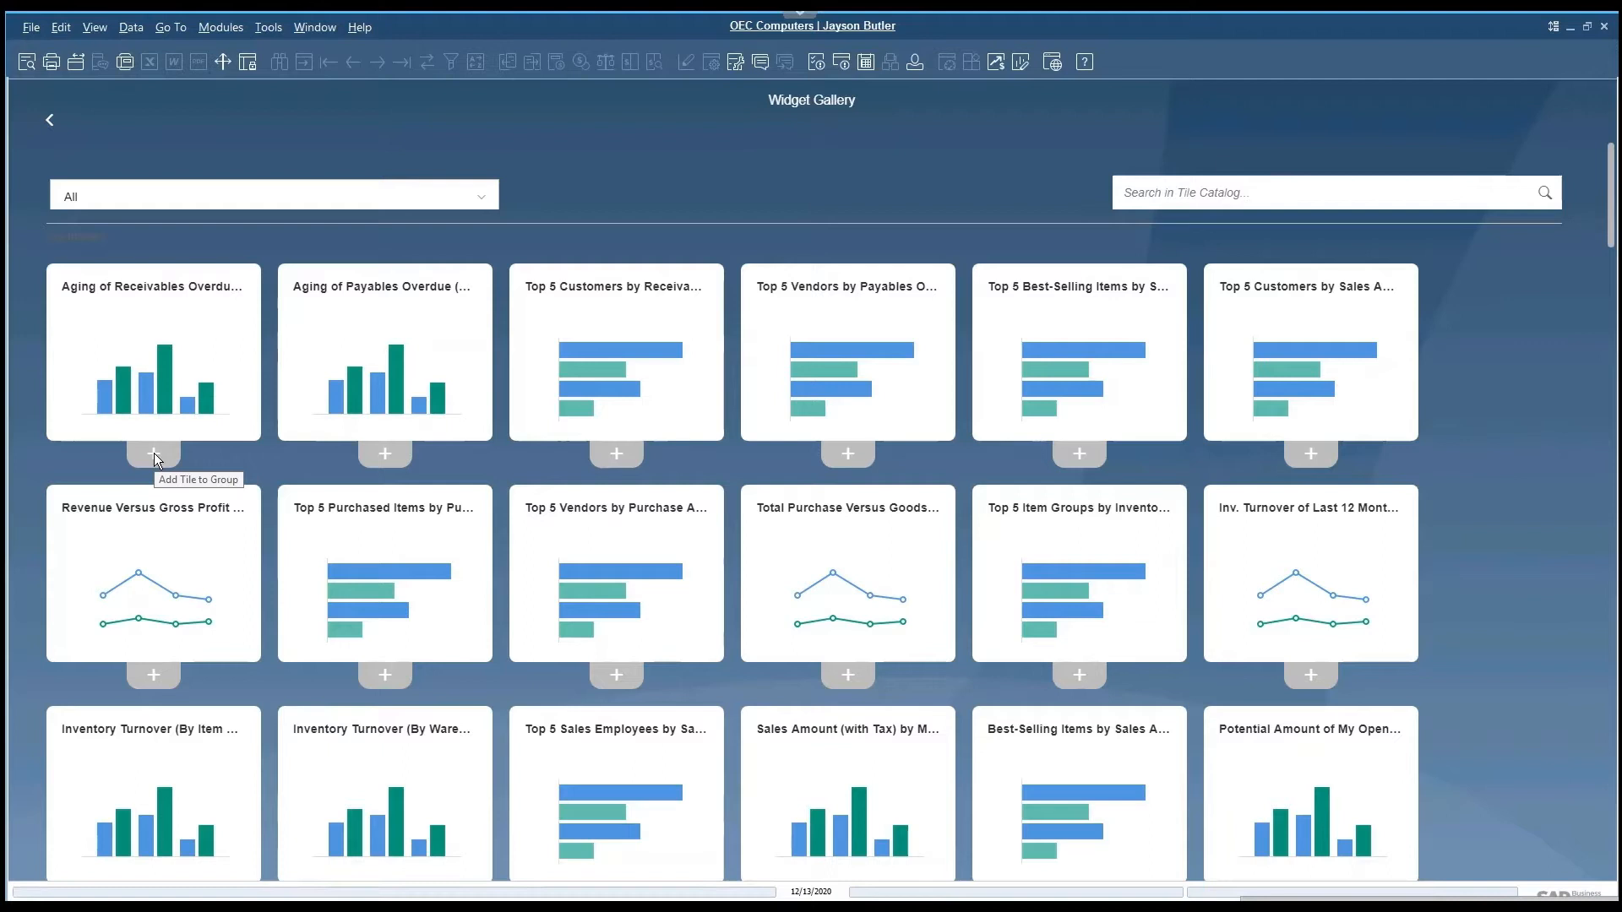
mouse_move(159, 456)
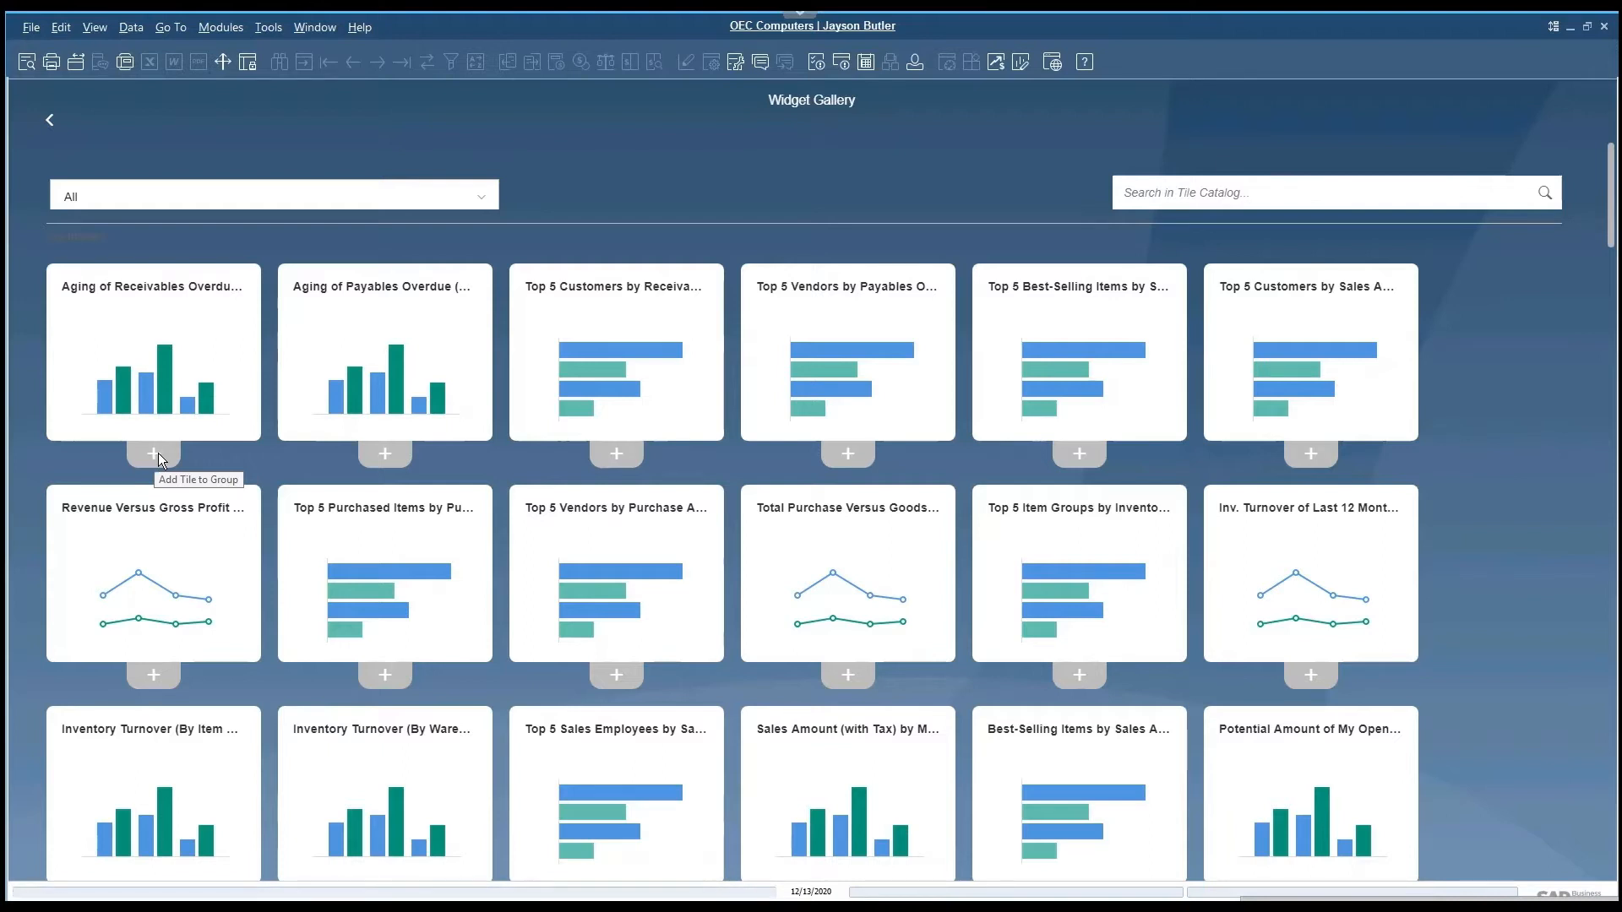
Step: Add the Aging of Receivables Overdue and Aging of Payables Overdue charts from the Widget Gallery
left_click(152, 455)
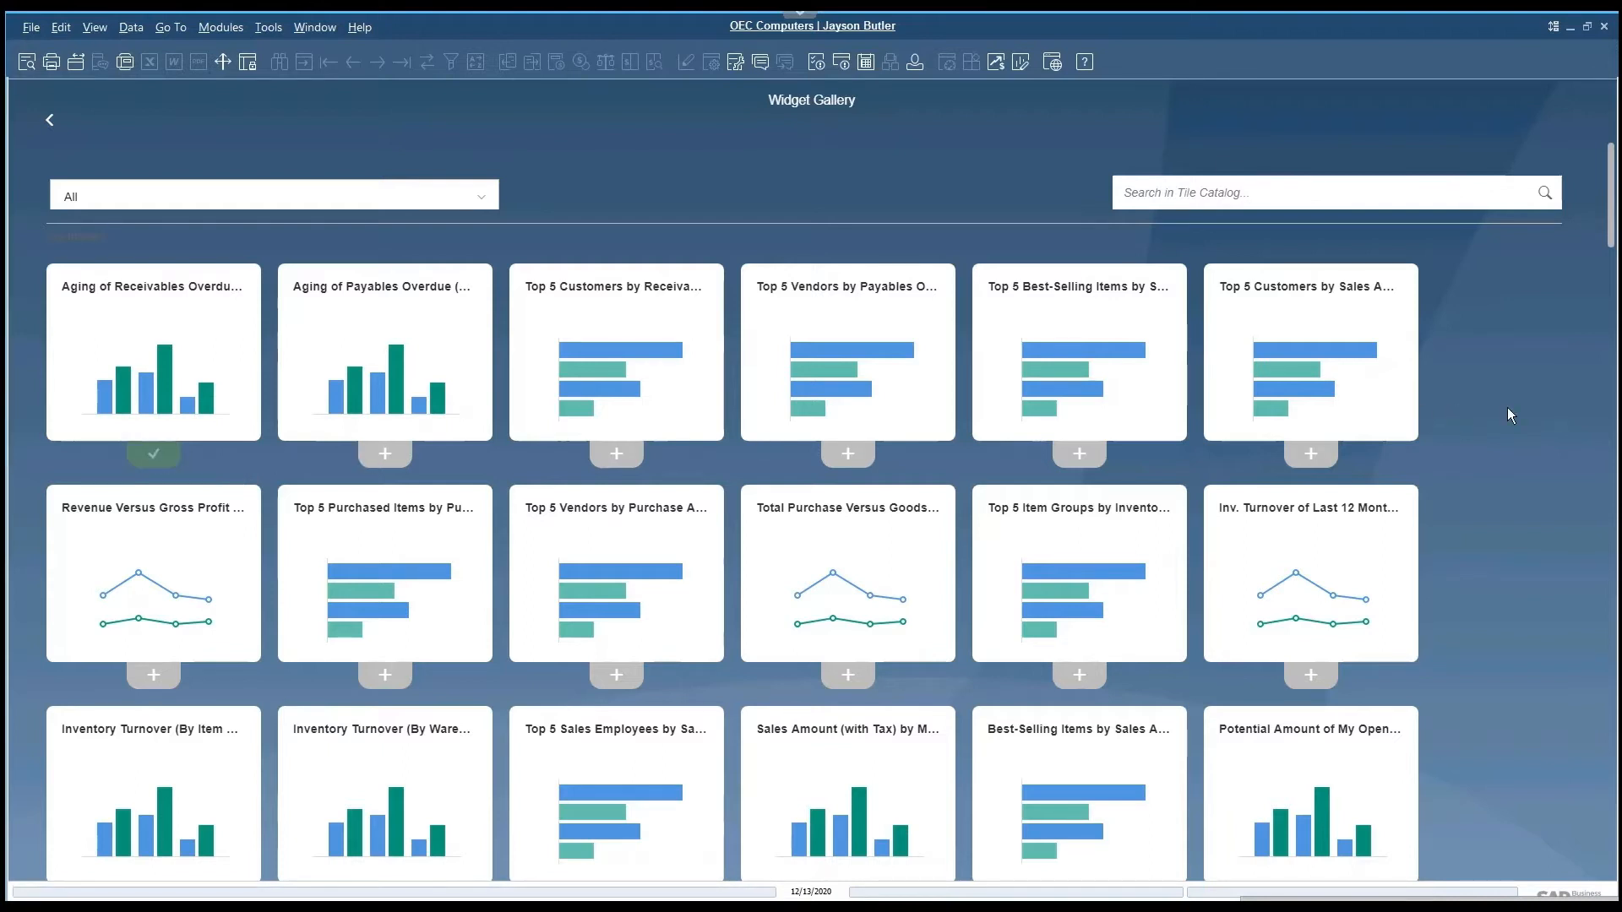
left_click(385, 453)
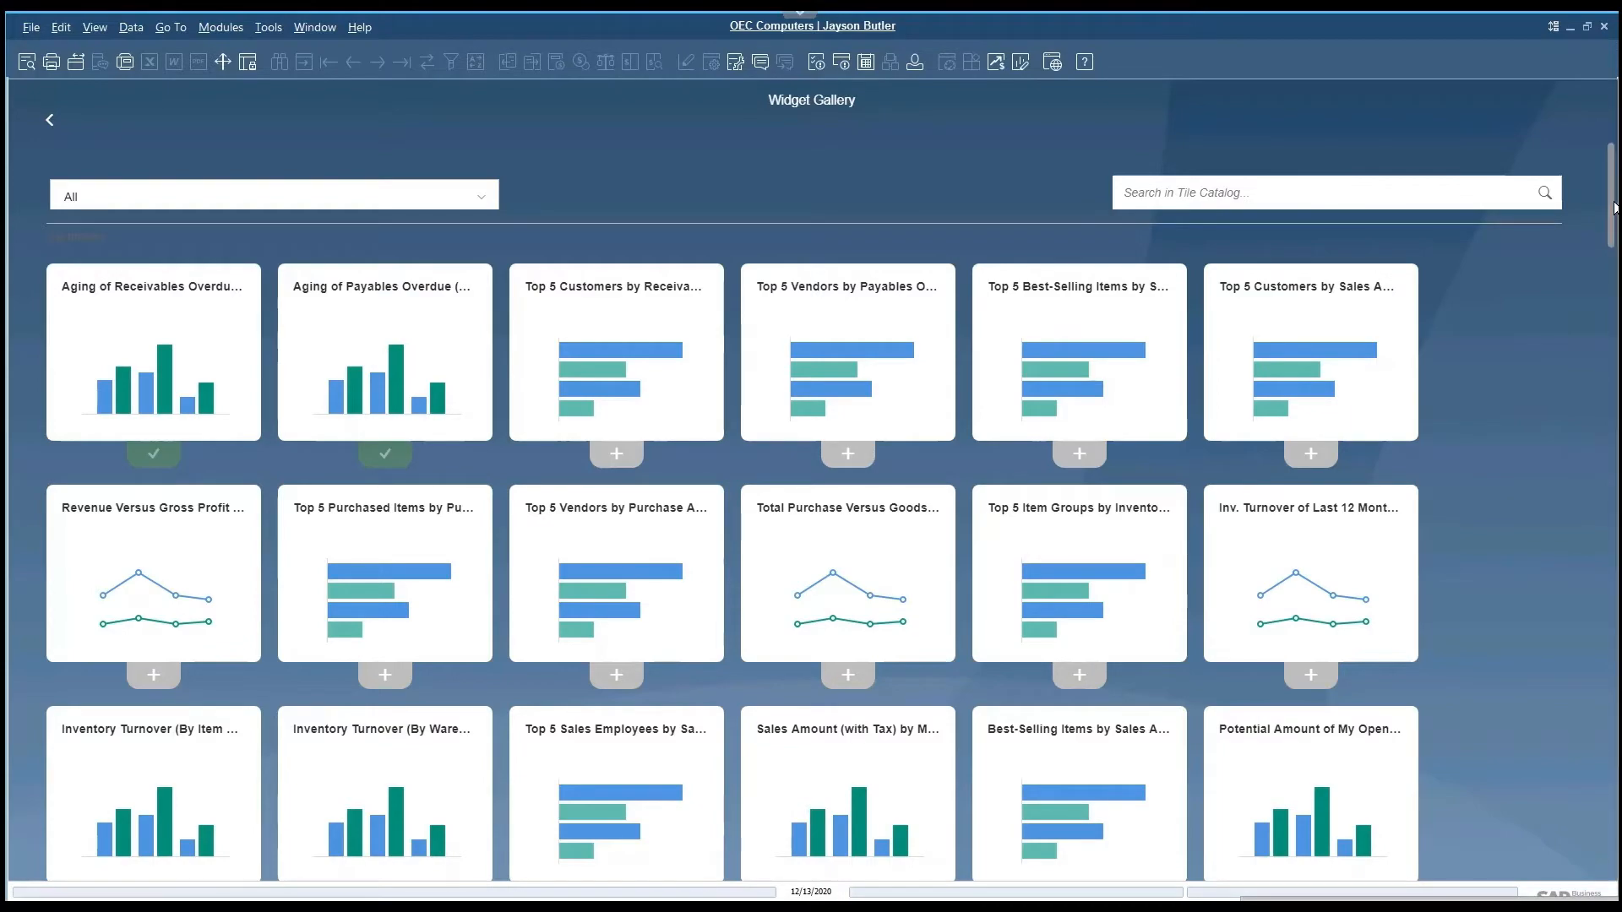
Step: Scroll down the Widget Gallery and add the Common Functions widget
scroll("down", 3)
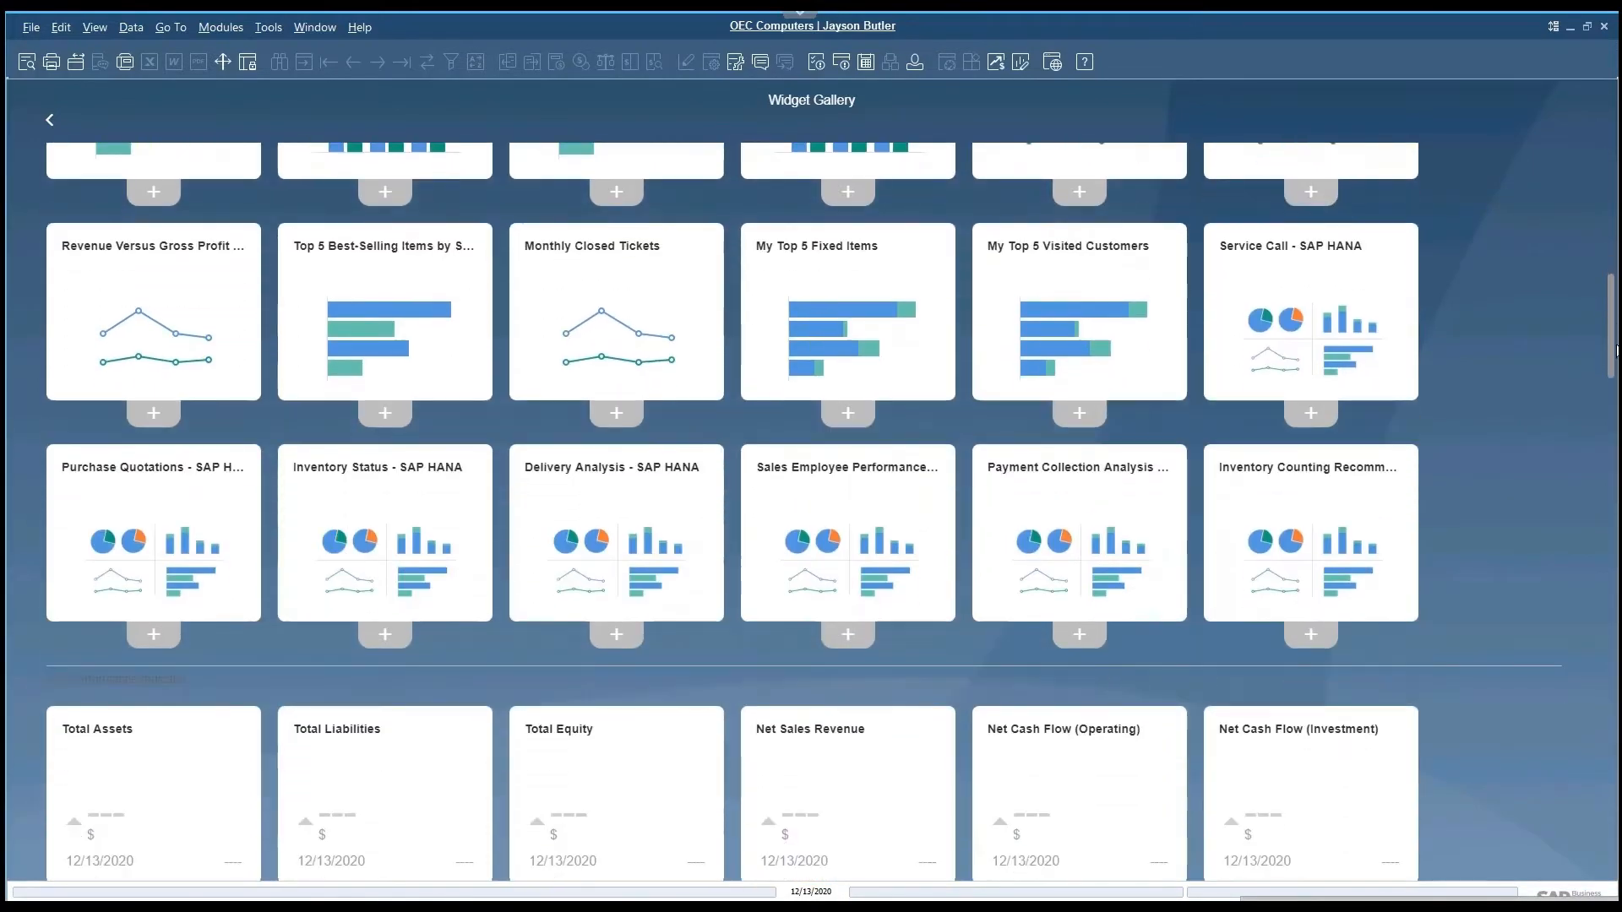
scroll("down", 3)
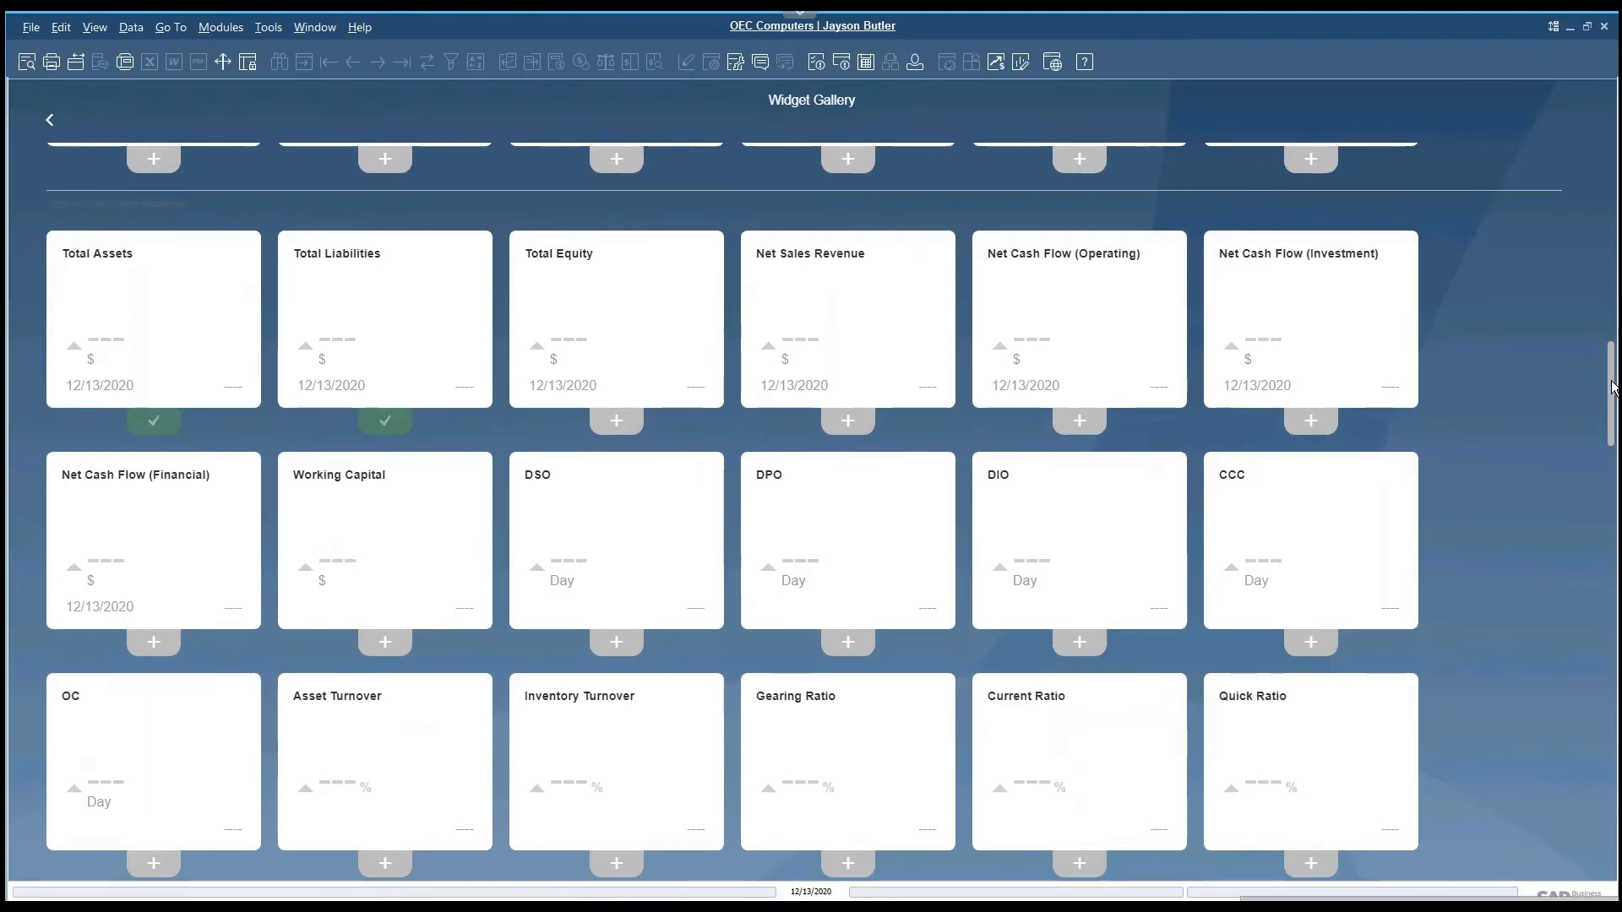
scroll("down", 3)
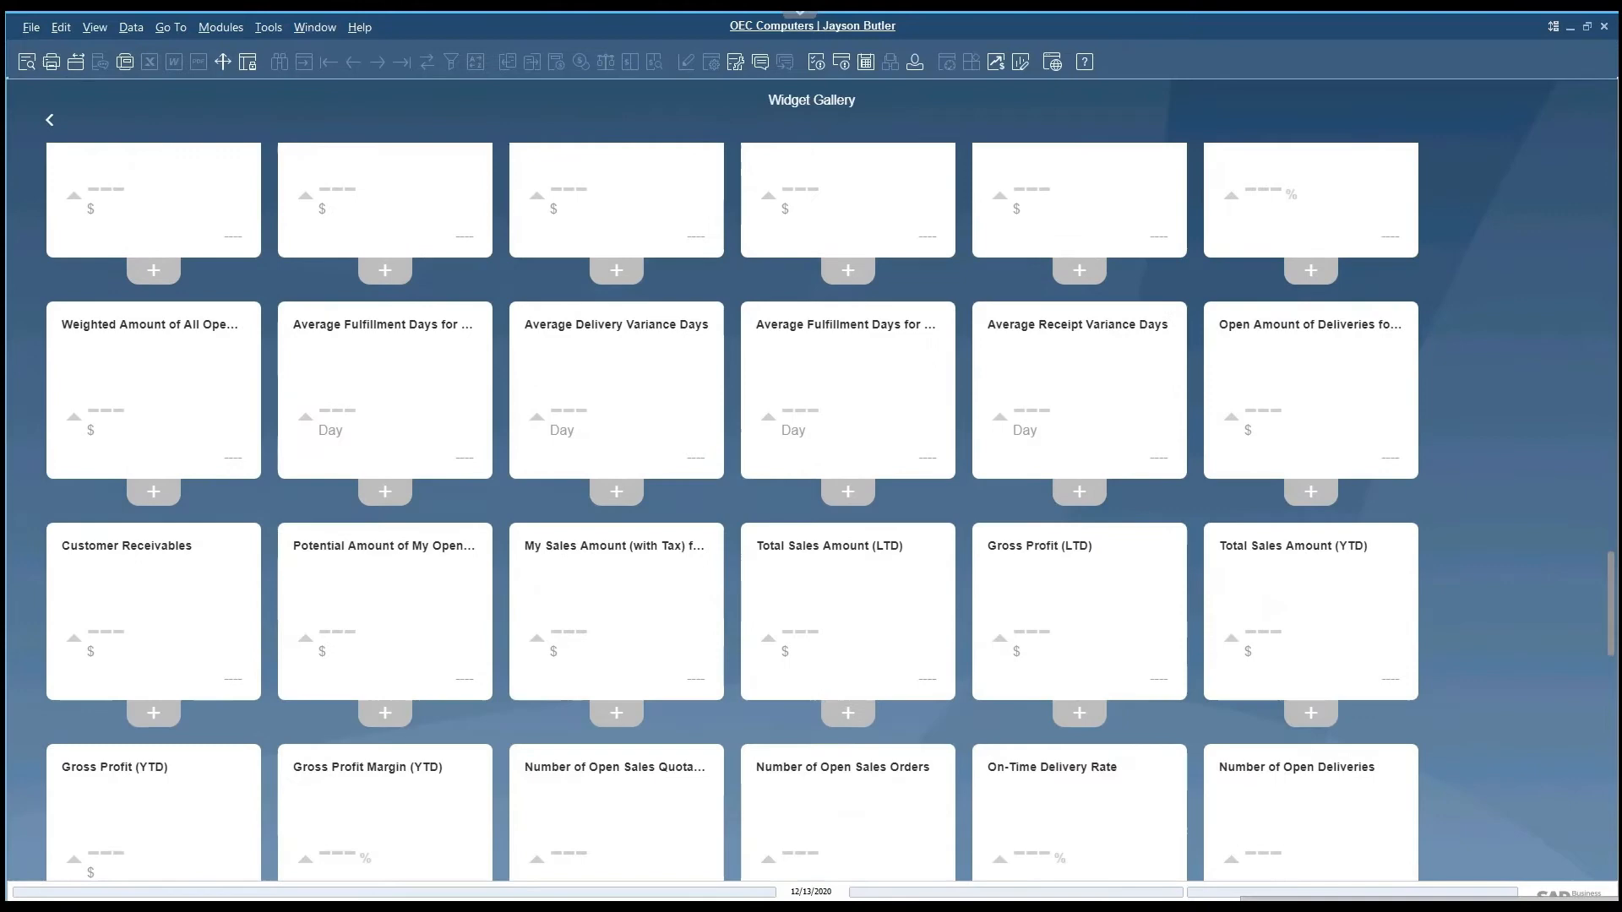
scroll("down", 3)
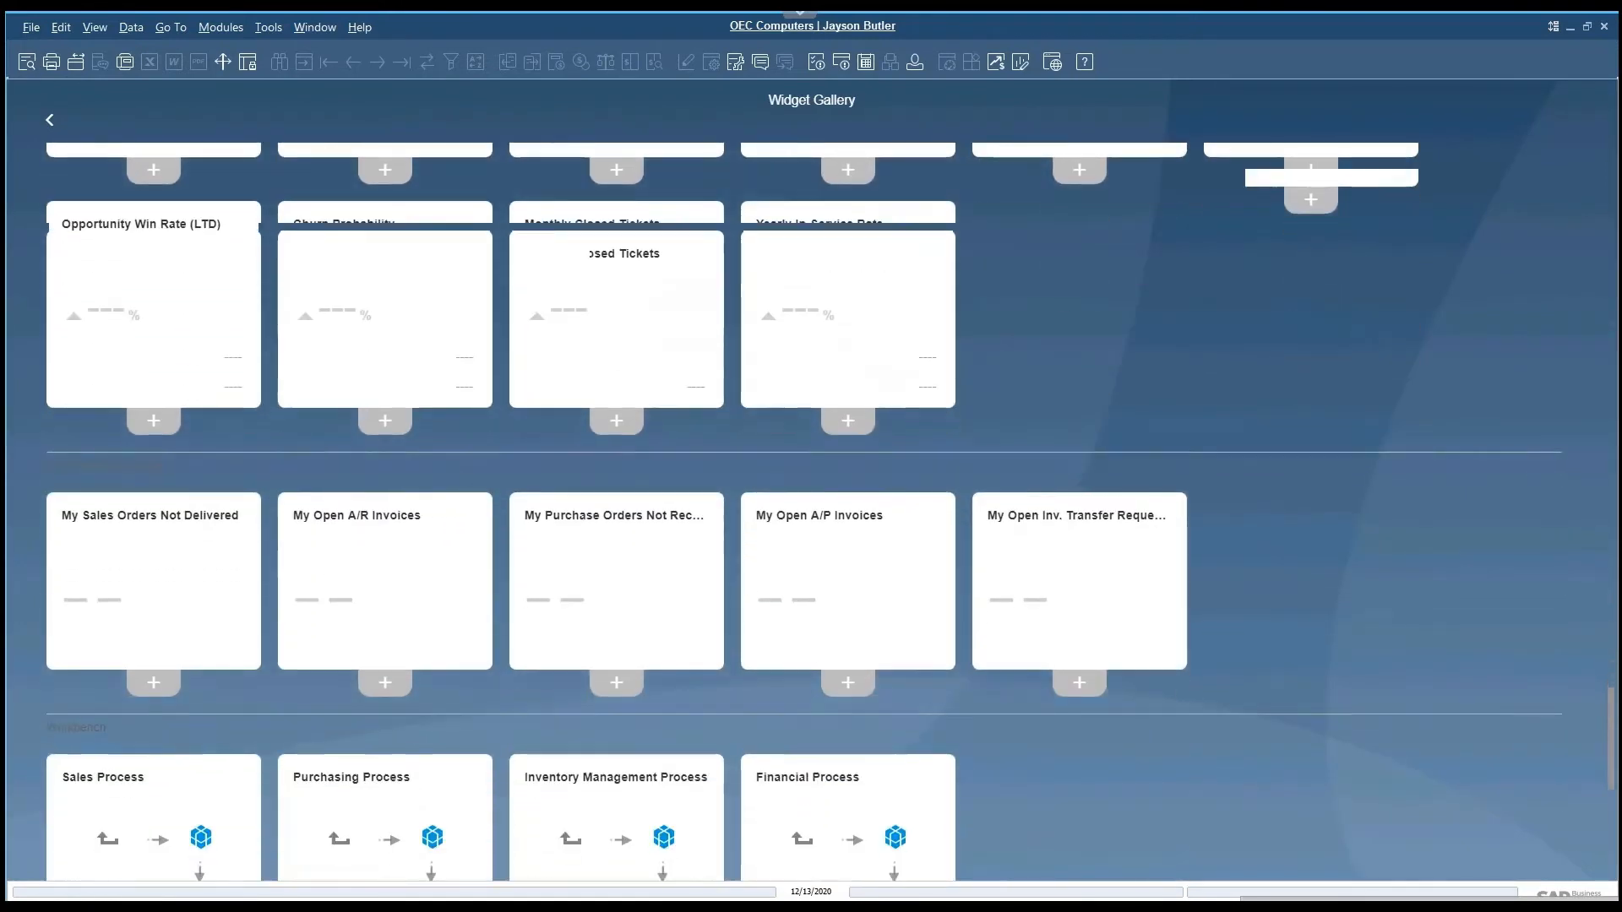
scroll("down", 3)
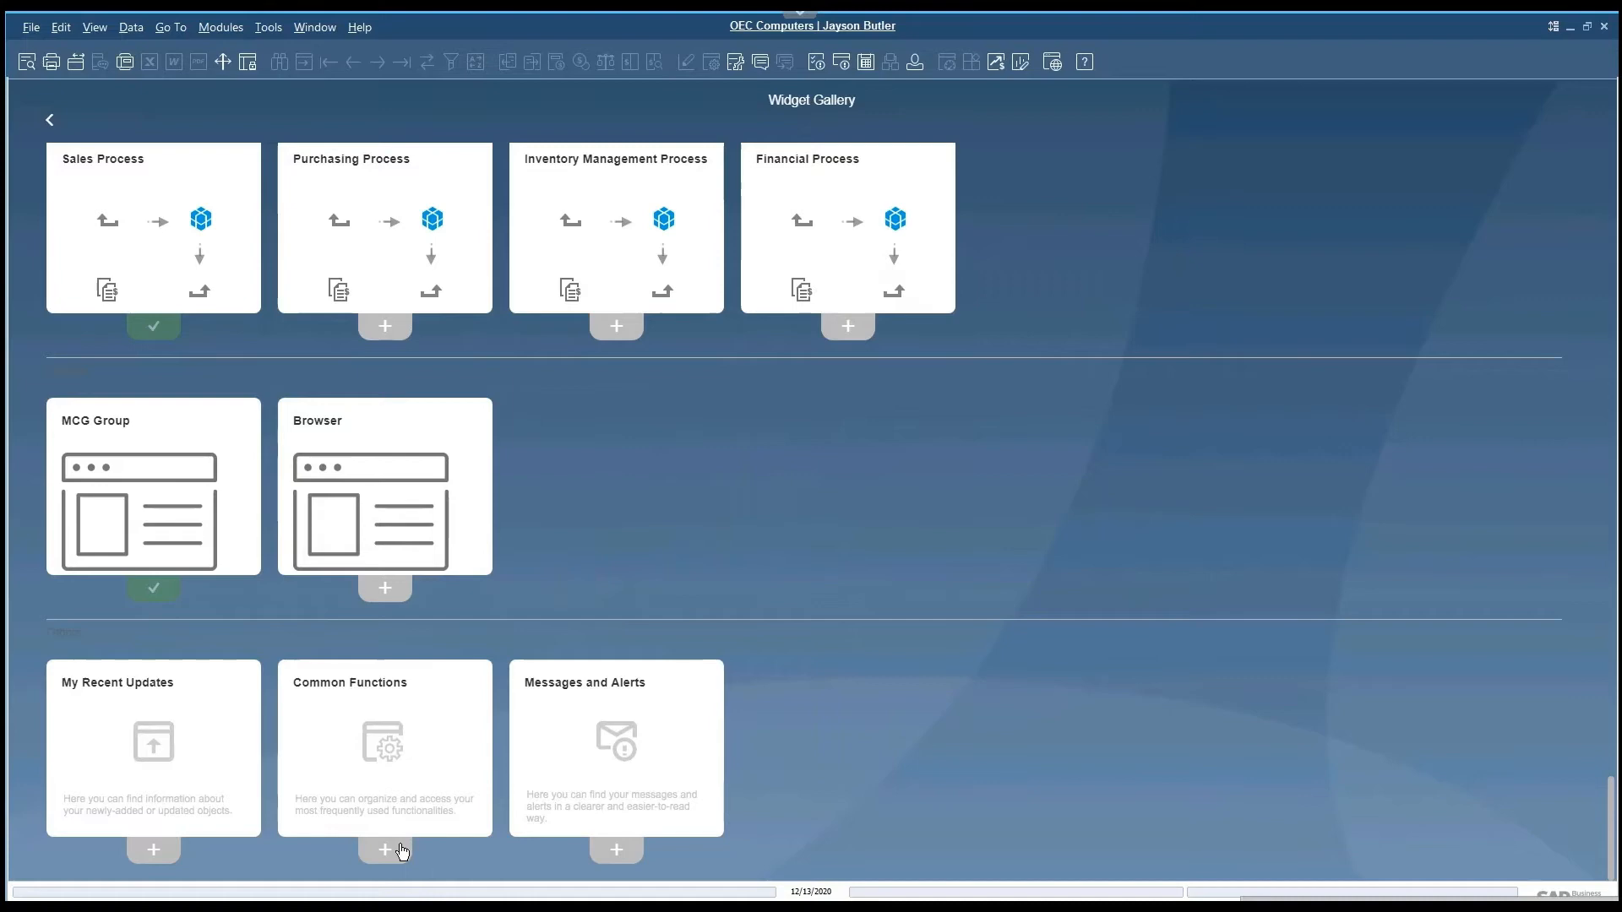
left_click(385, 850)
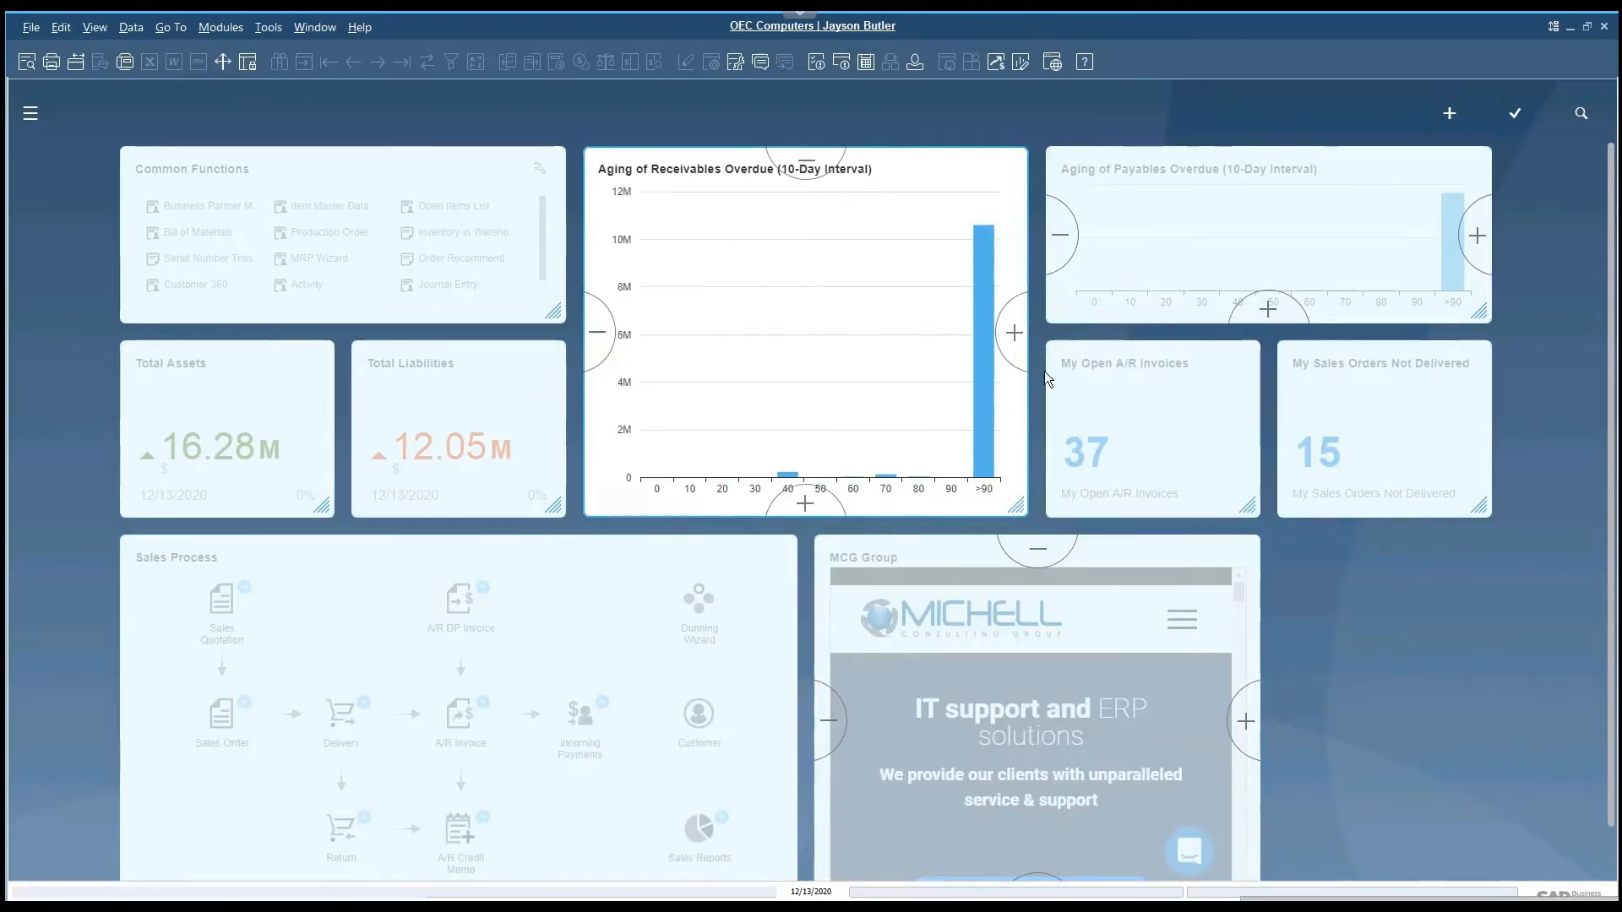
mouse_move(1194, 690)
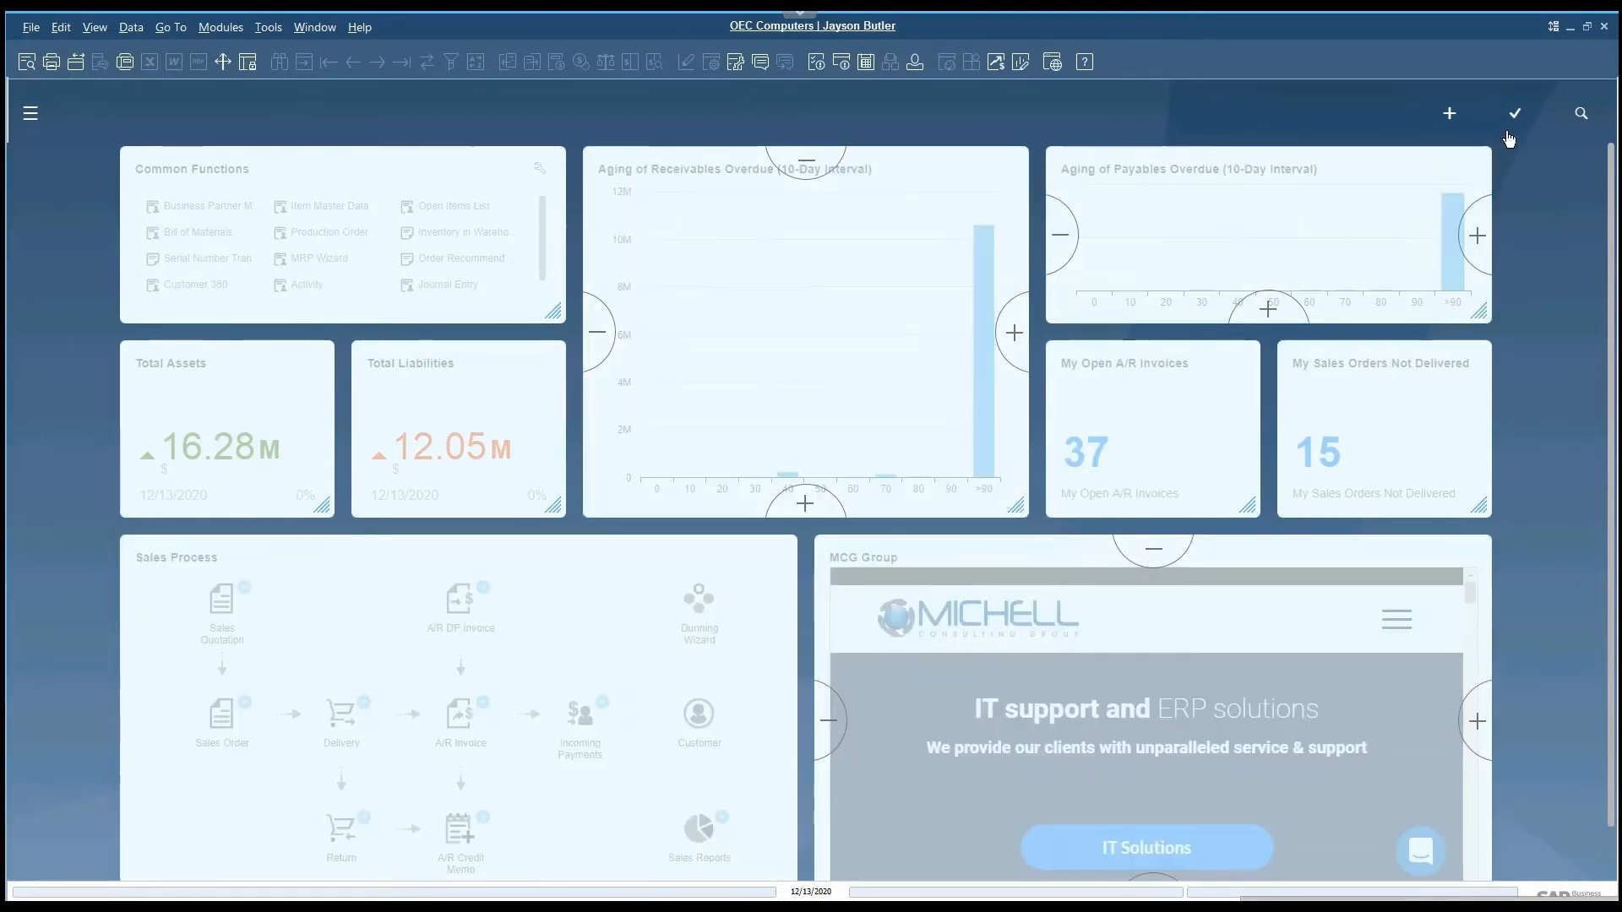
mouse_move(1518, 118)
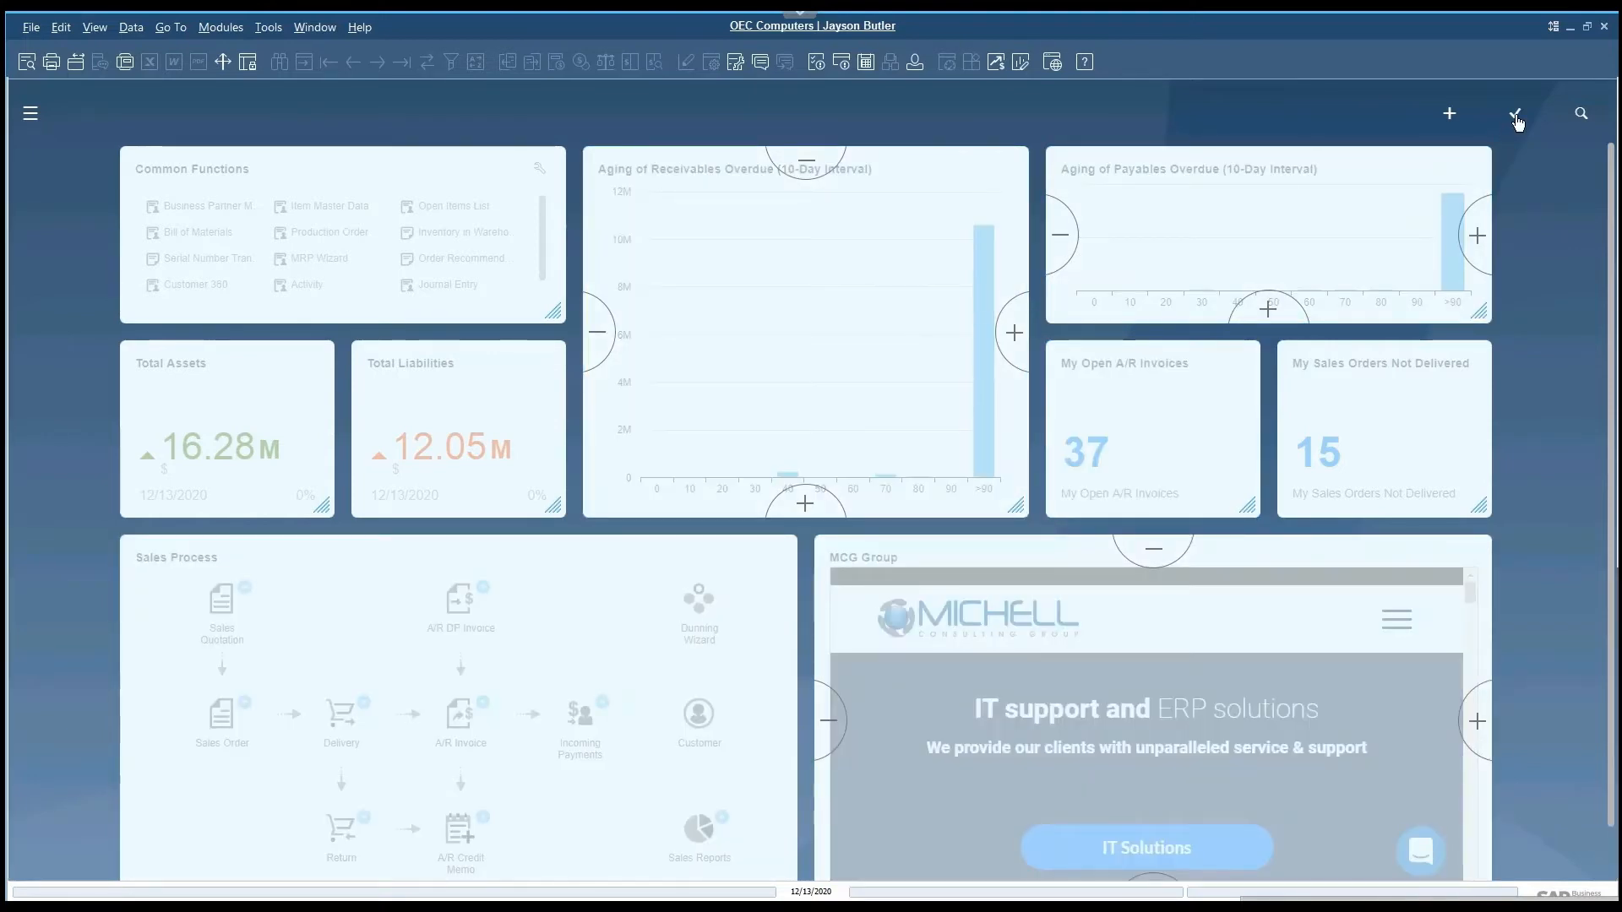
Step: Save the cockpit layout as a new template named 'MCG Overview2' and confirm
left_click(1516, 112)
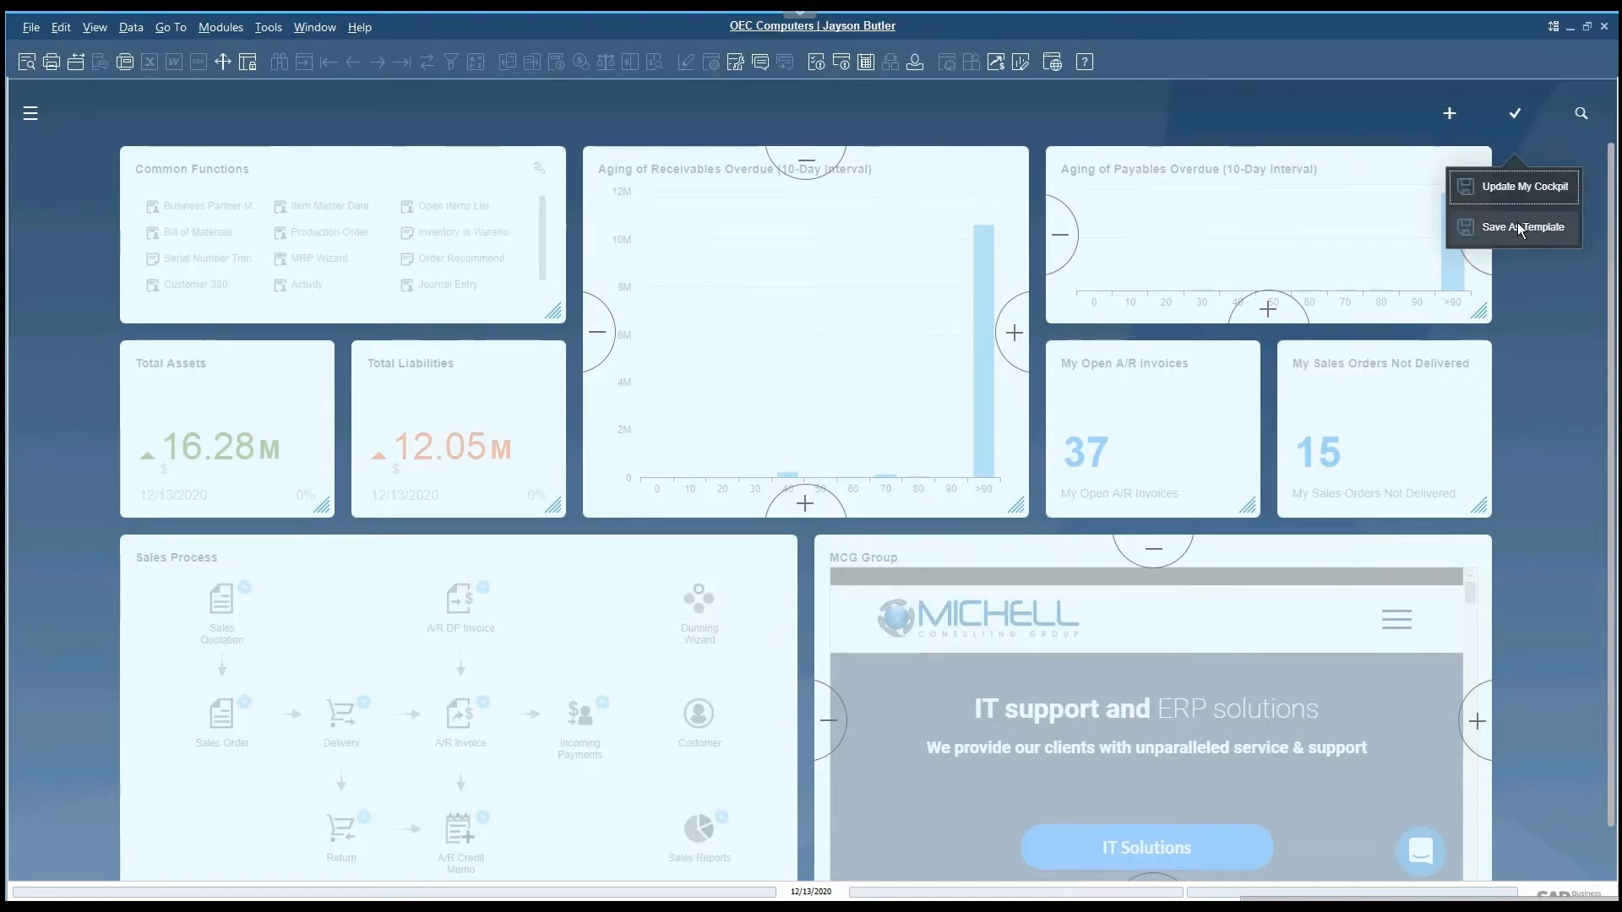
left_click(1519, 226)
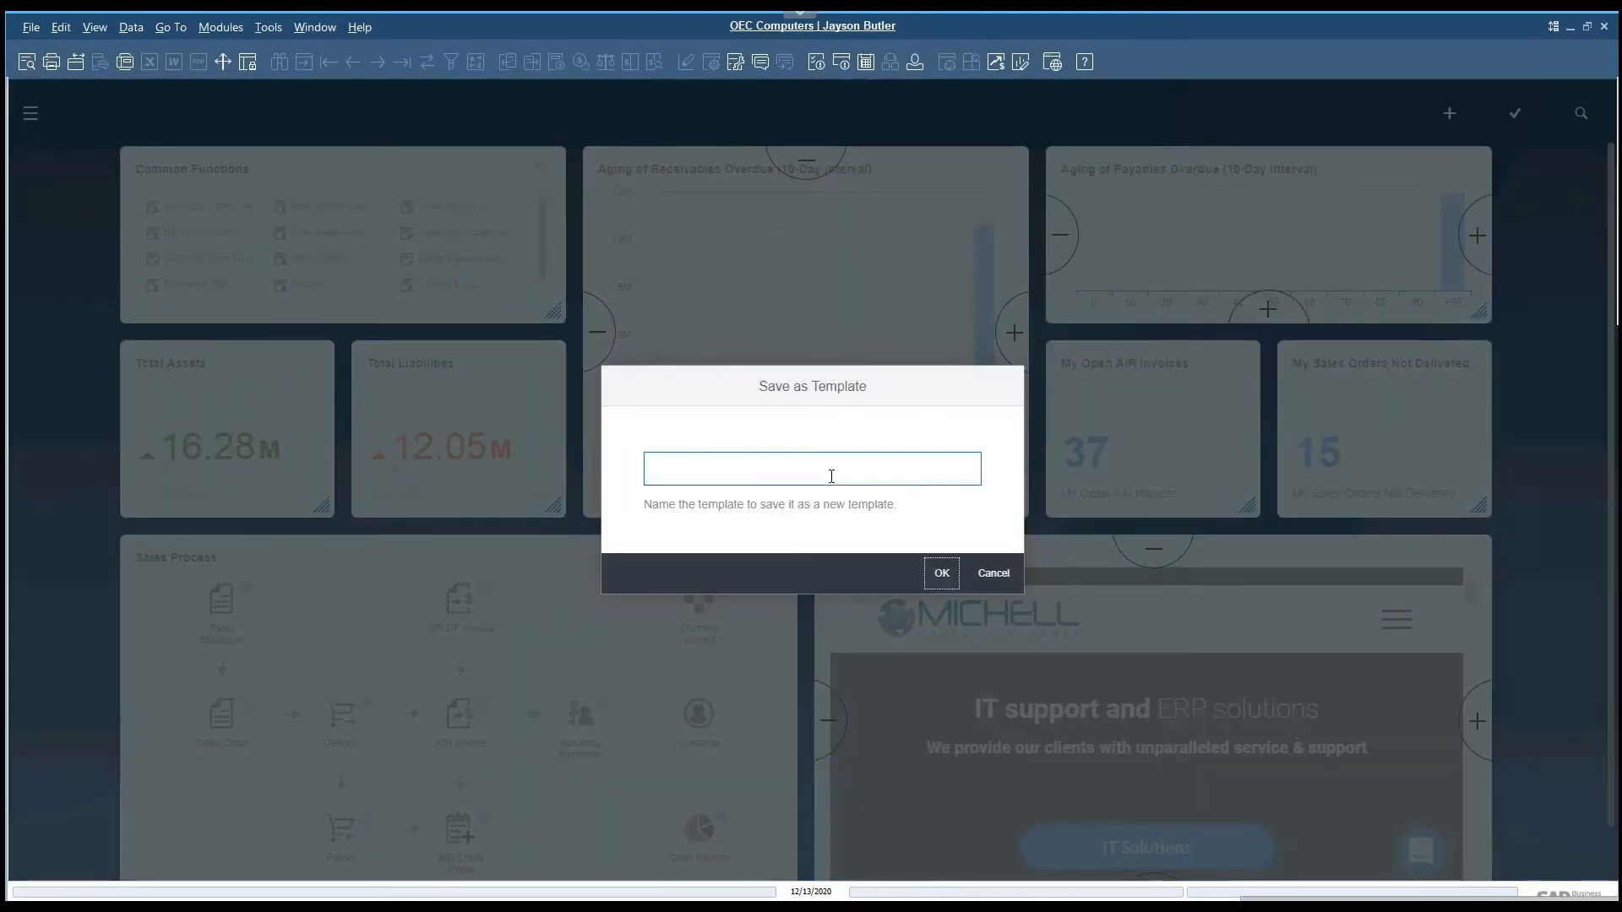
type("MC")
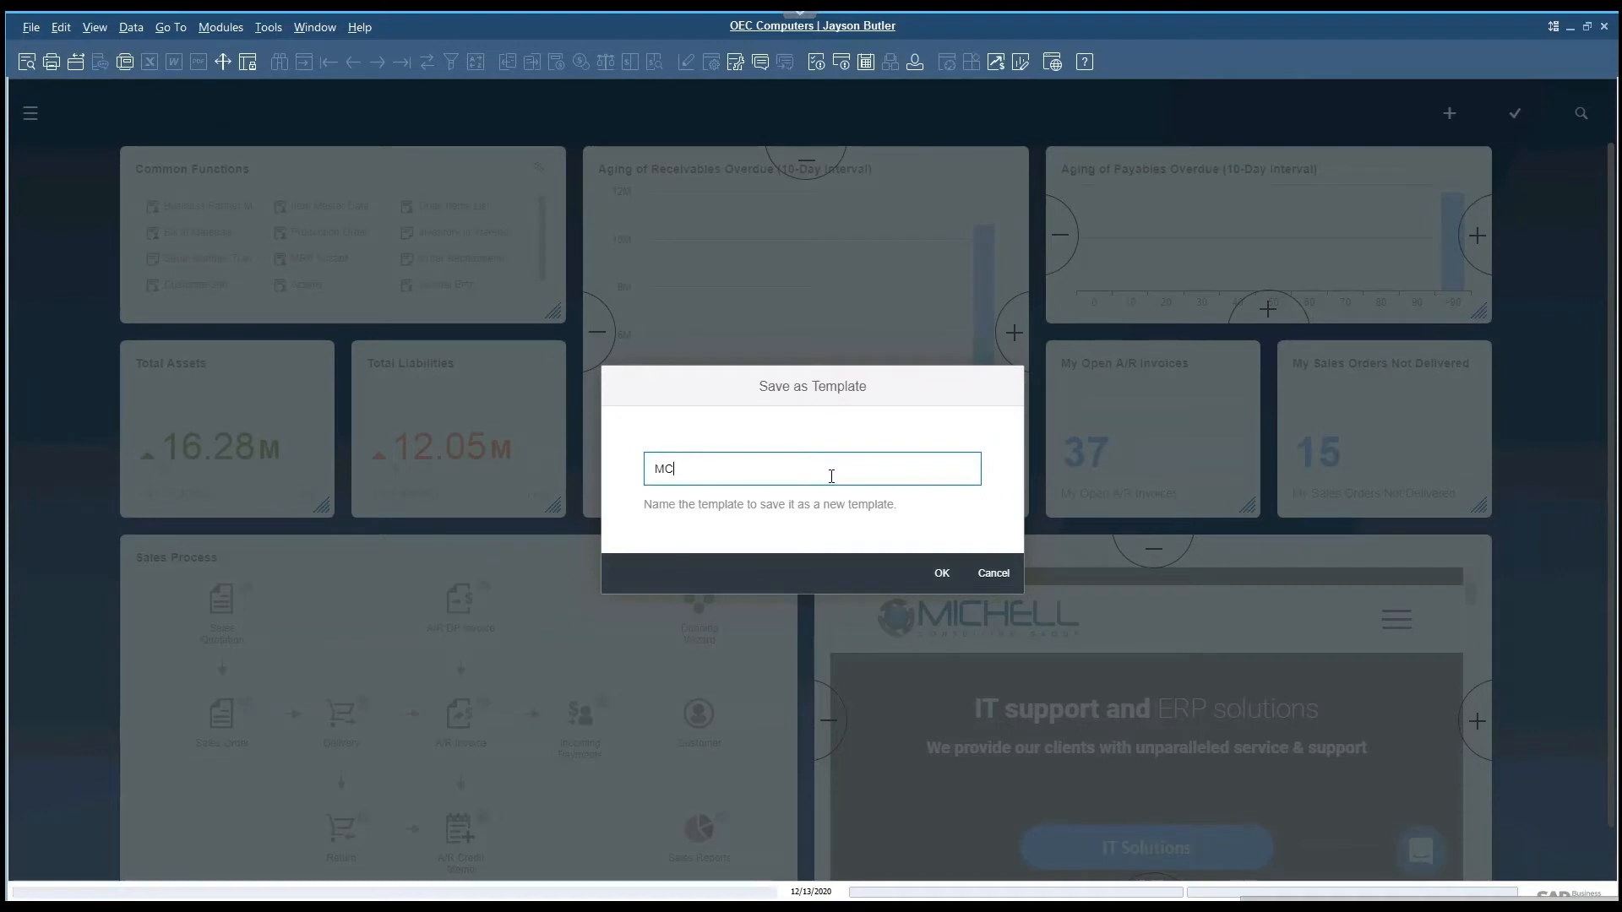
type("G")
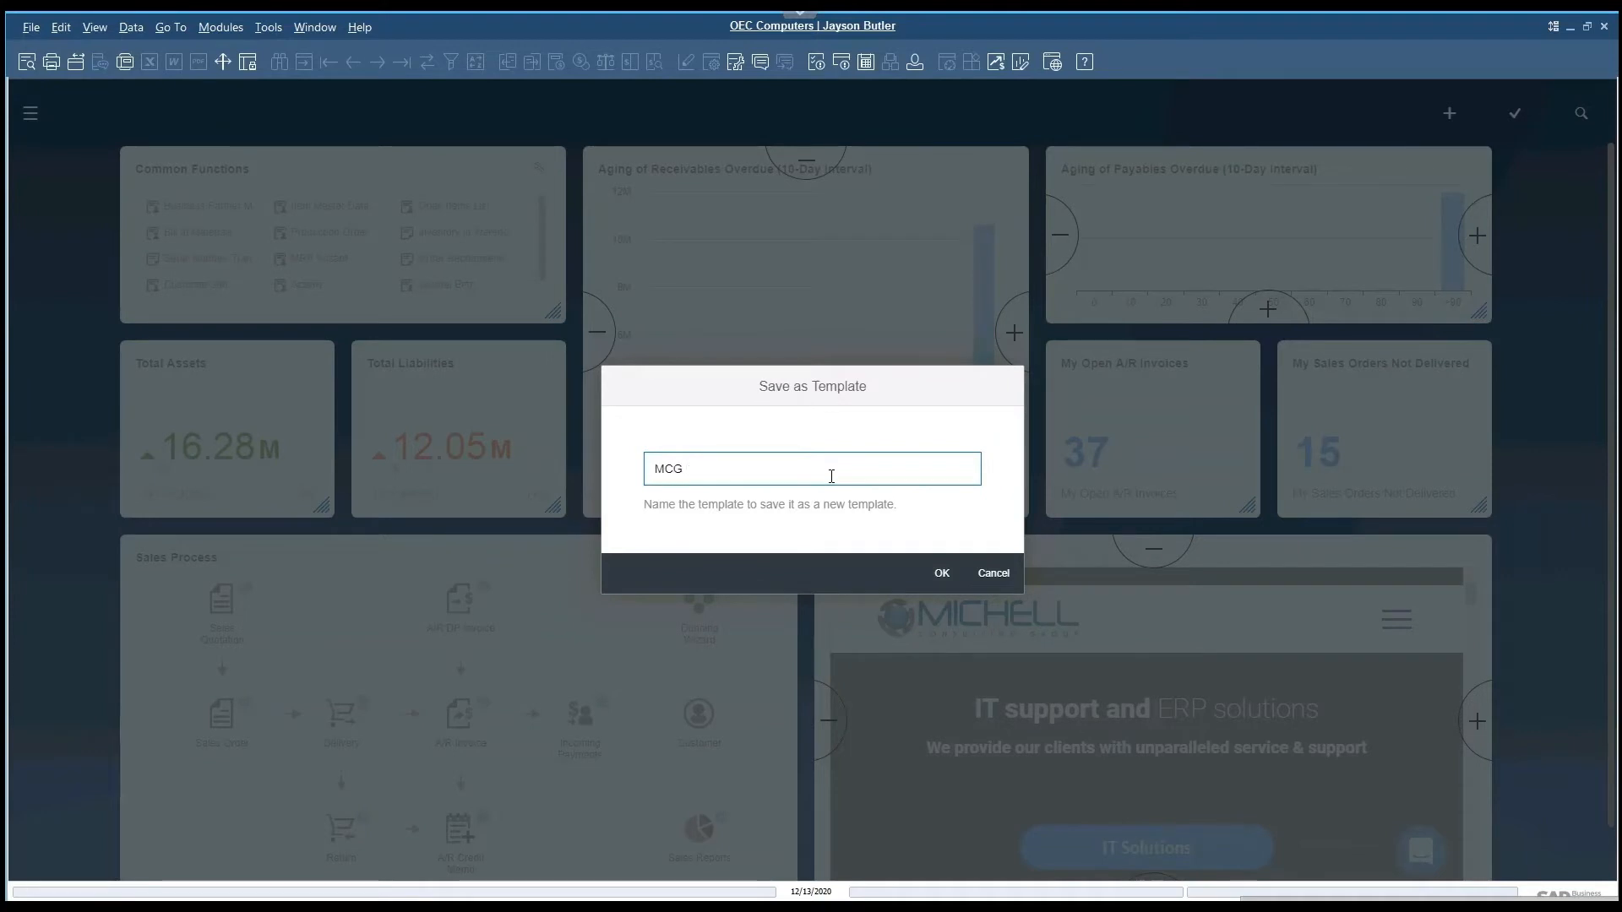
type("Ove")
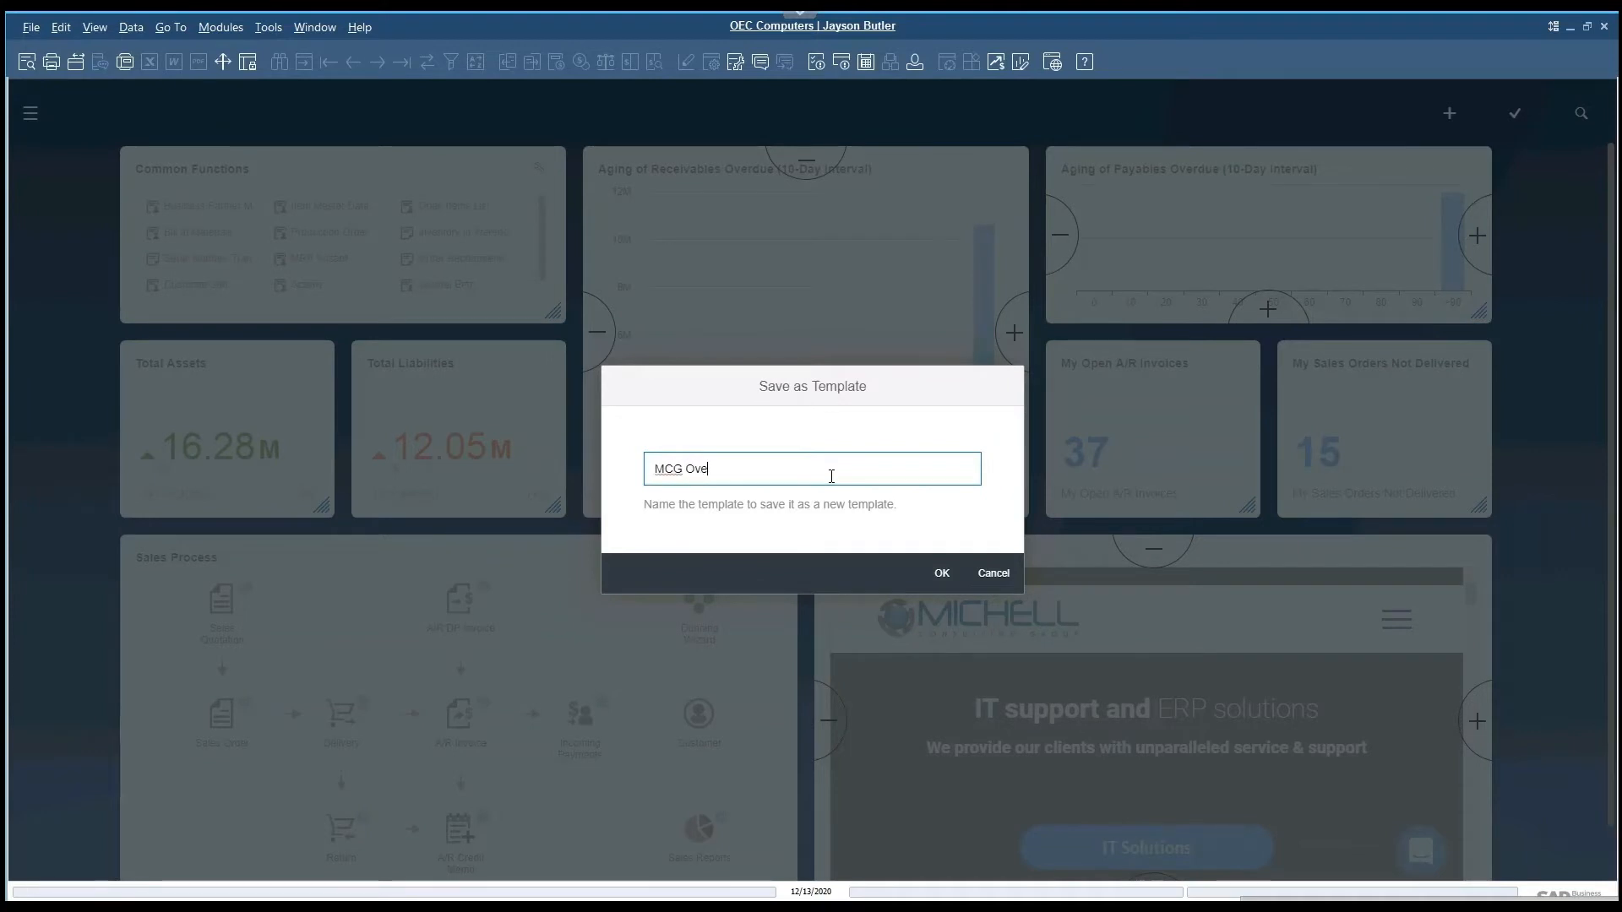
type("rview2")
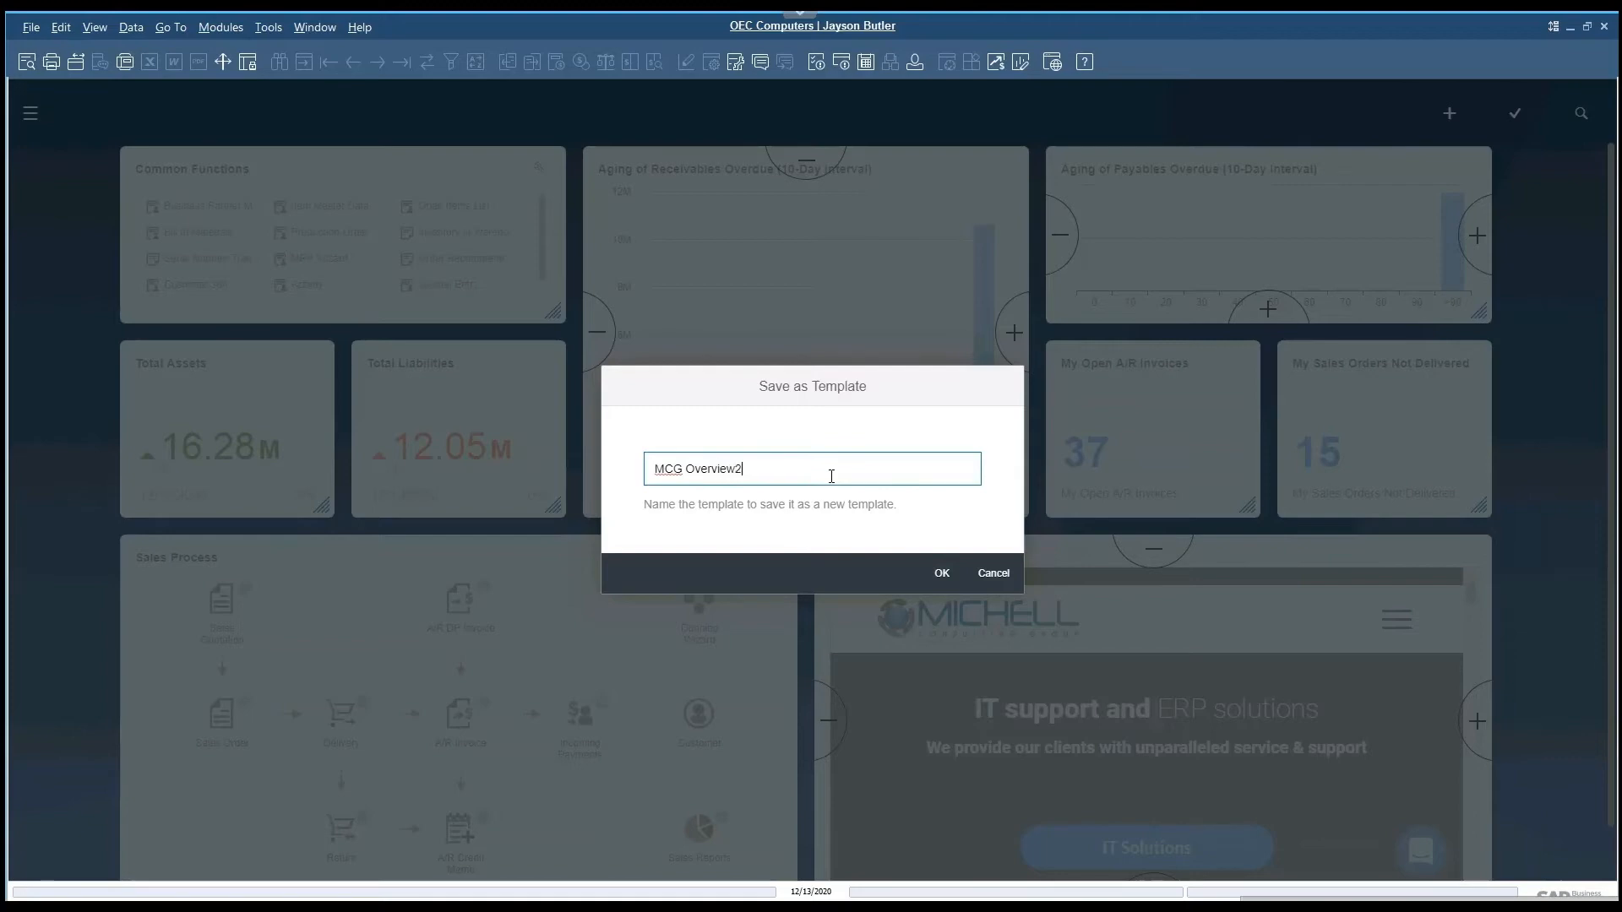
left_click(941, 573)
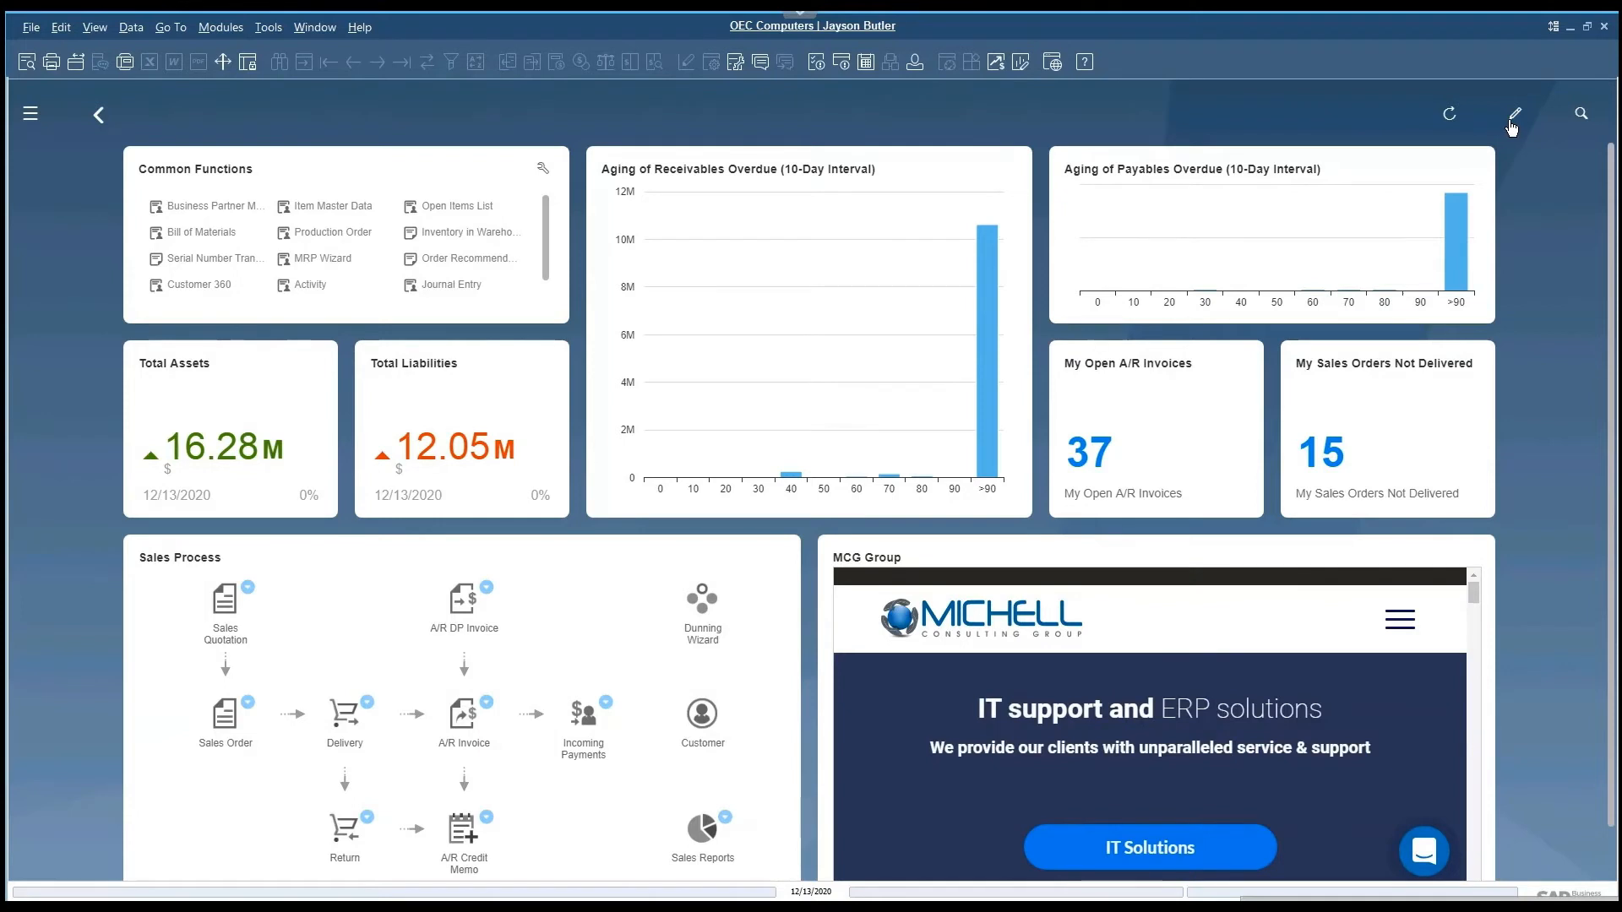
Step: Choose Update My Cockpit and confirm the overwrite warning with OK
left_click(1514, 113)
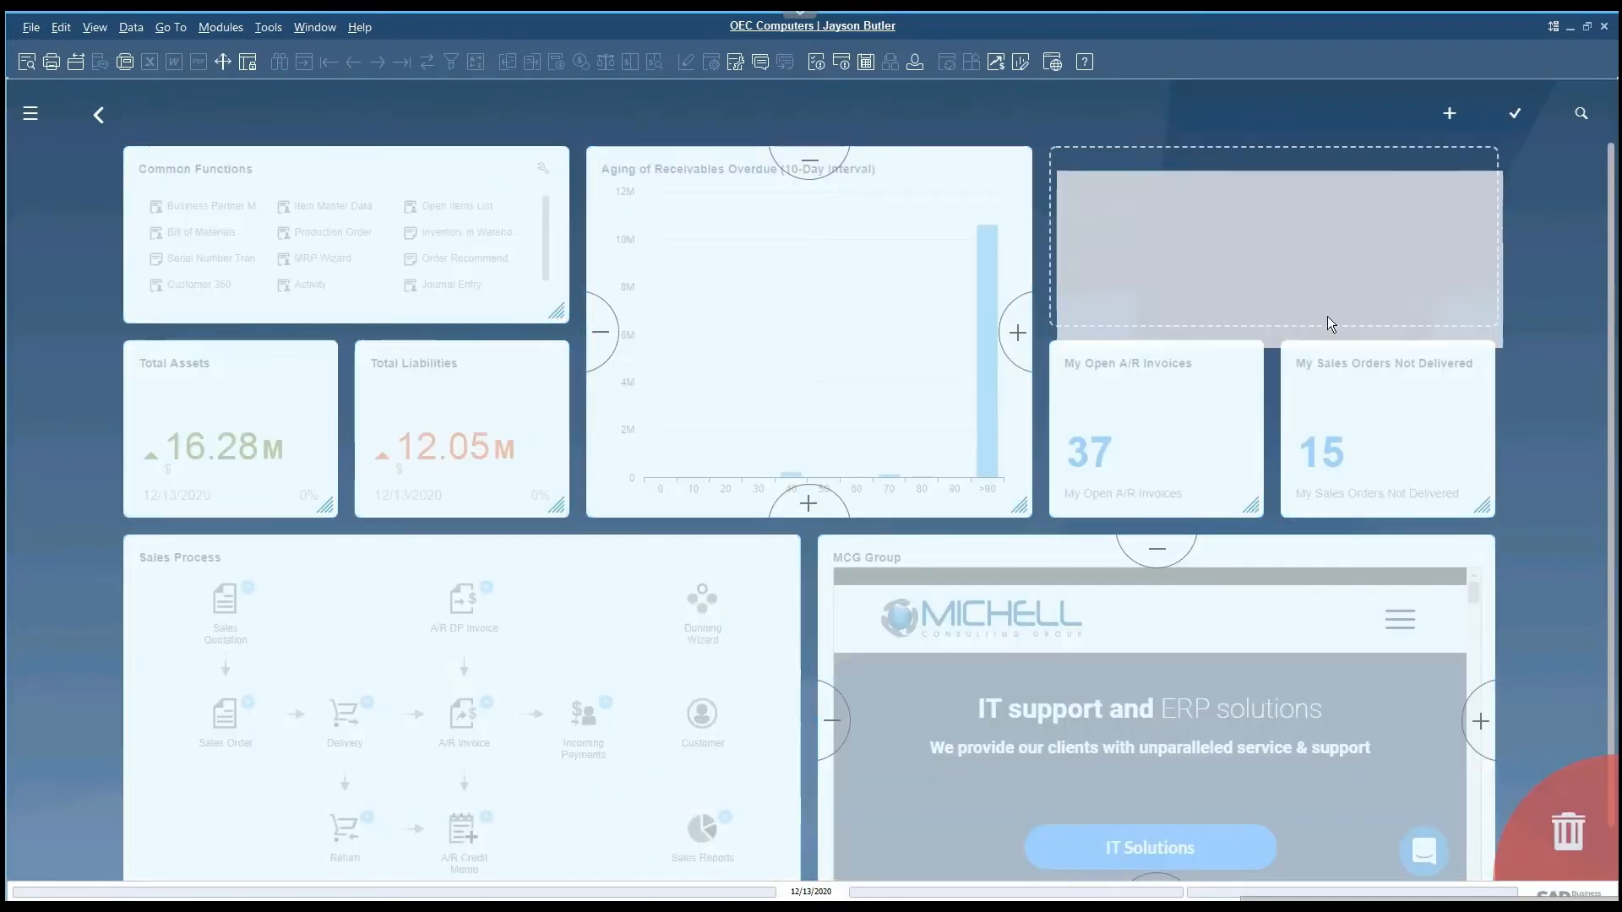
left_click(1515, 111)
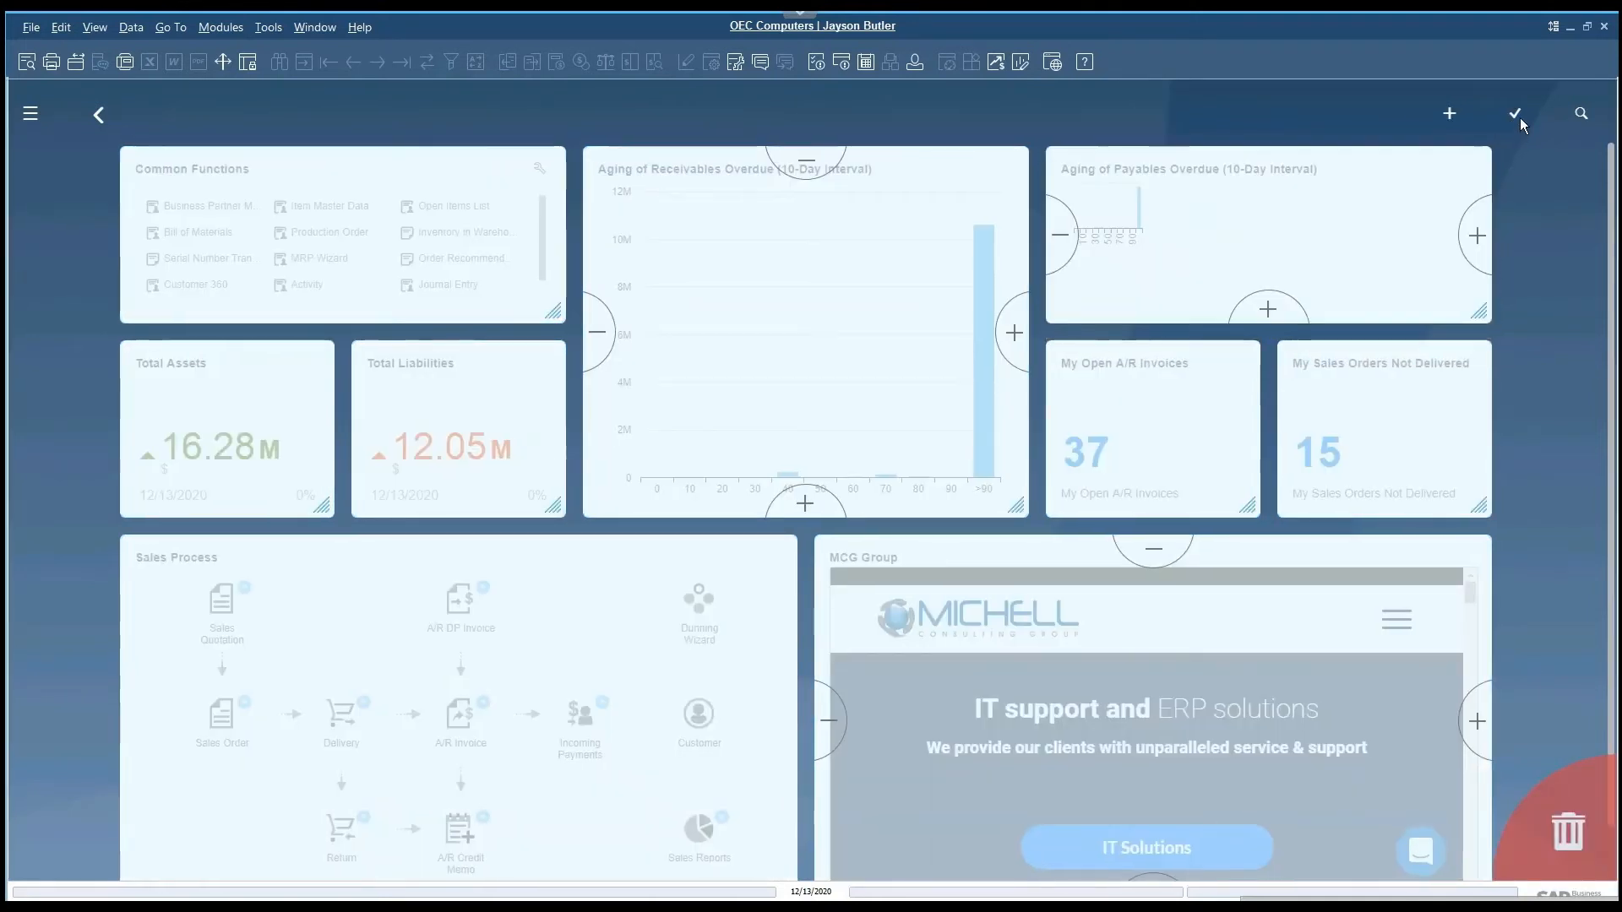
left_click(1519, 112)
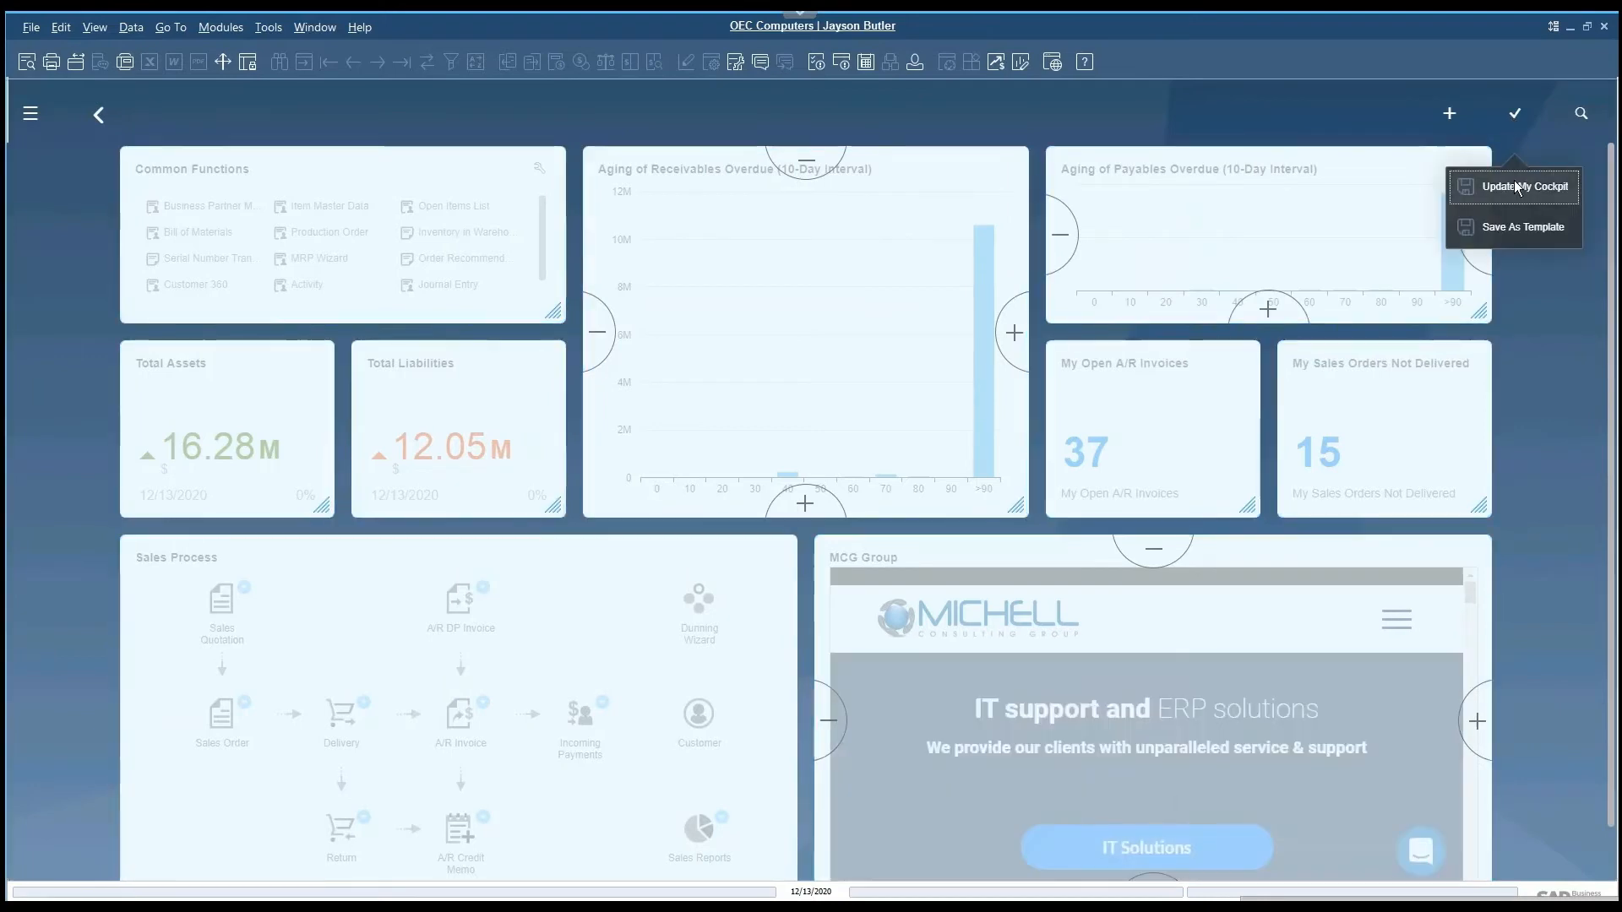
left_click(1523, 185)
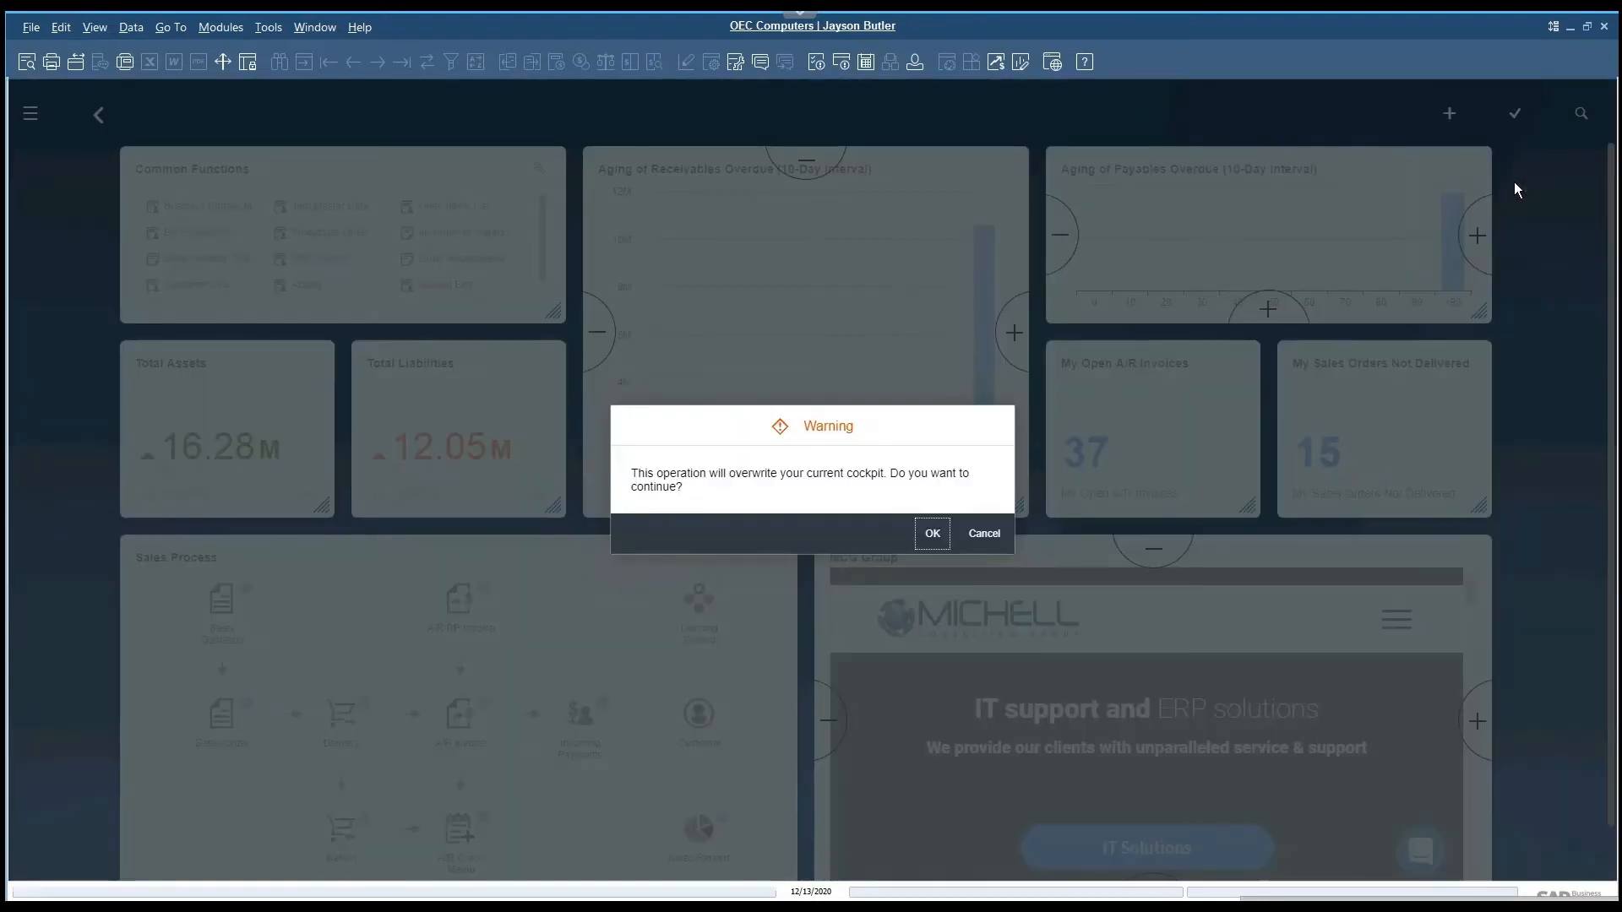
mouse_move(930, 512)
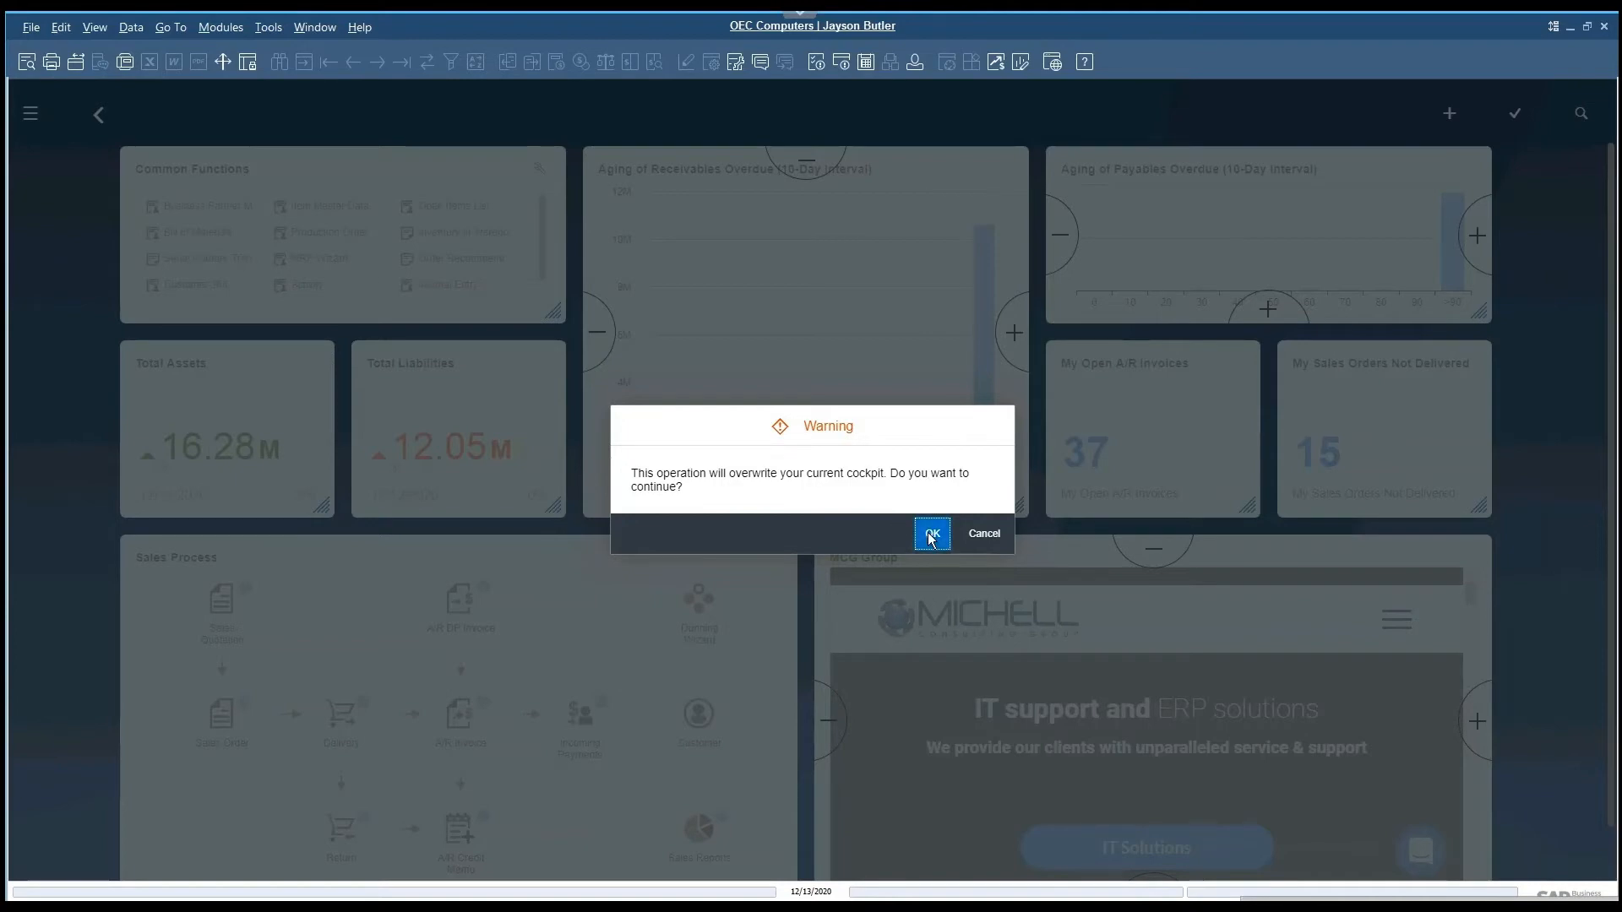
left_click(933, 534)
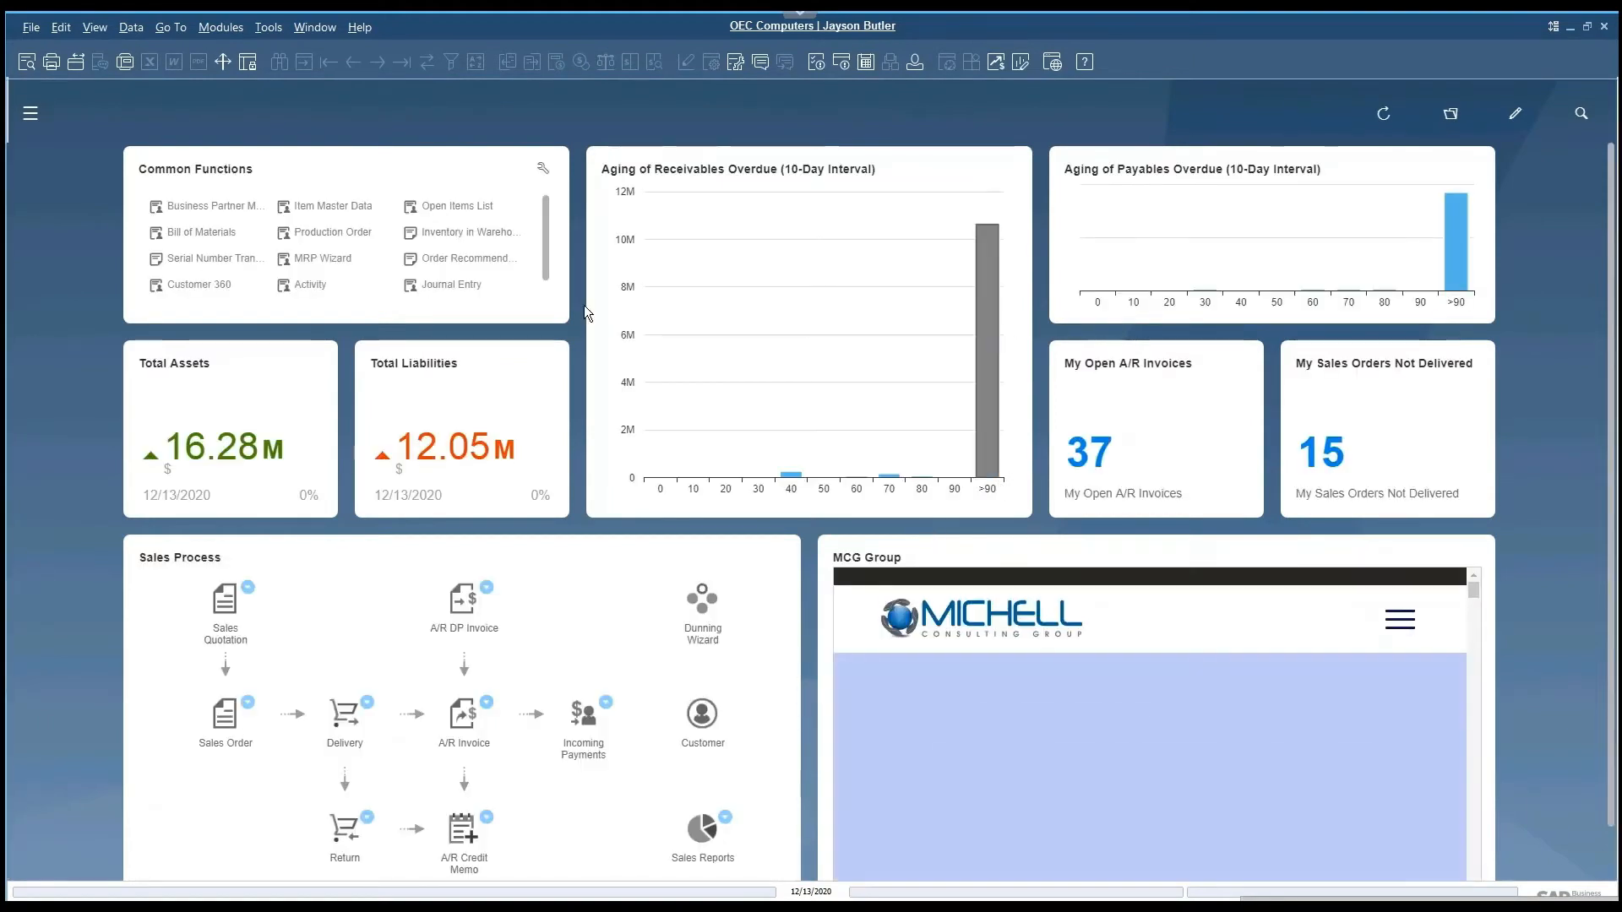
left_click(267, 27)
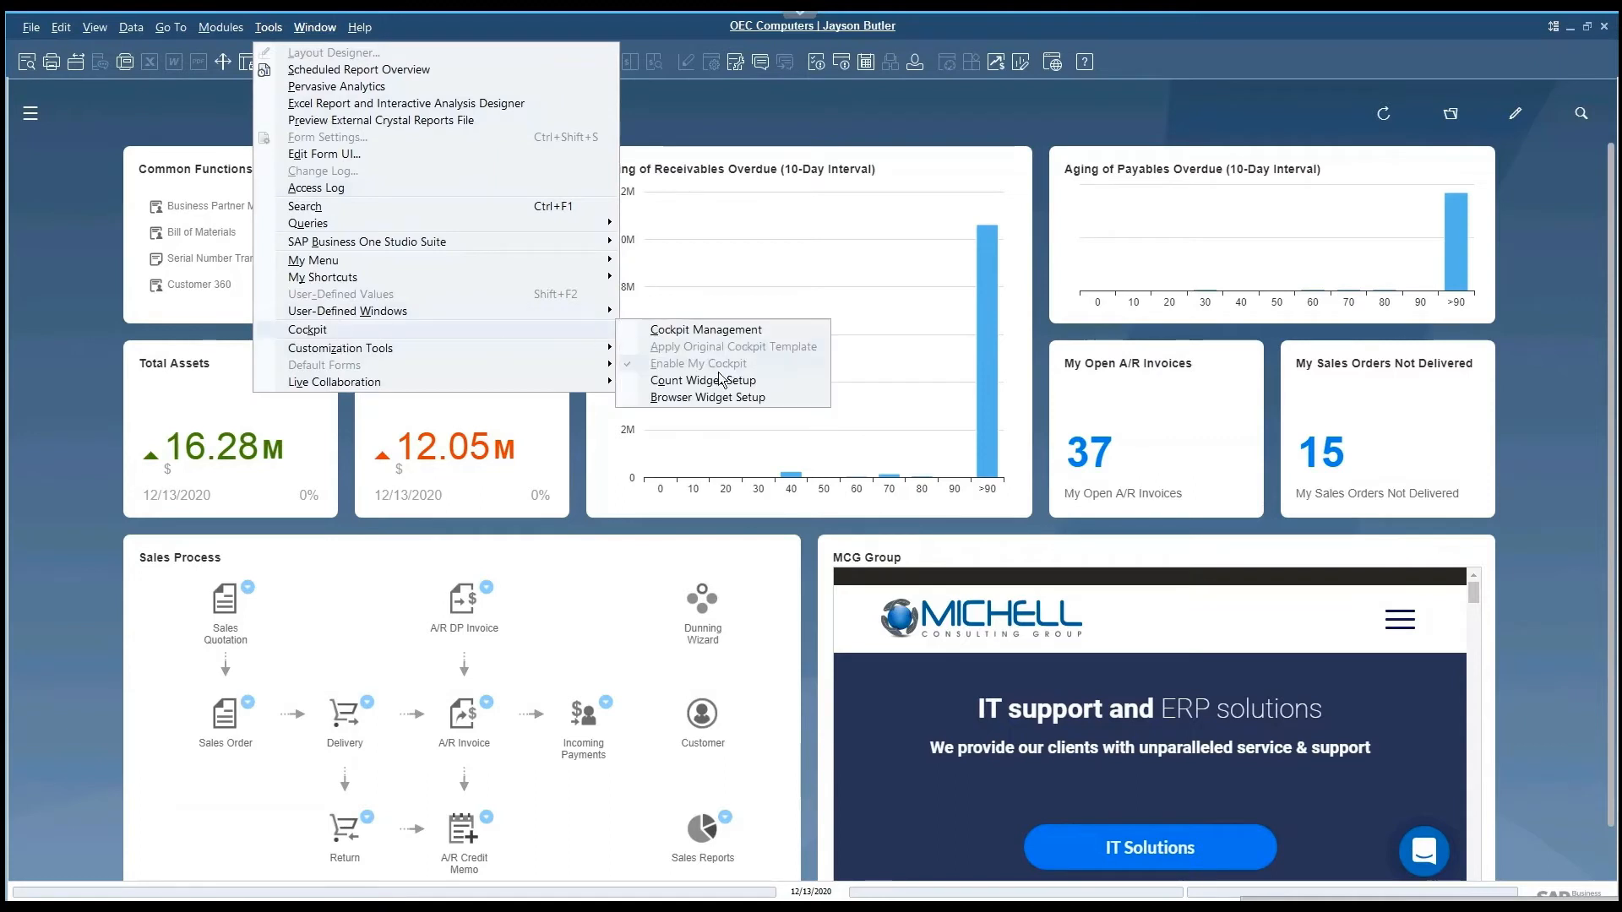
Step: In Cockpit Management, publish the MCG Overview2 template and close with OK
left_click(706, 330)
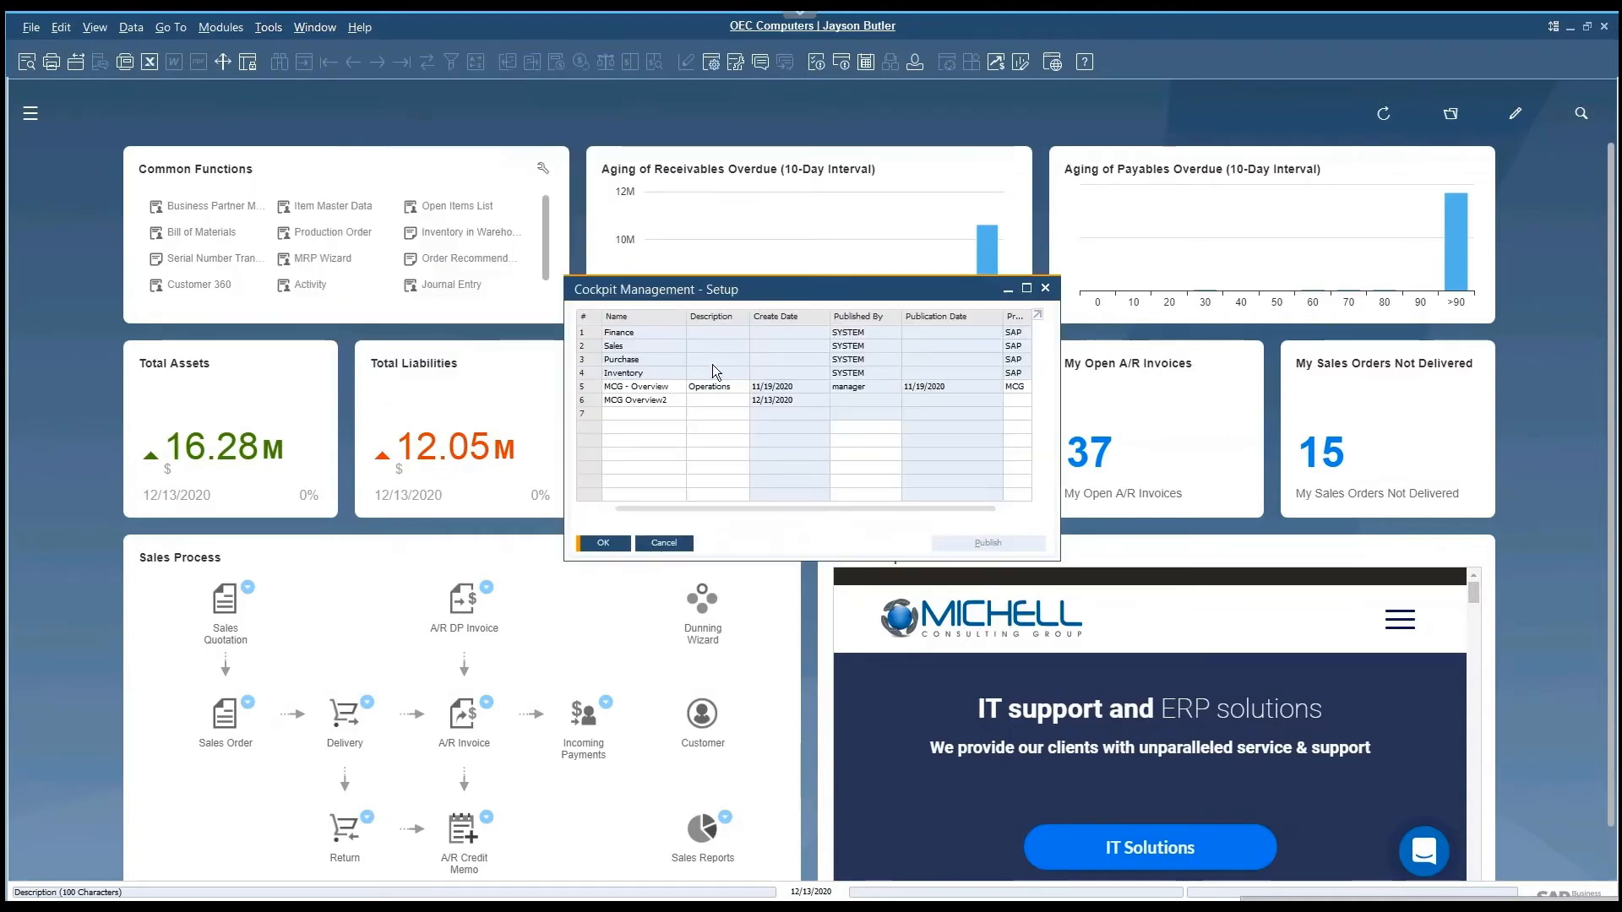
left_click(635, 399)
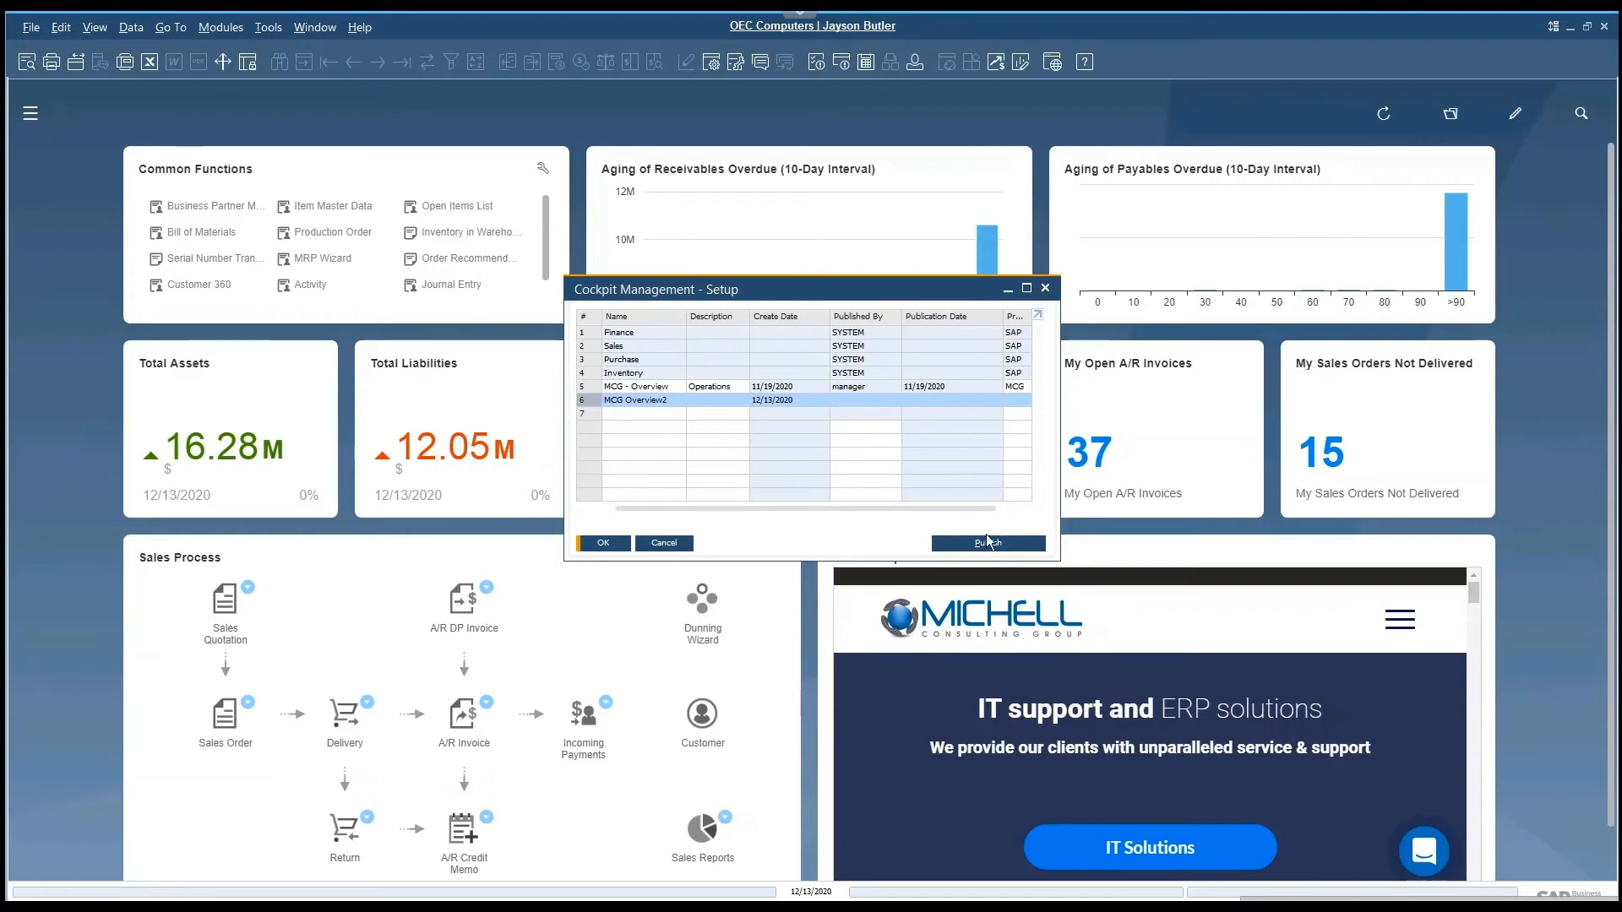
left_click(987, 544)
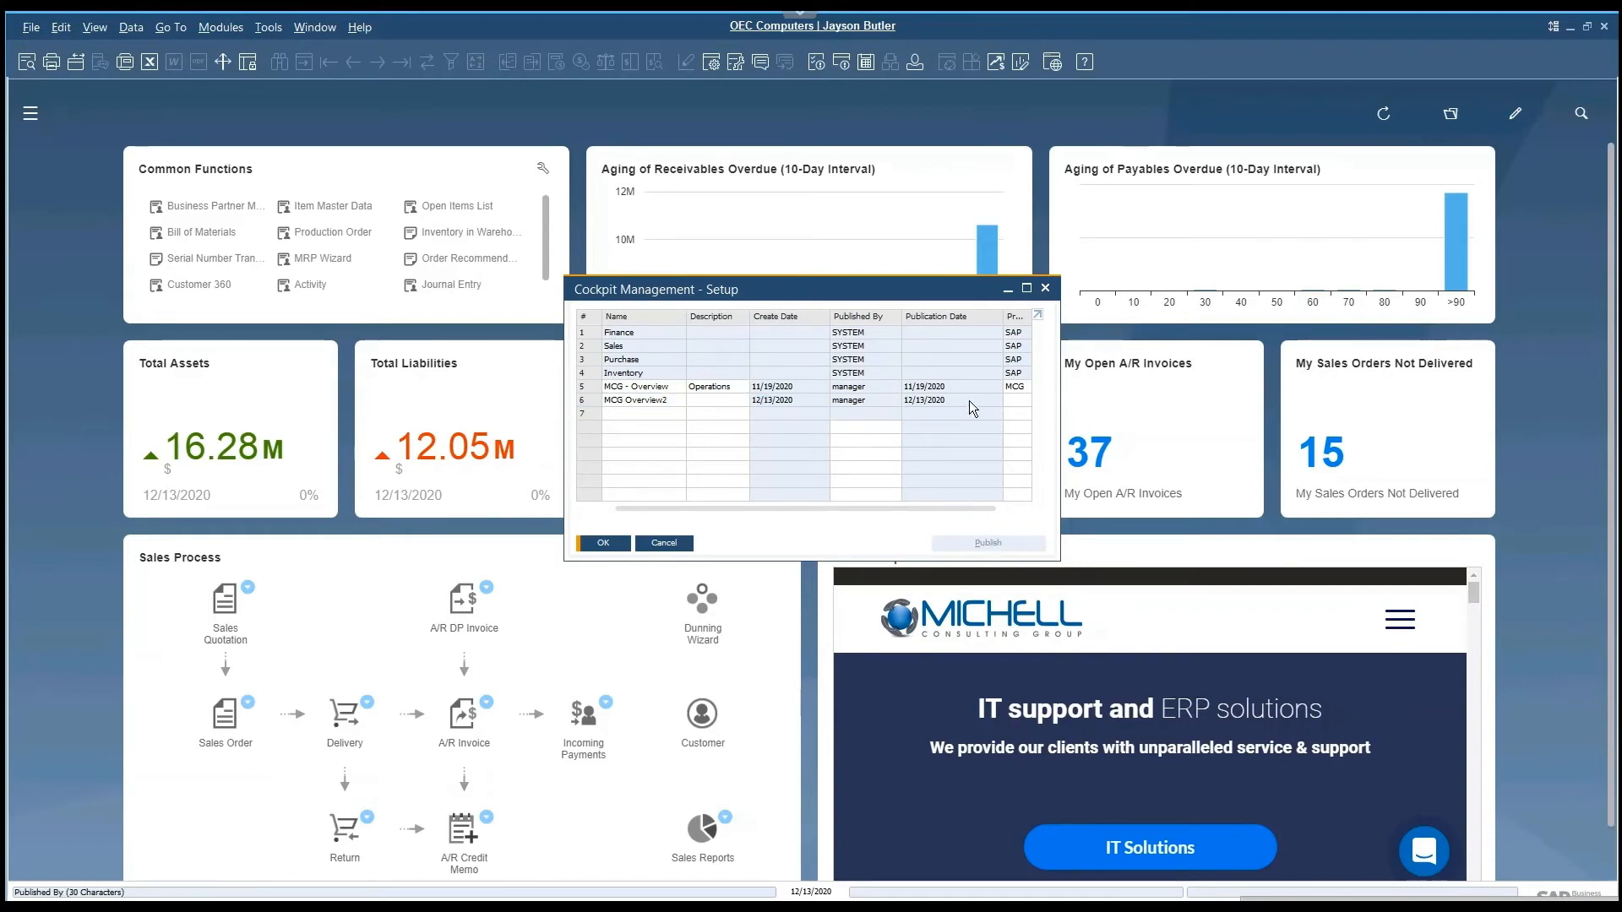
left_click(601, 543)
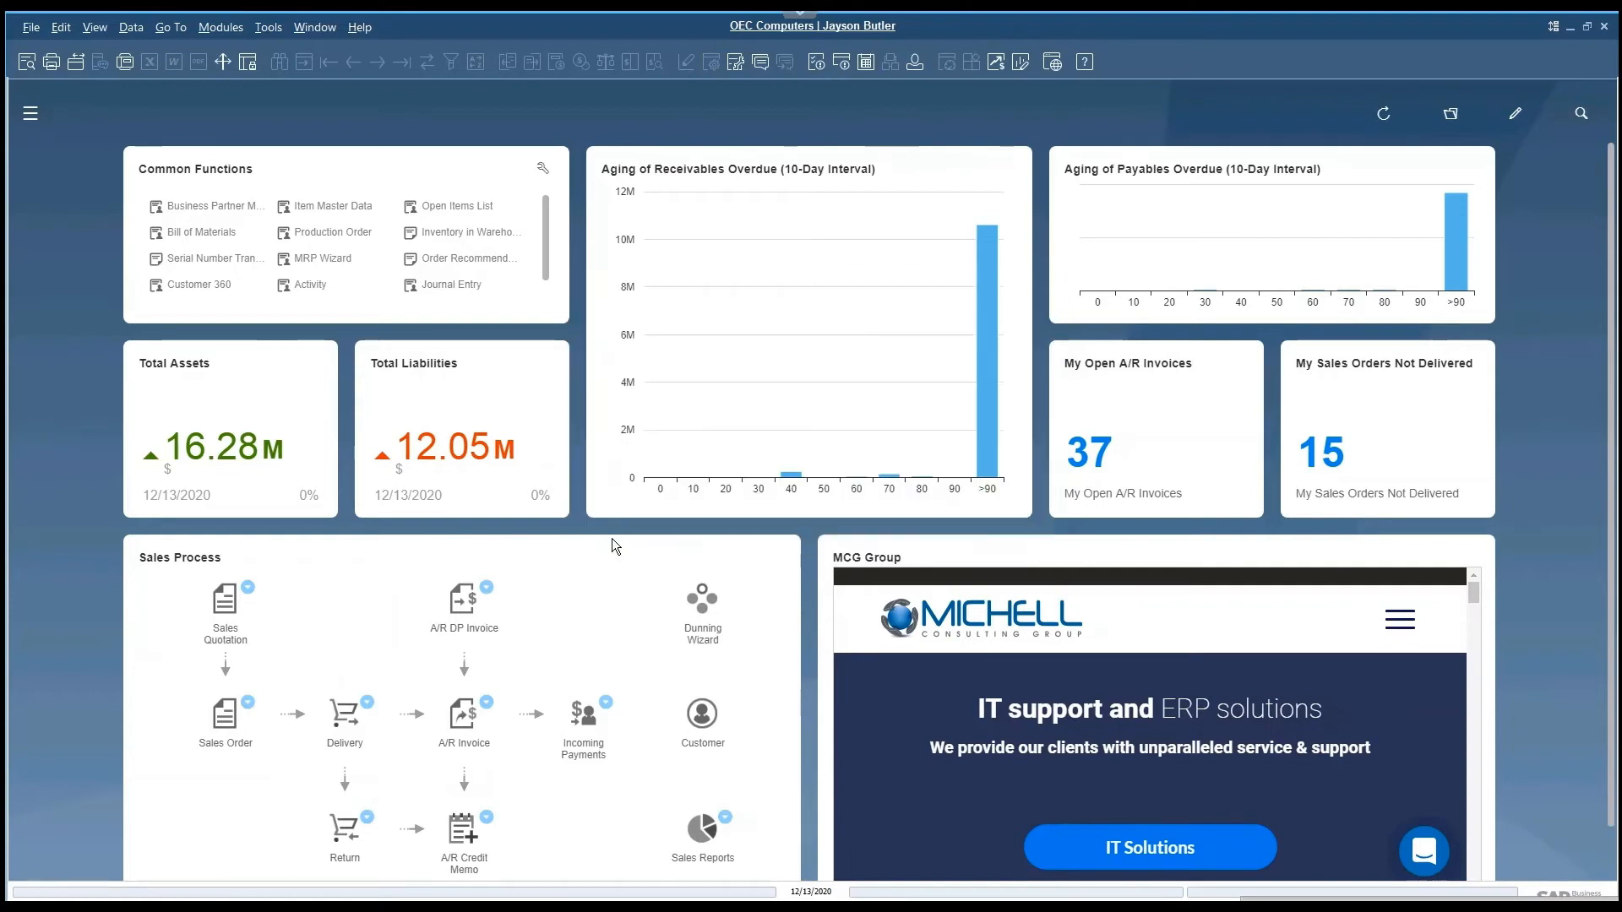
mouse_move(1518, 115)
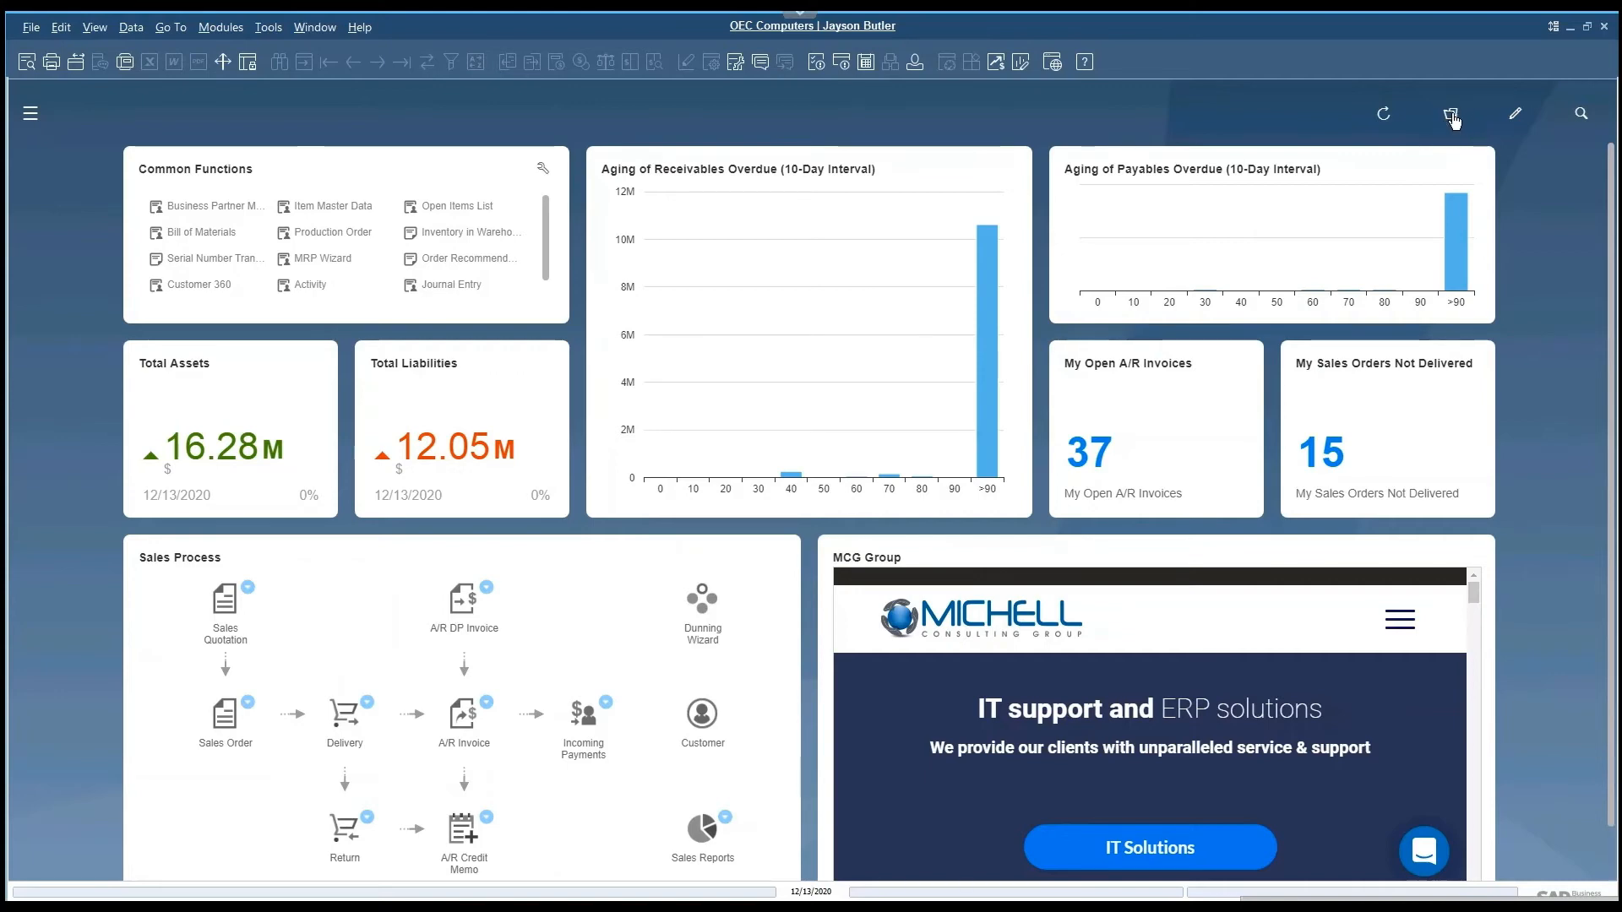
Step: In Select Templates, tick MCG - Overview and apply it to the cockpit
left_click(1450, 113)
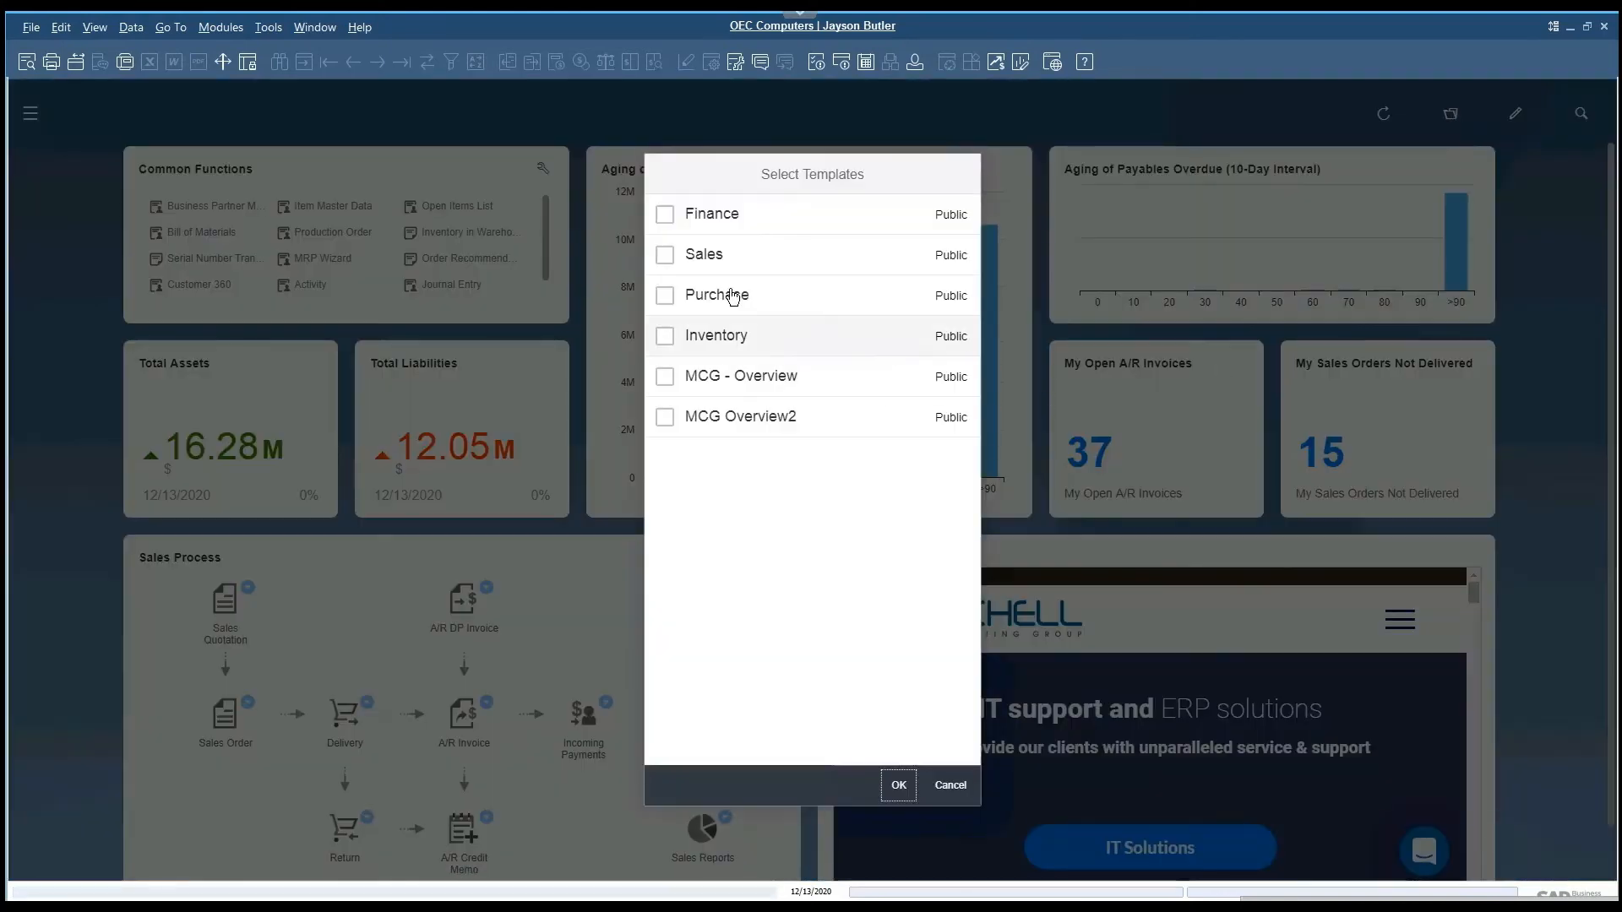
mouse_move(913, 440)
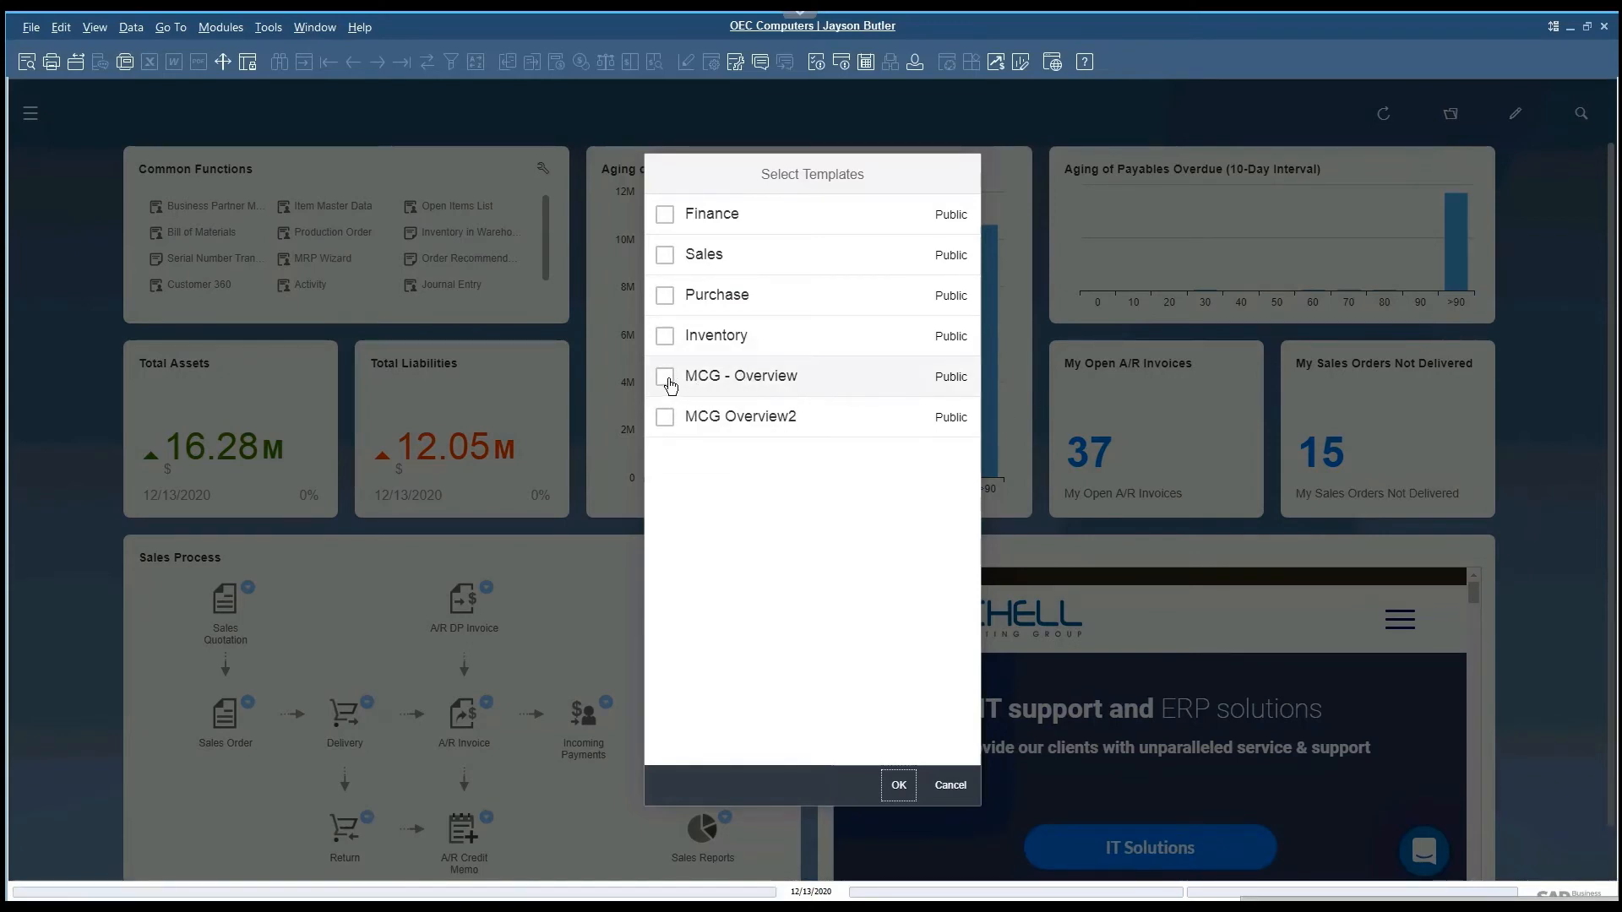
left_click(664, 375)
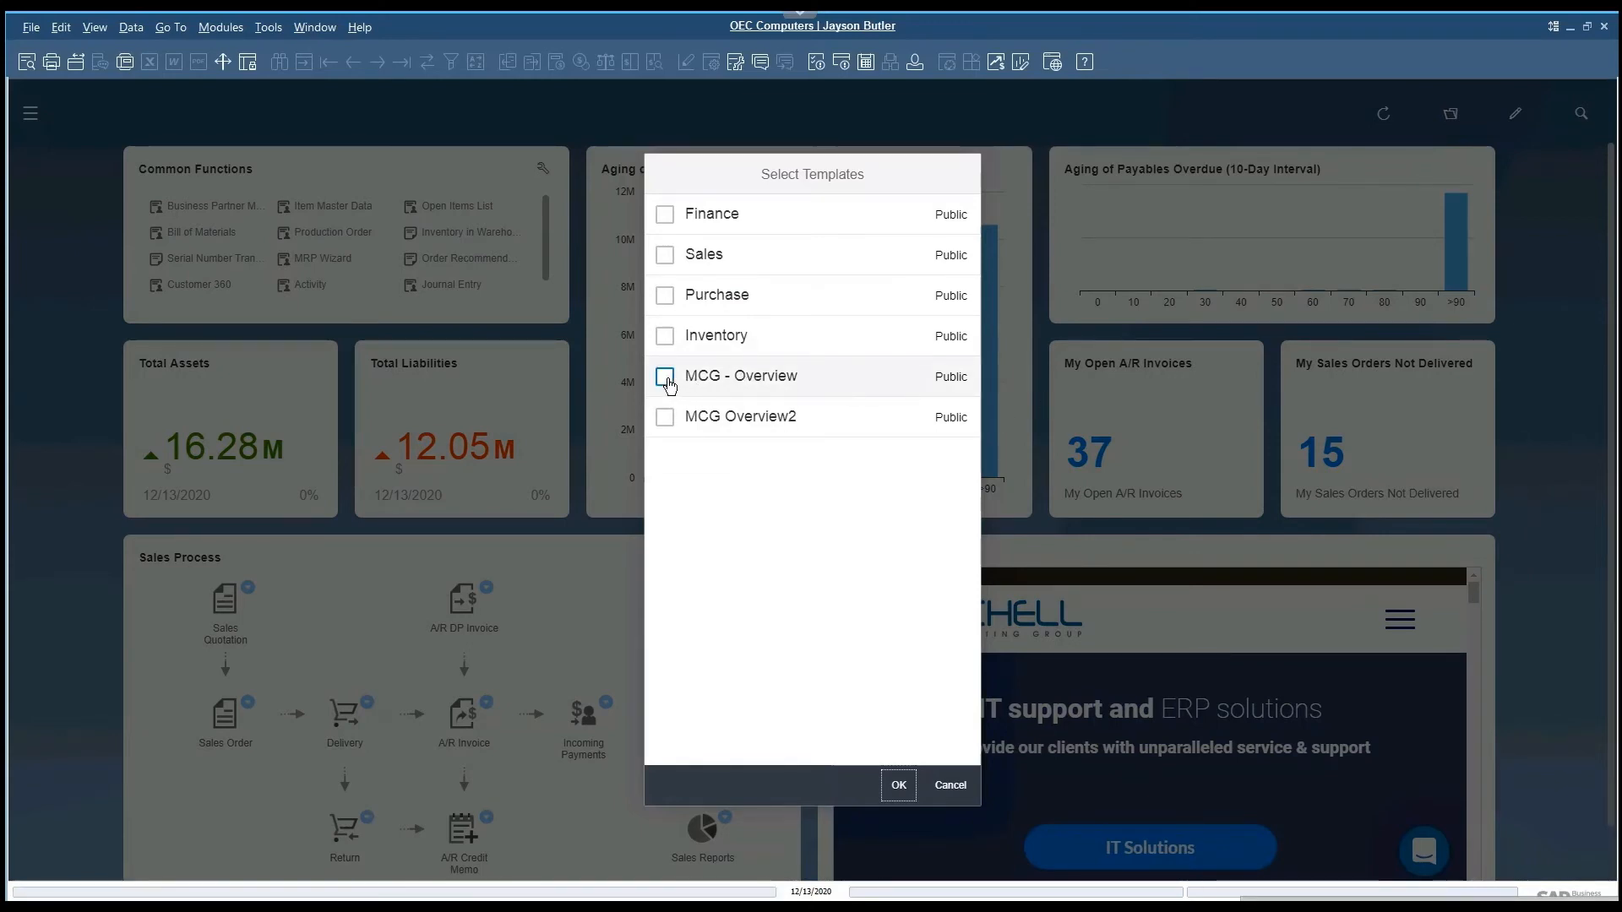
left_click(664, 375)
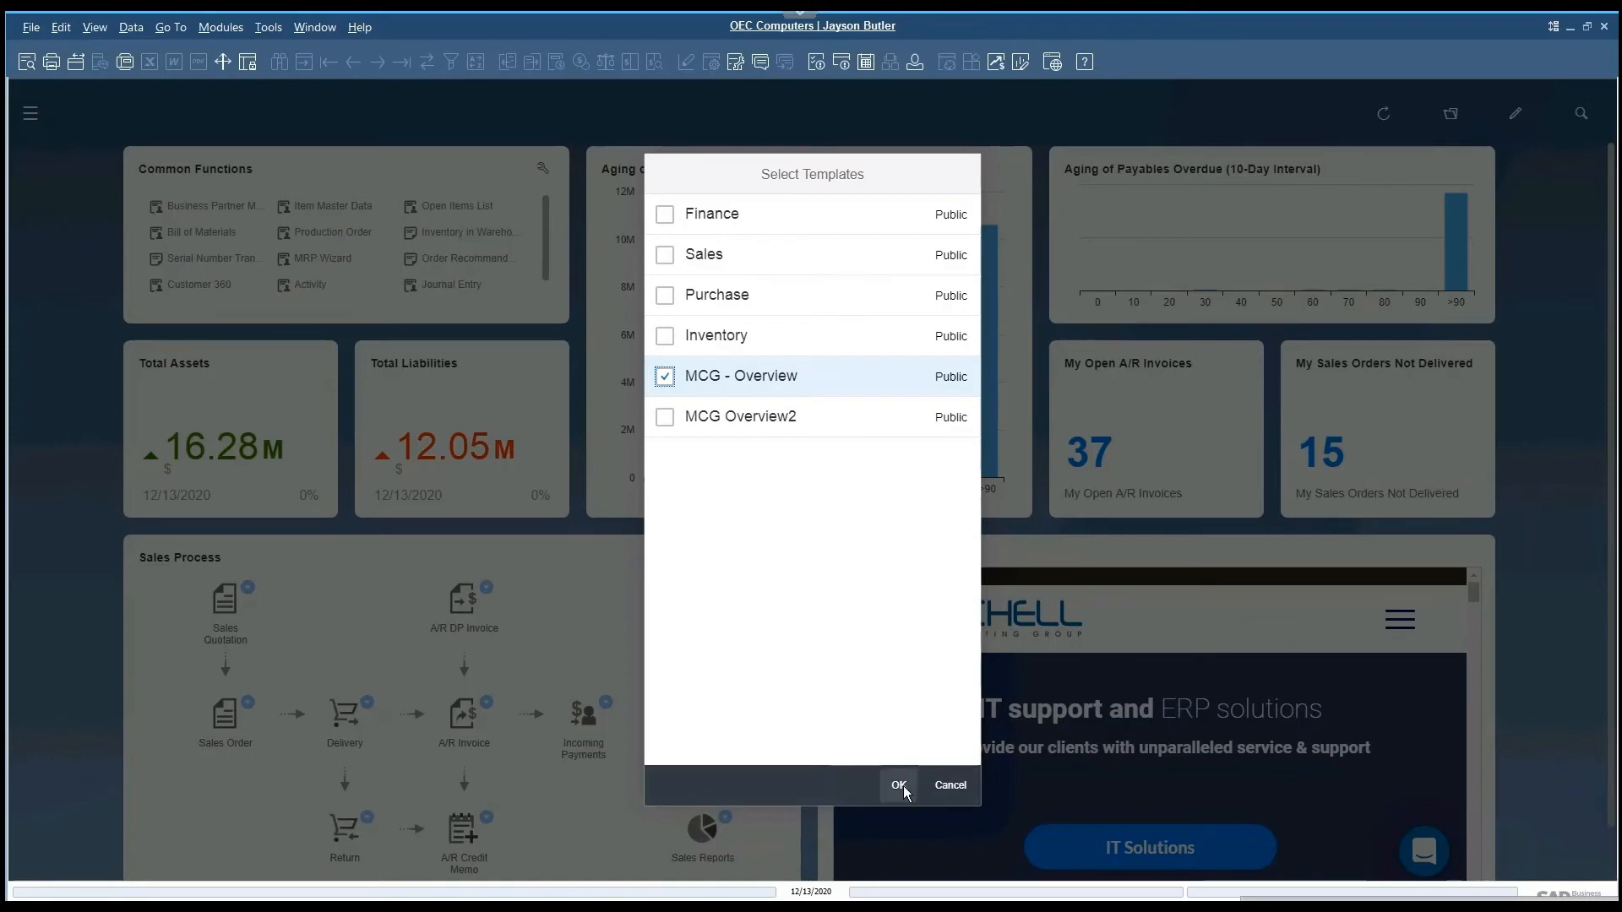
left_click(899, 786)
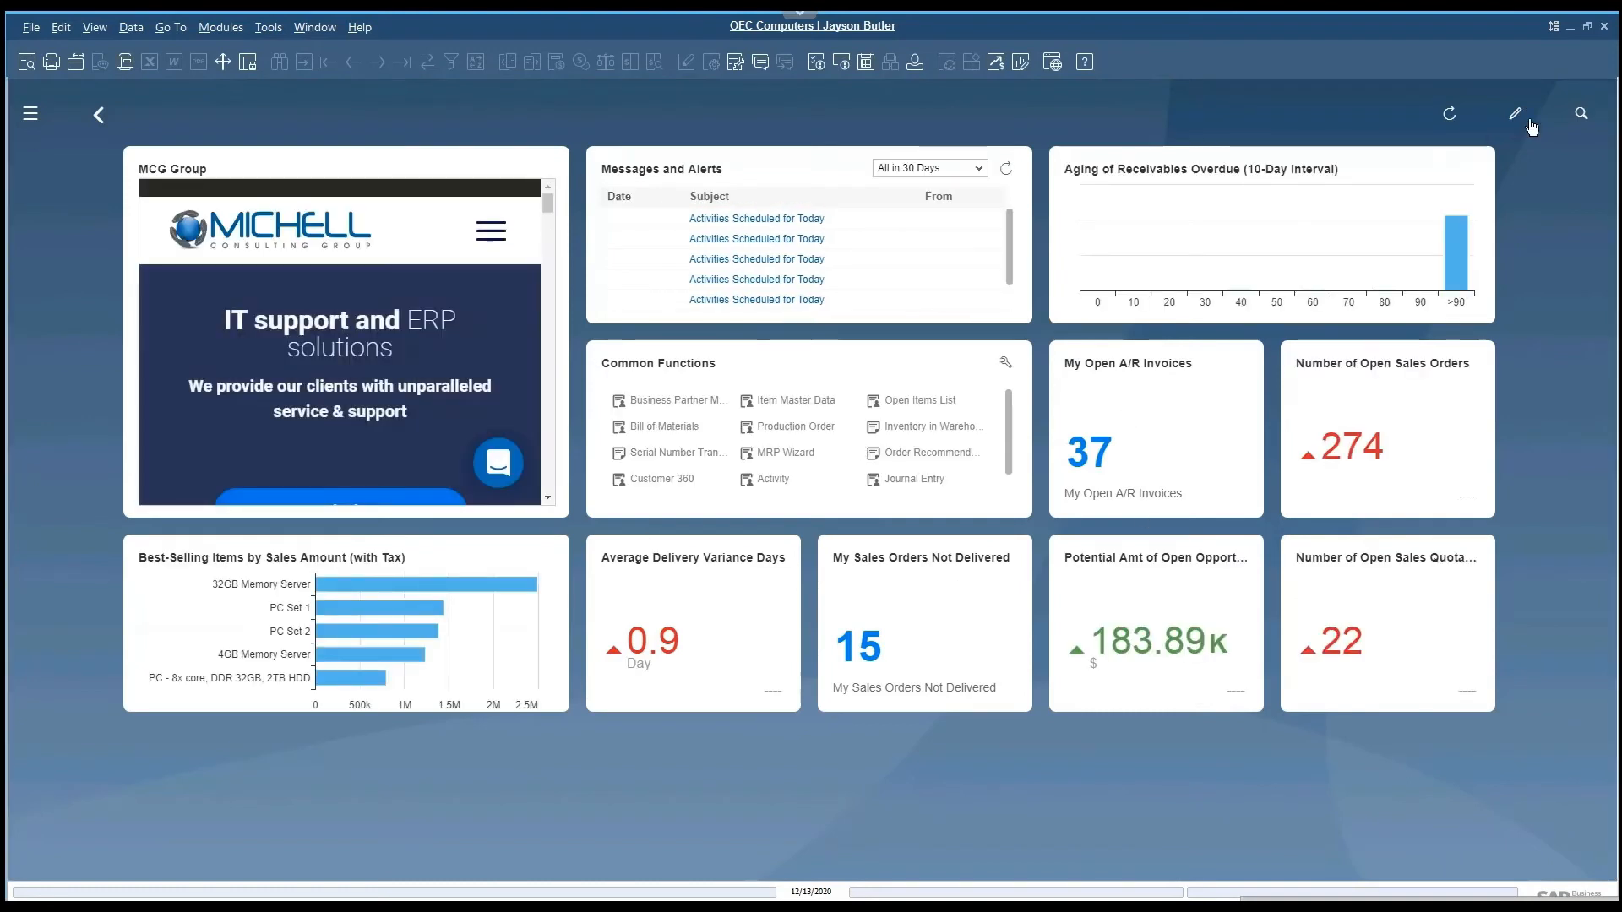
Step: Choose Update My Cockpit for the MCG - Overview layout and confirm the overwrite
left_click(1517, 113)
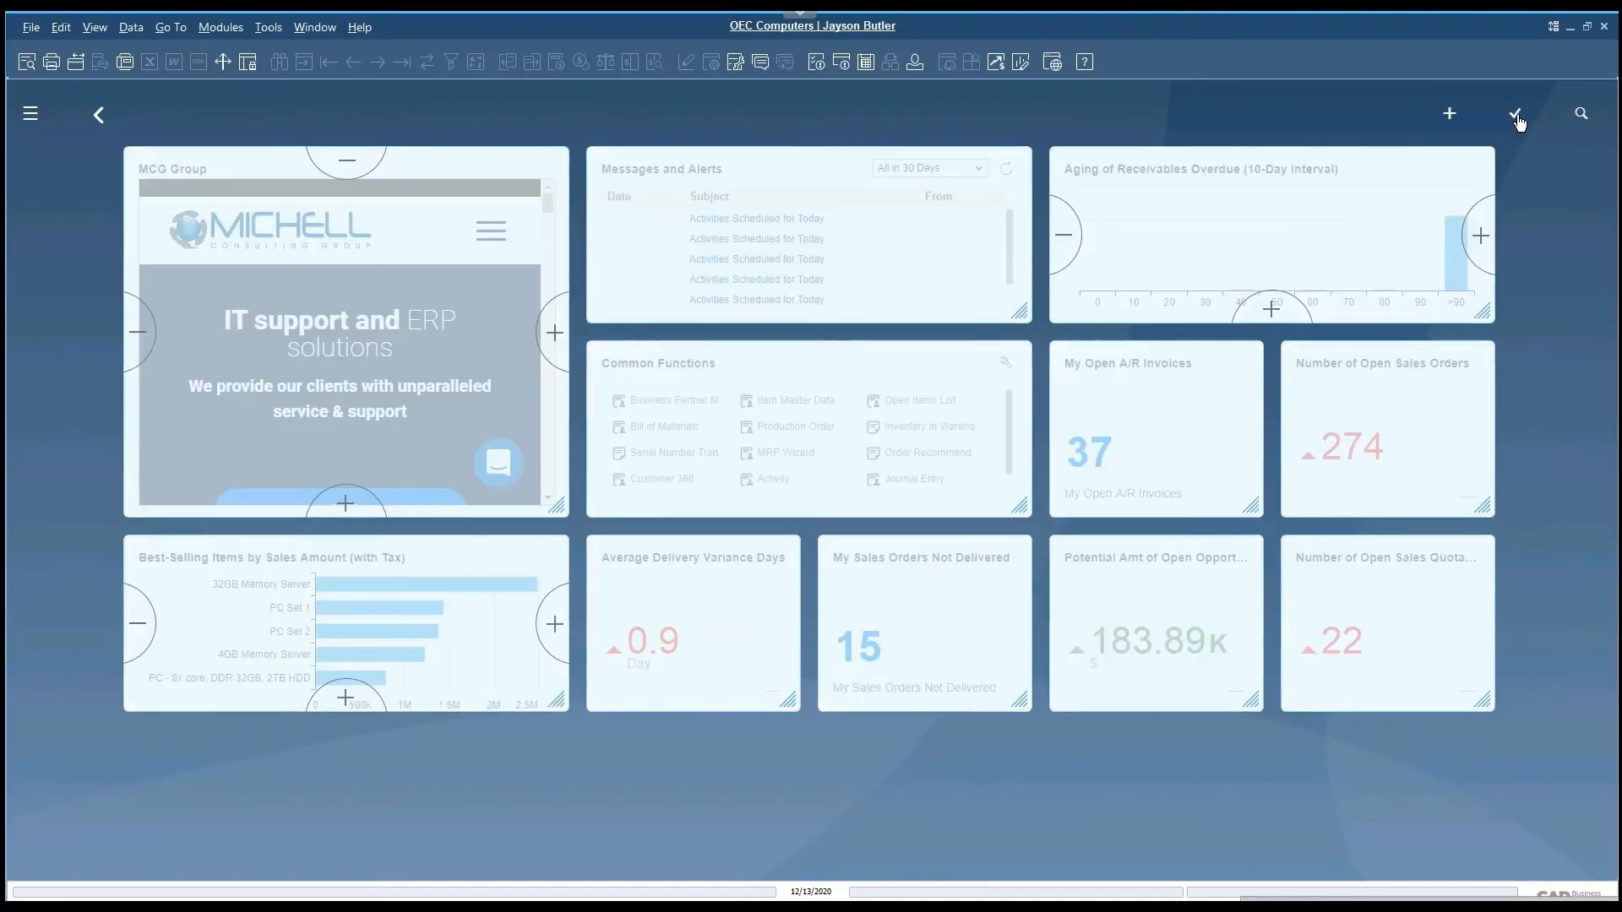
mouse_move(1517, 121)
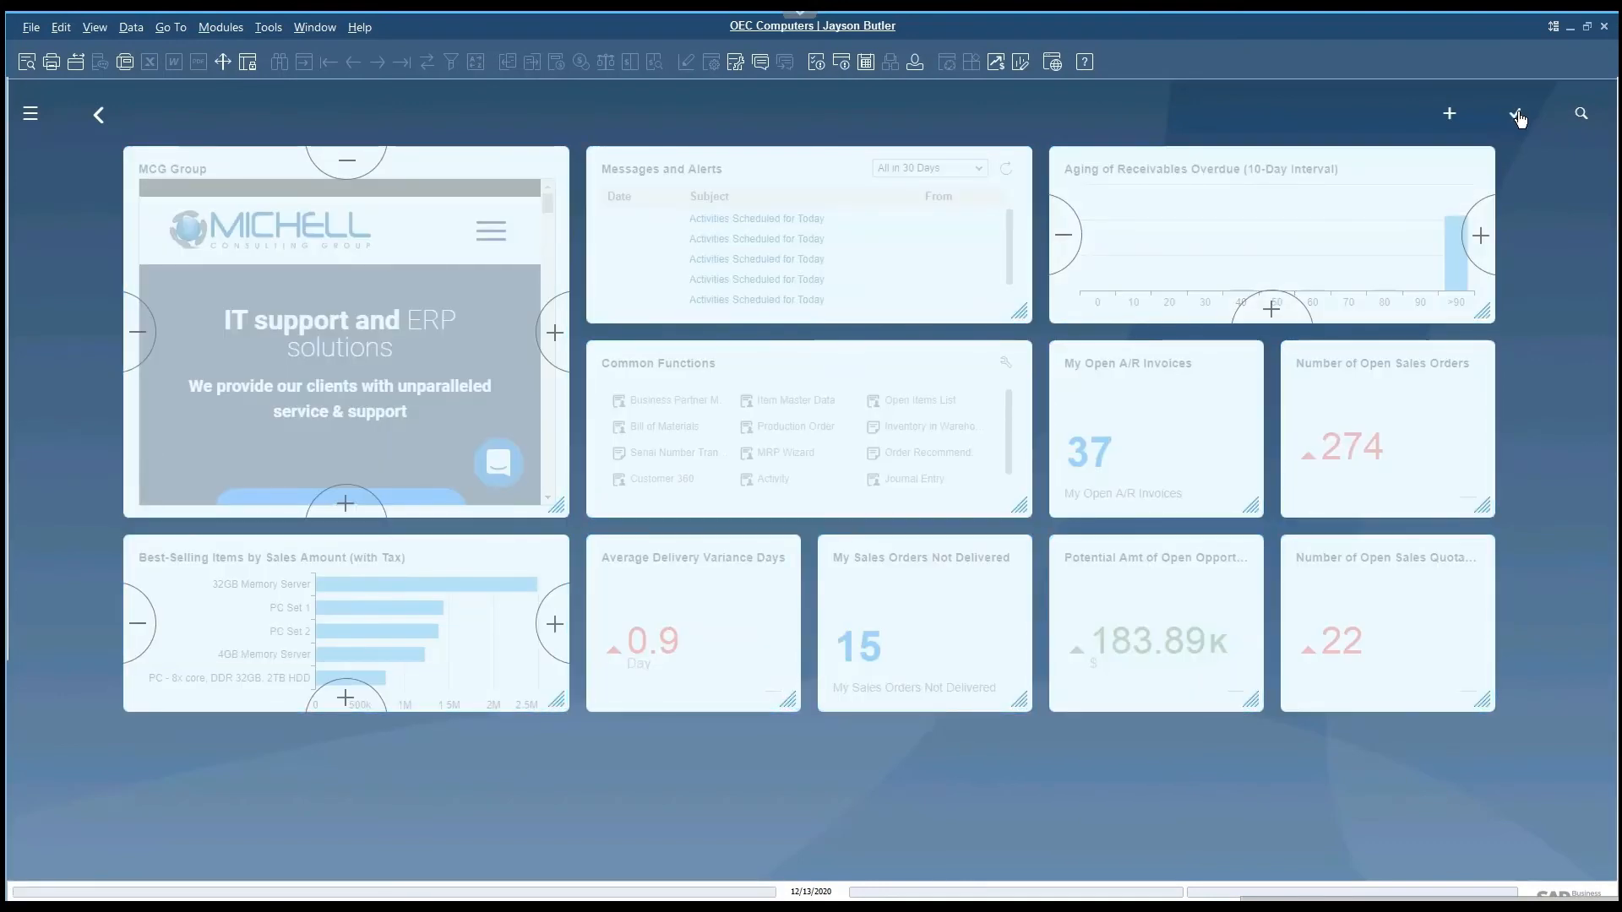
left_click(1514, 112)
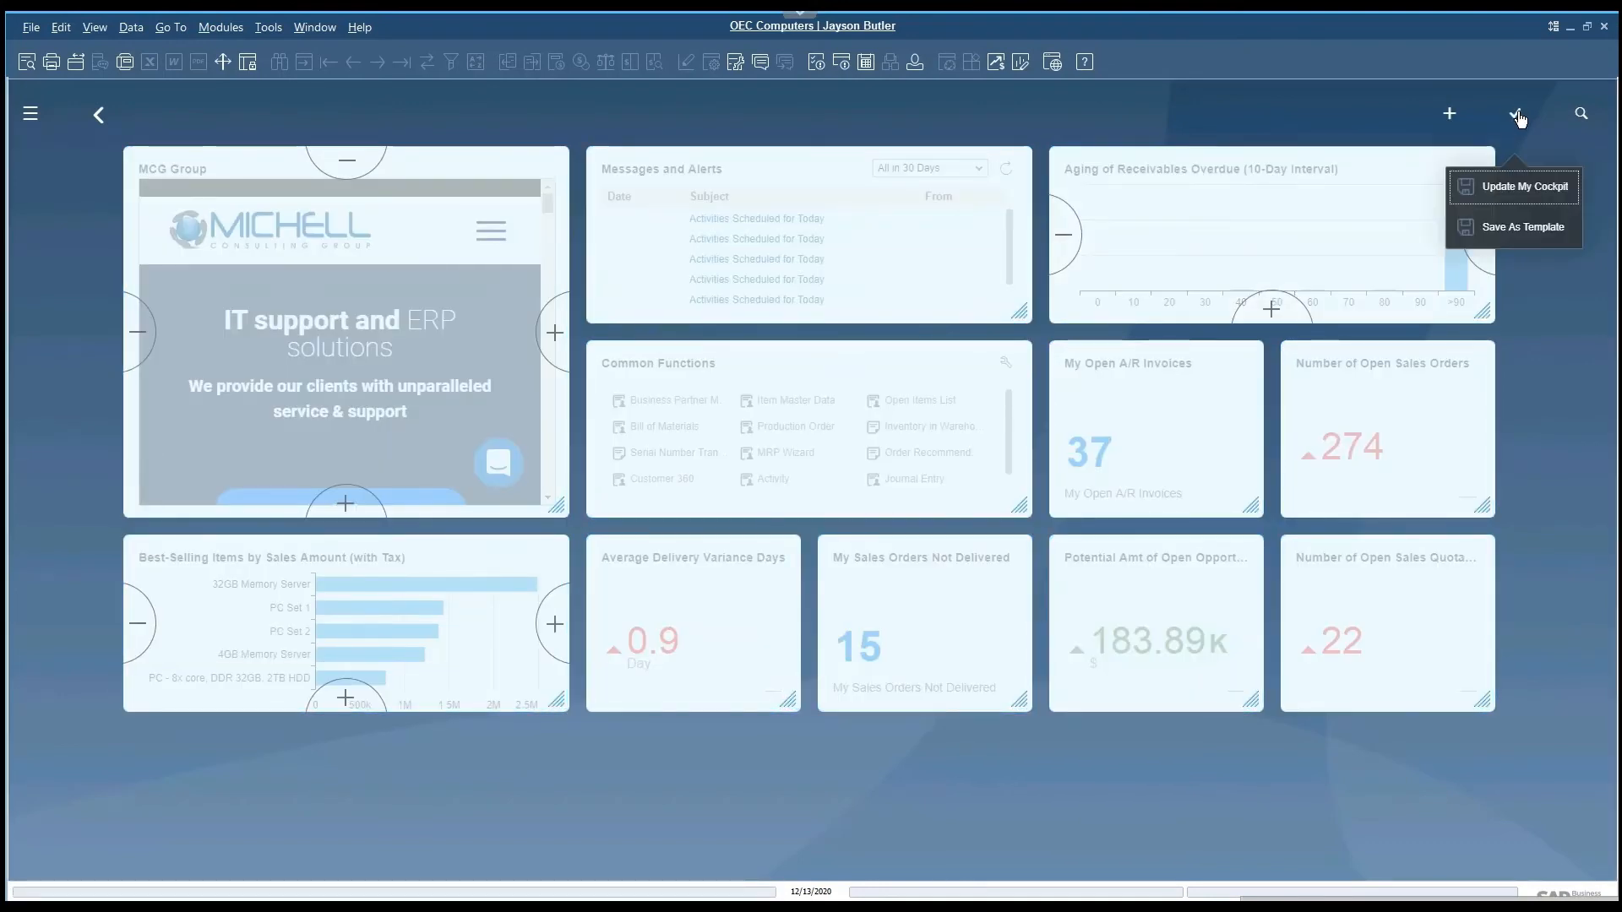
left_click(1524, 186)
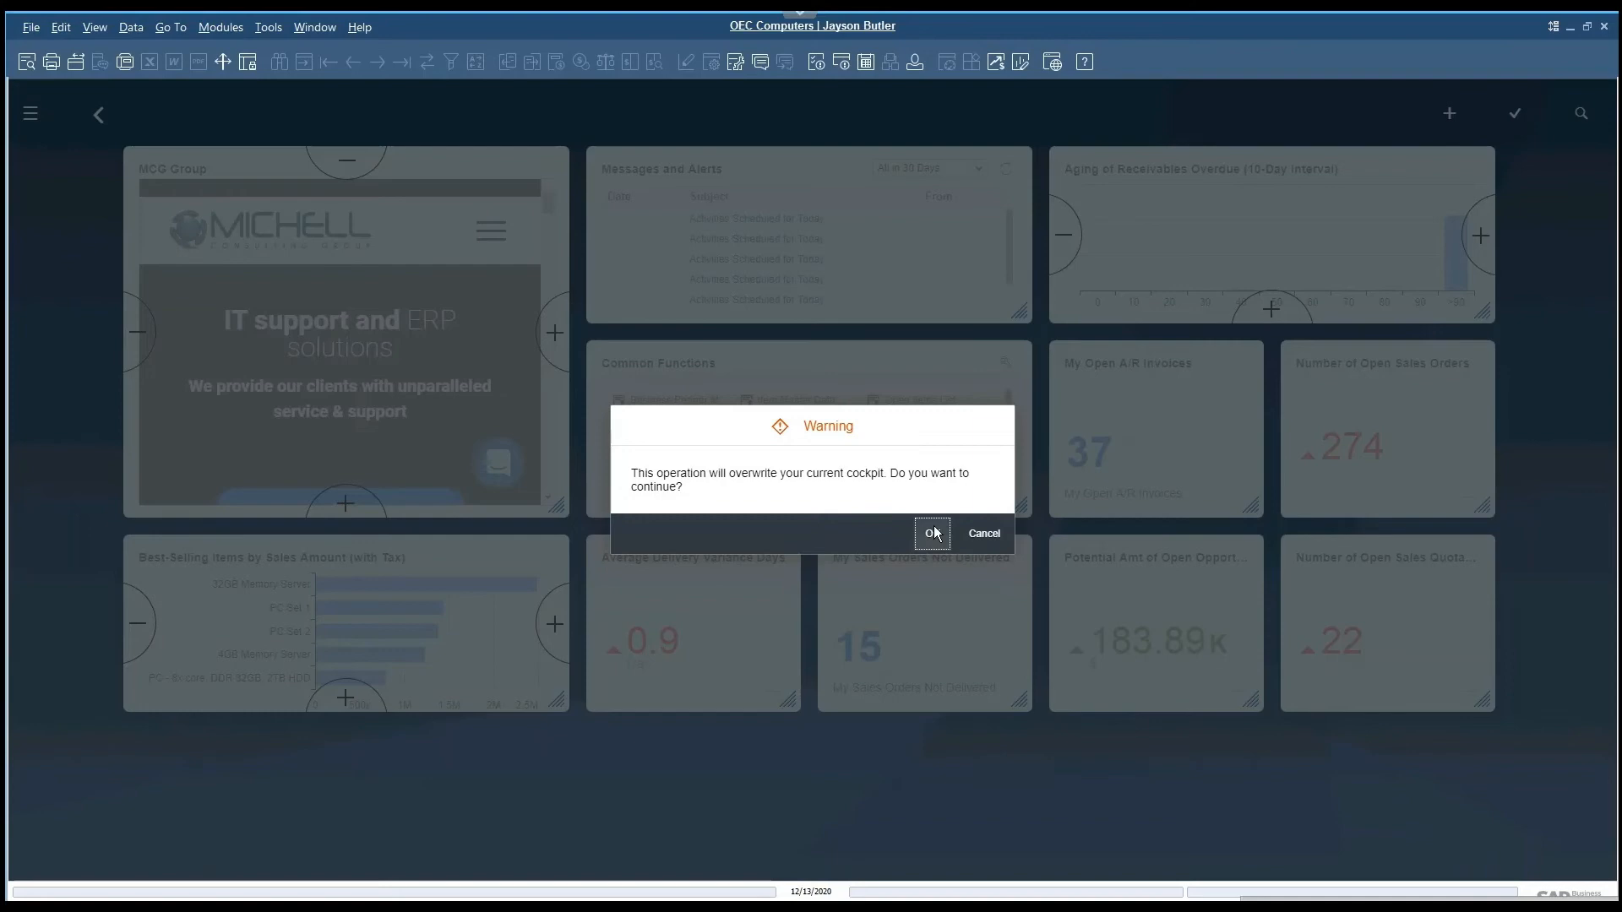
left_click(933, 534)
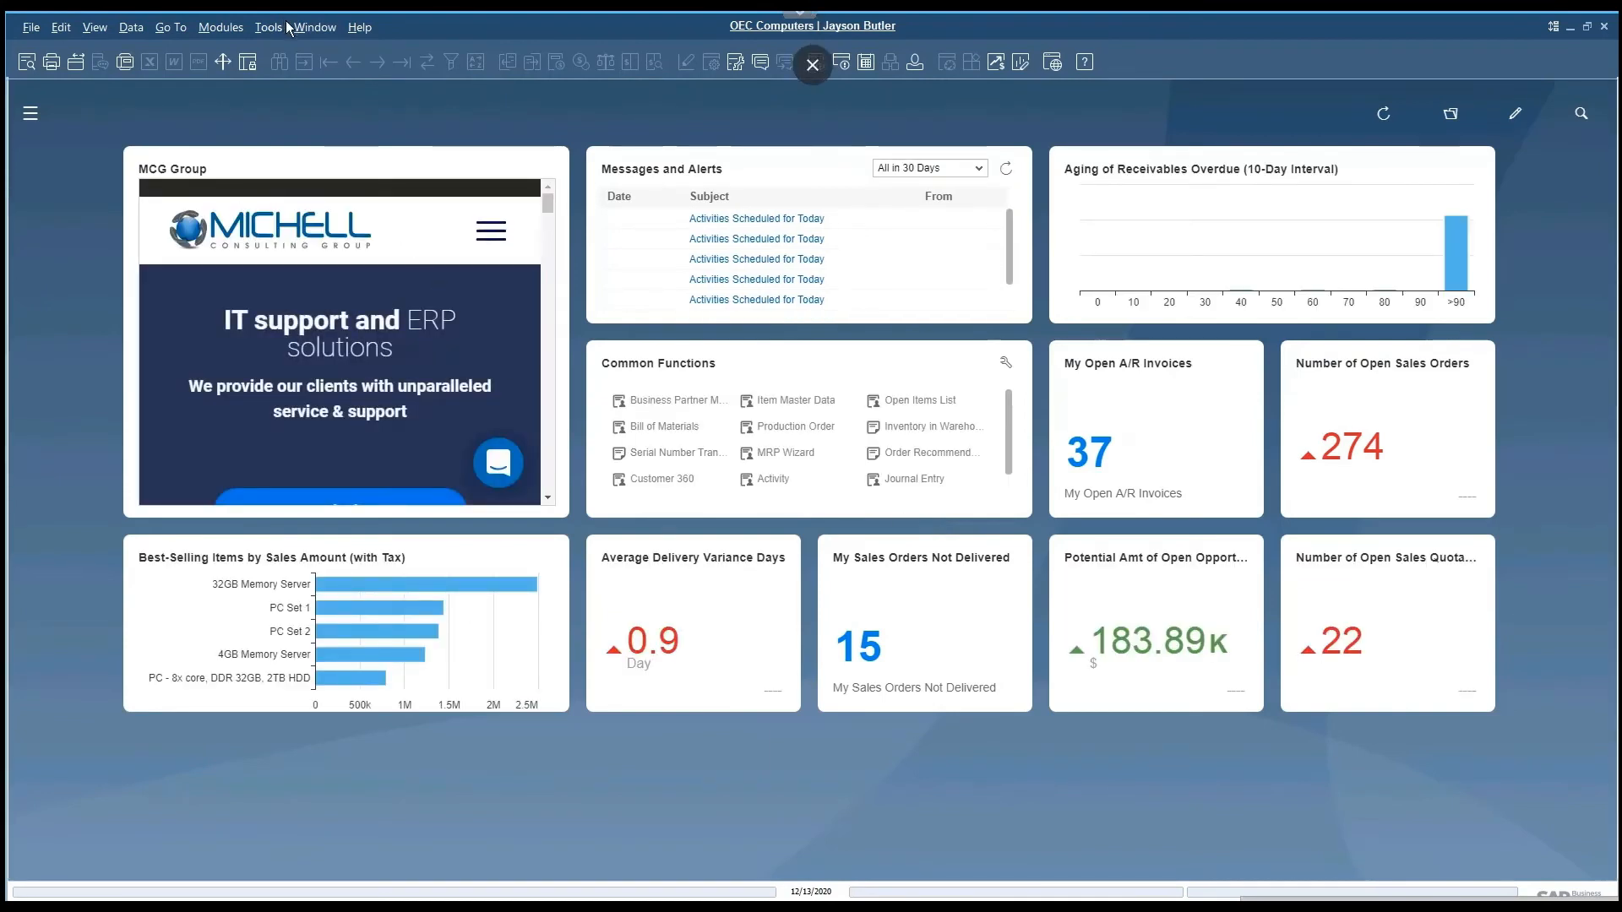
mouse_move(313, 35)
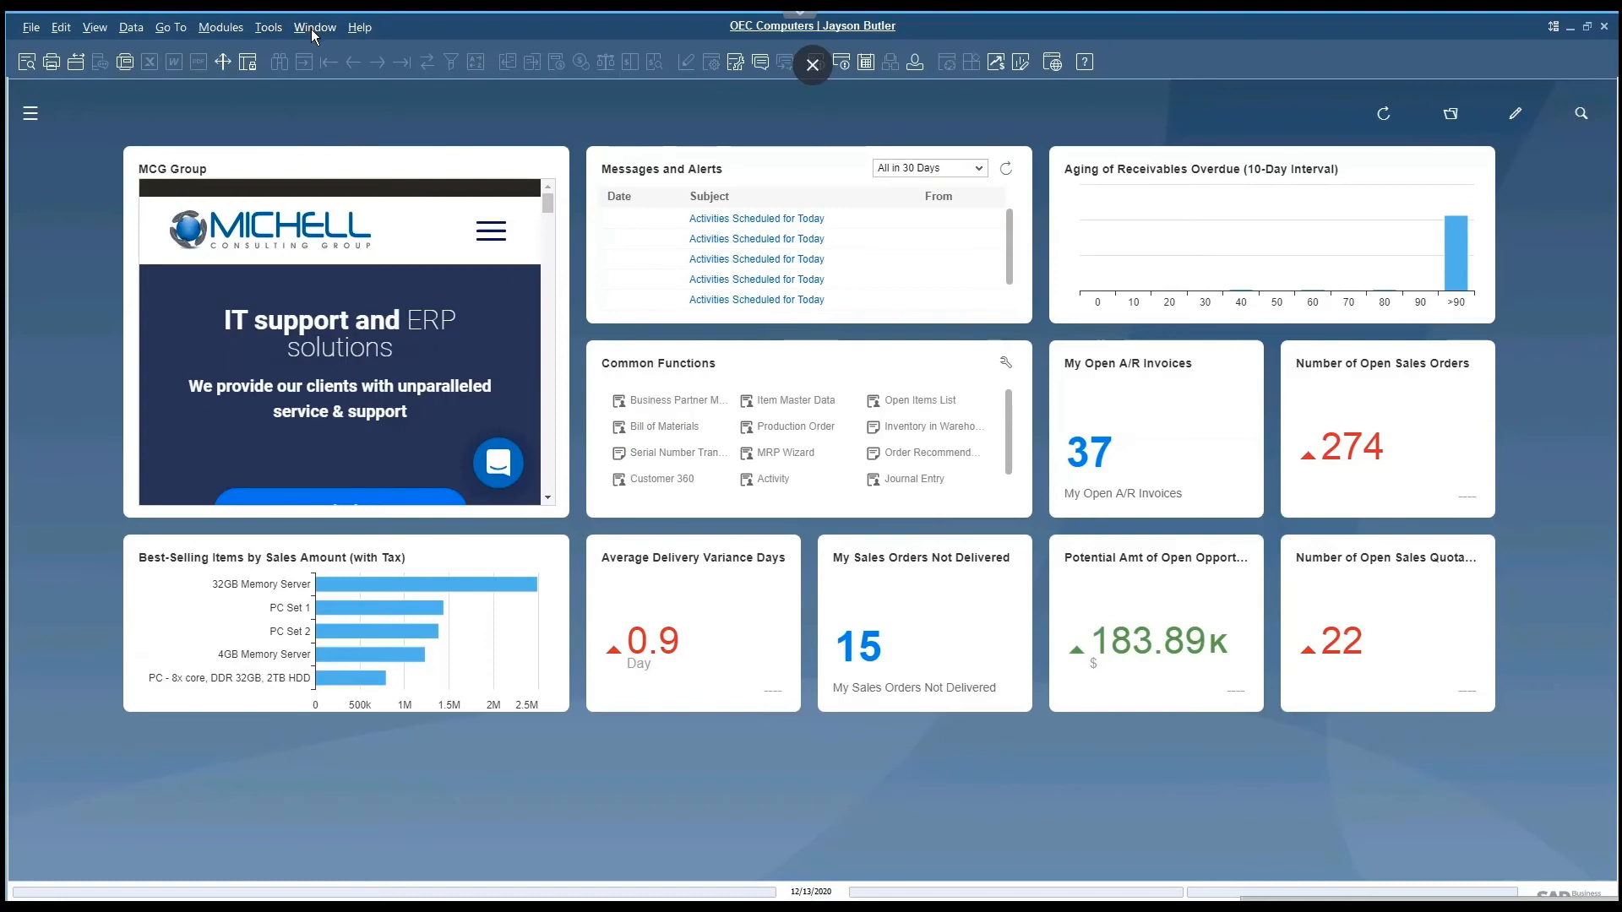
Step: Open Browser Widget - Setup from Tools > Cockpit
left_click(267, 27)
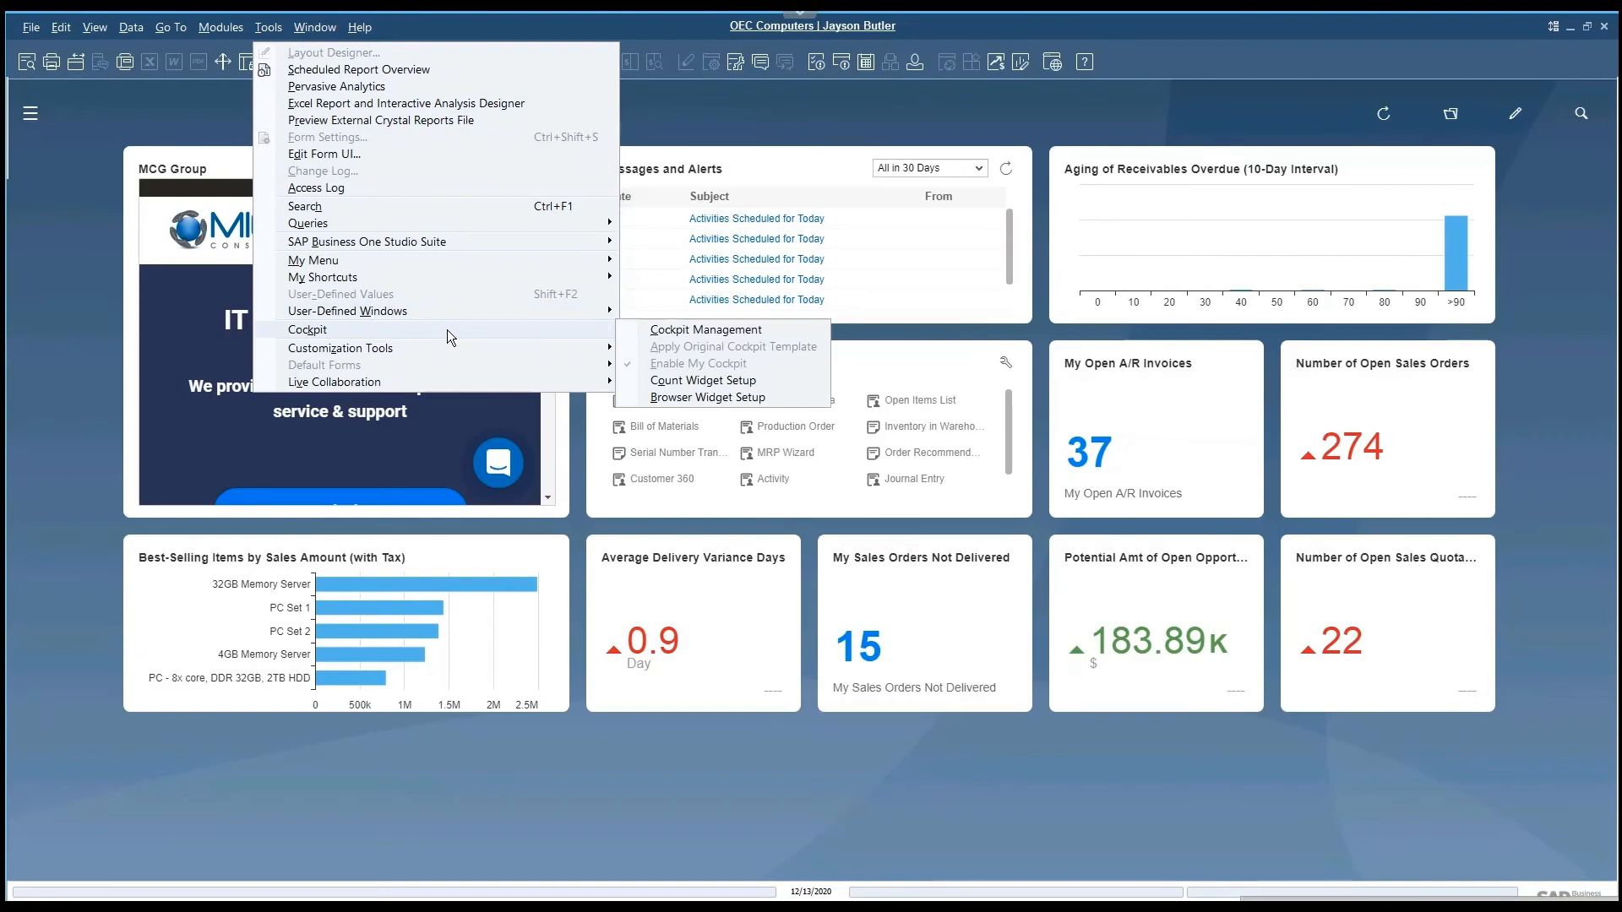
mouse_move(712, 399)
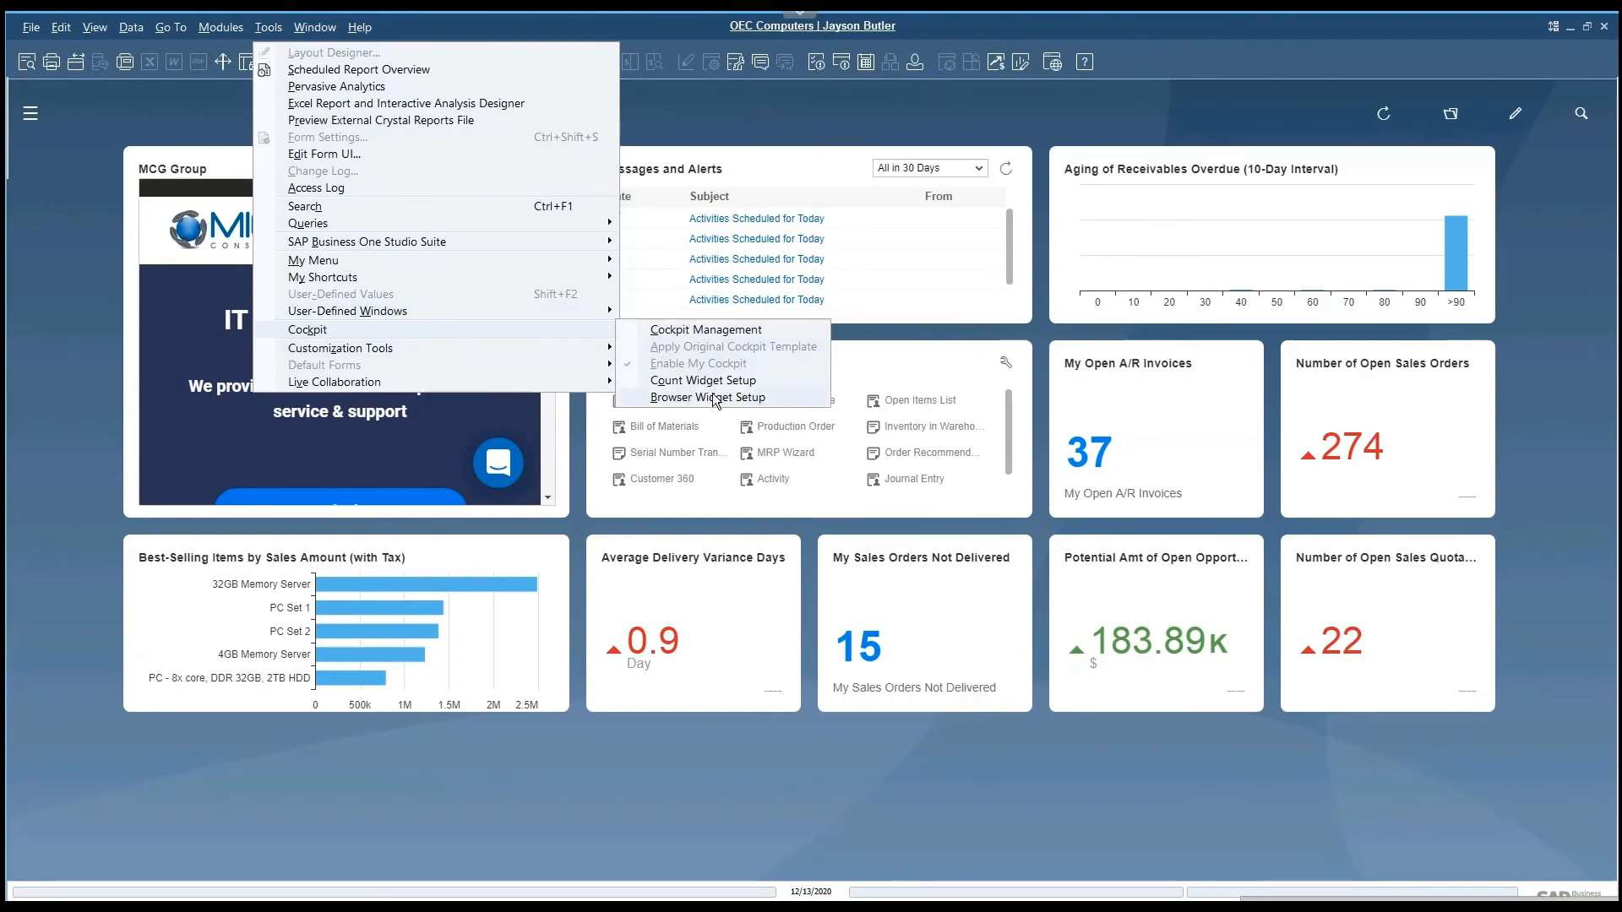
left_click(710, 398)
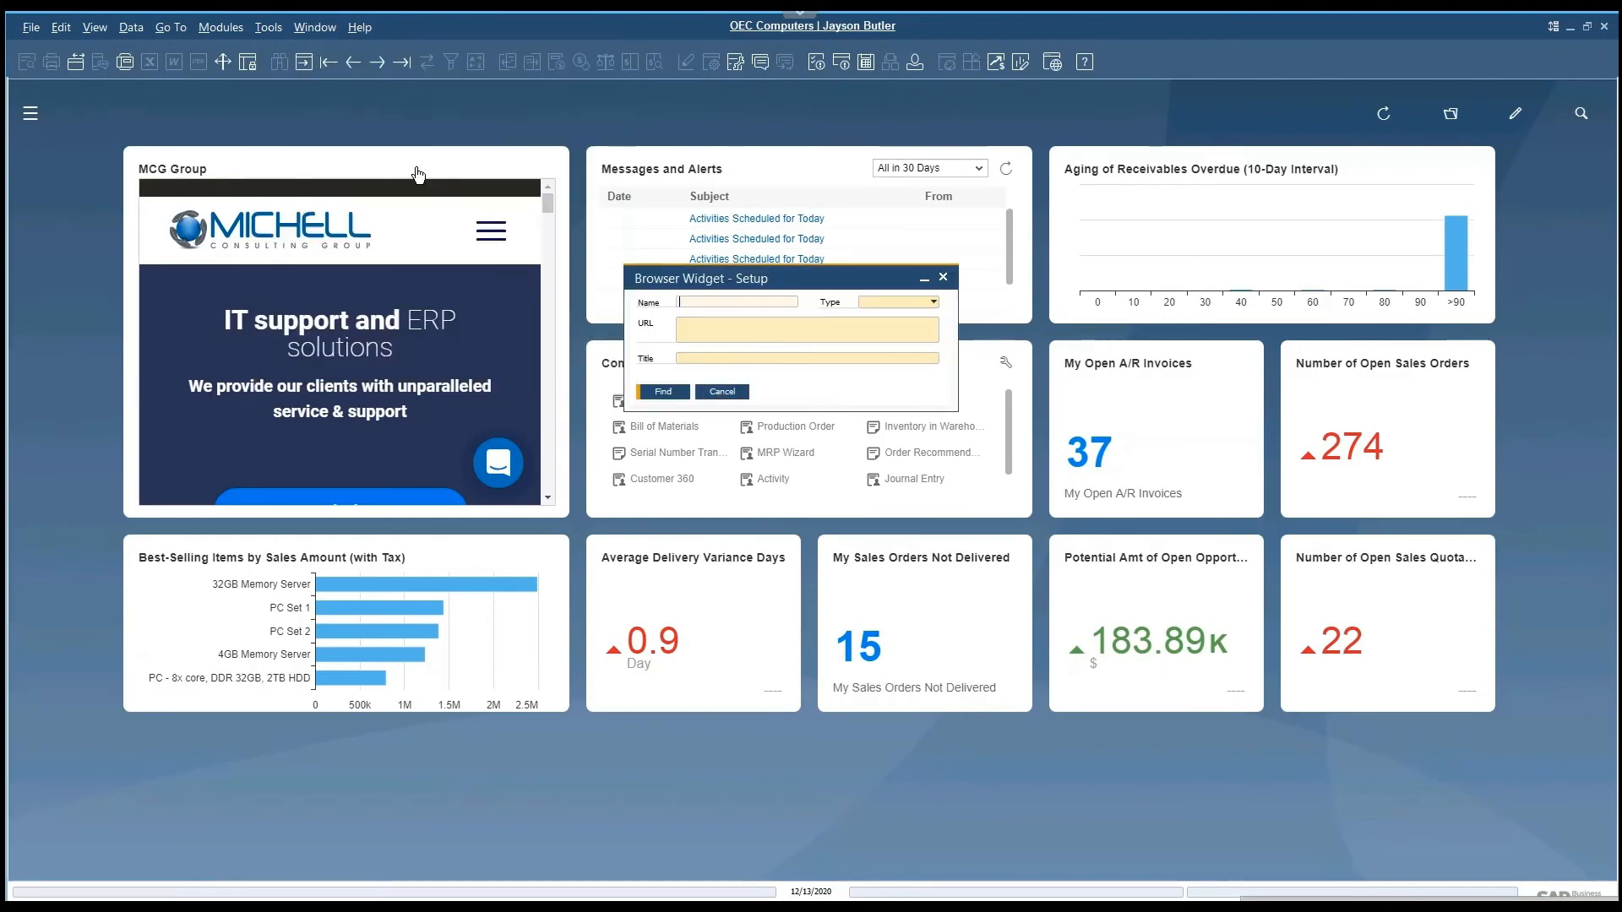
mouse_move(377, 61)
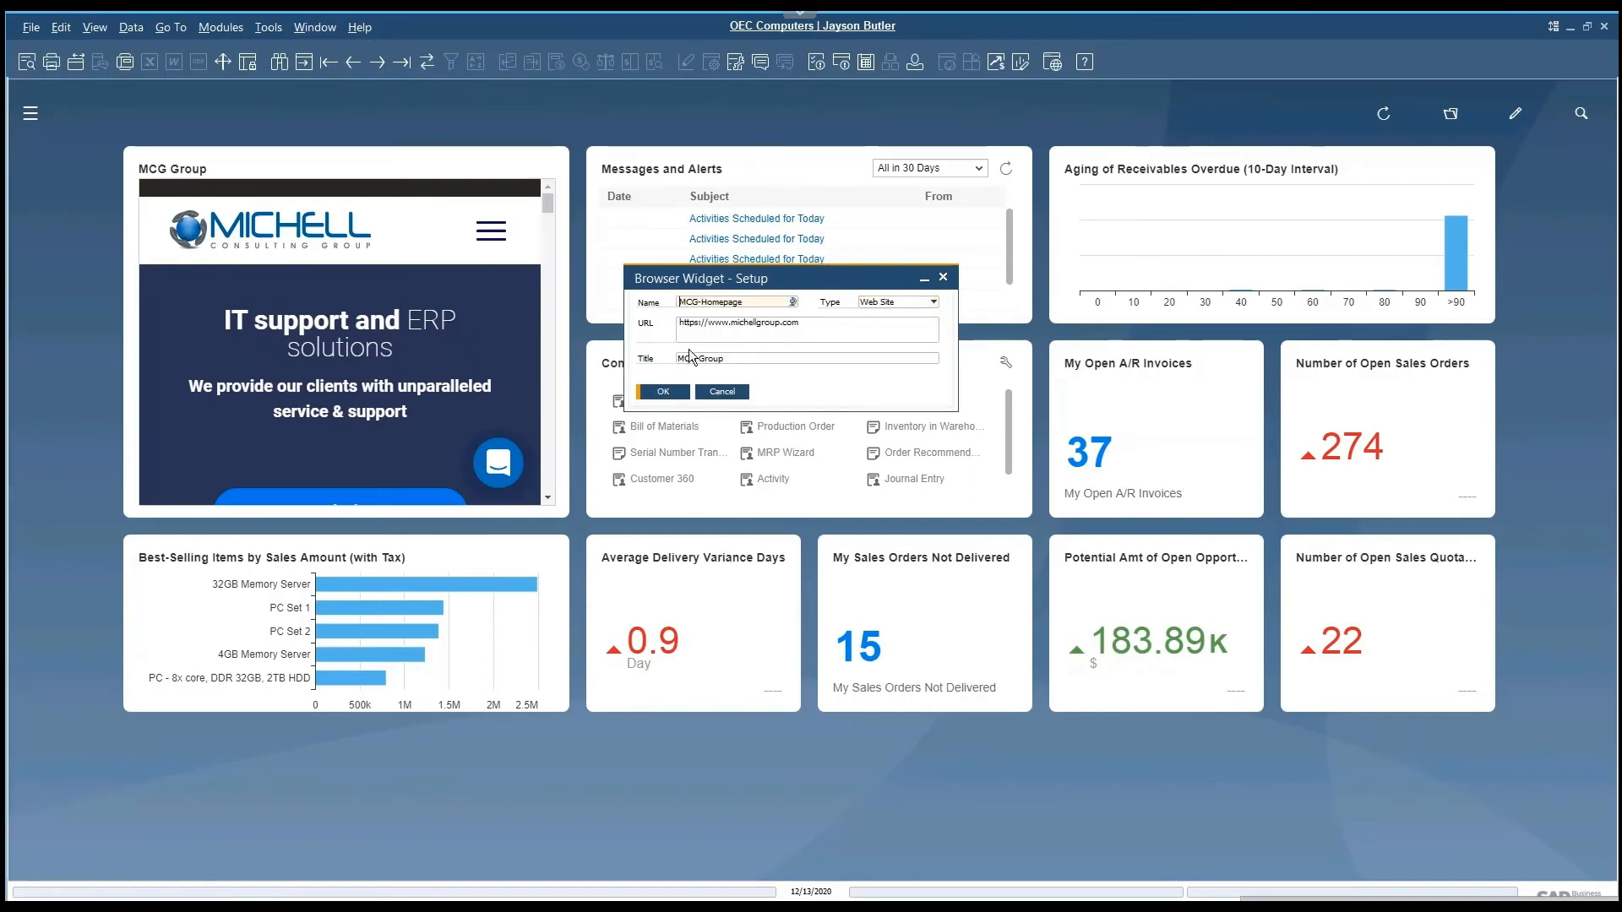
mouse_move(737, 327)
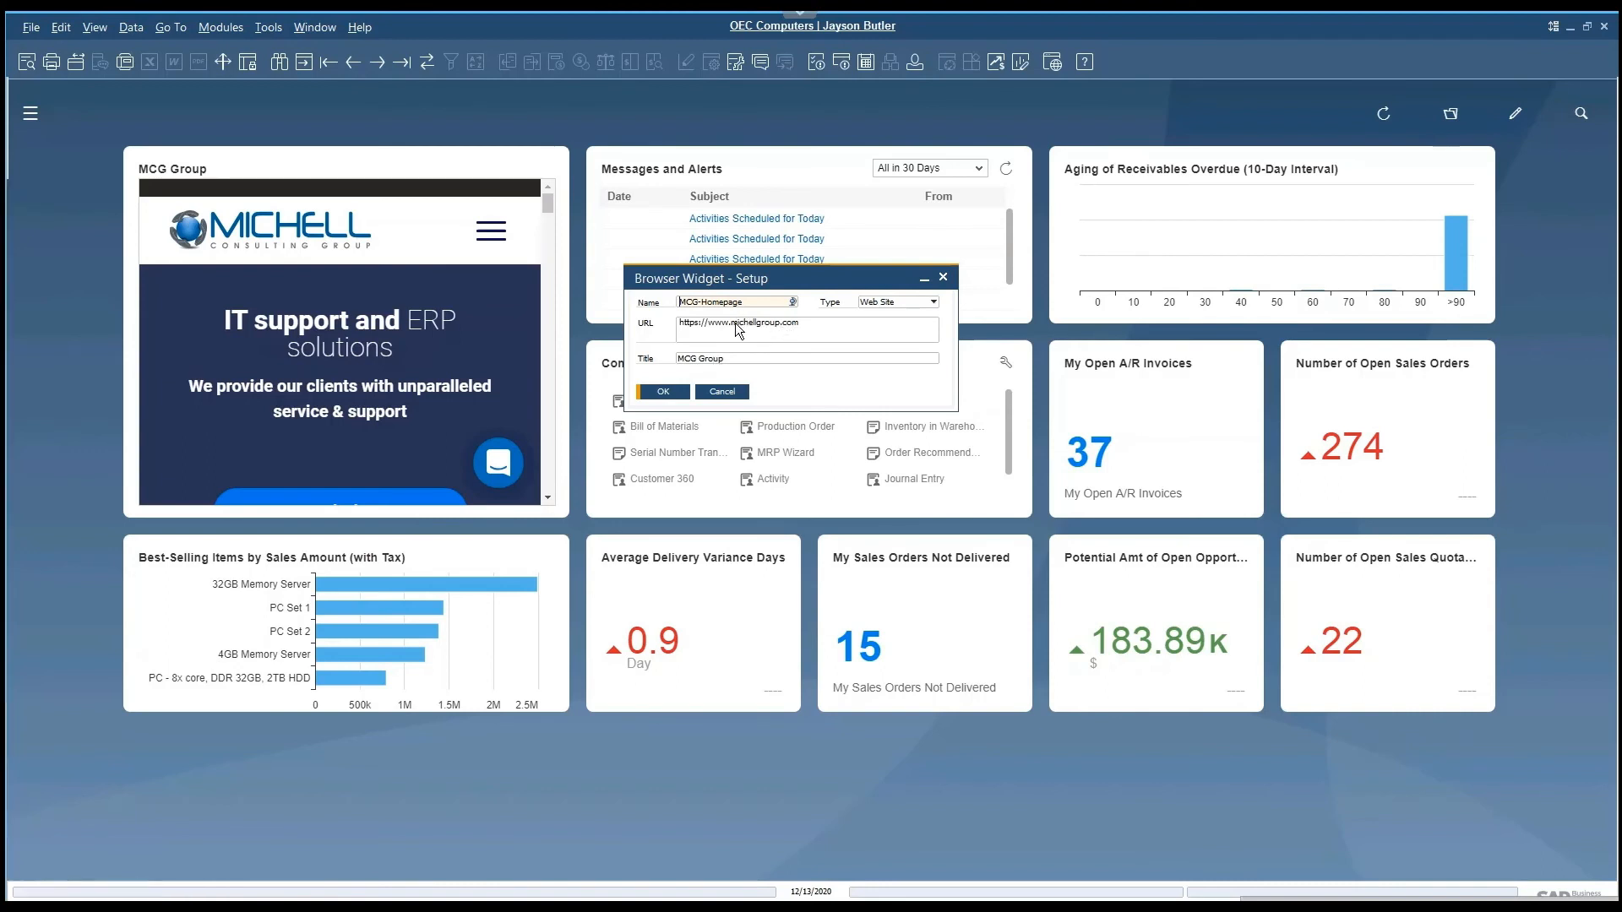